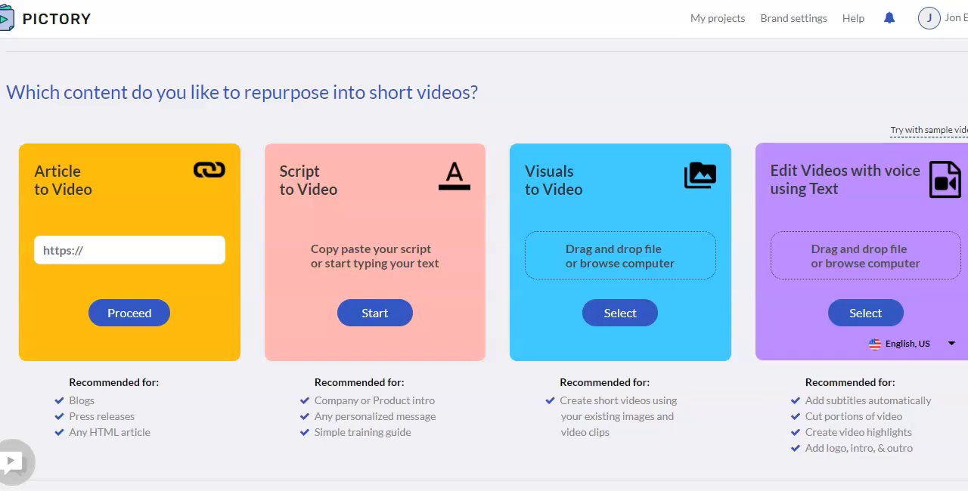
{"action": "mouse_move", "coordinate": [276, 53]}
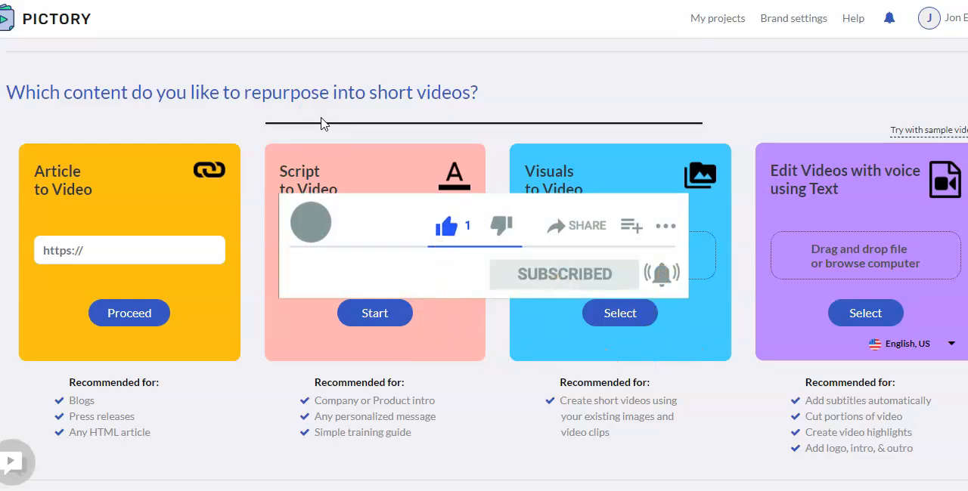
{"action": "mouse_move", "coordinate": [166, 119]}
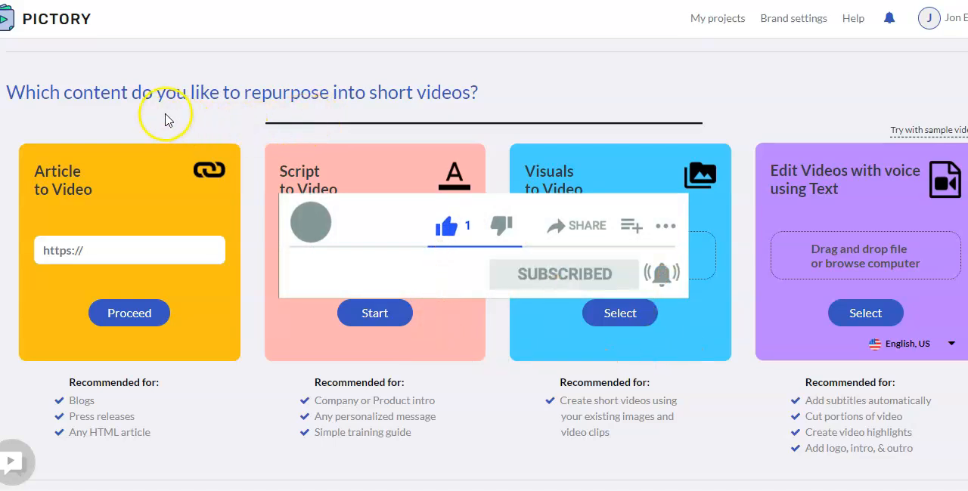
{"action": "mouse_move", "coordinate": [392, 125]}
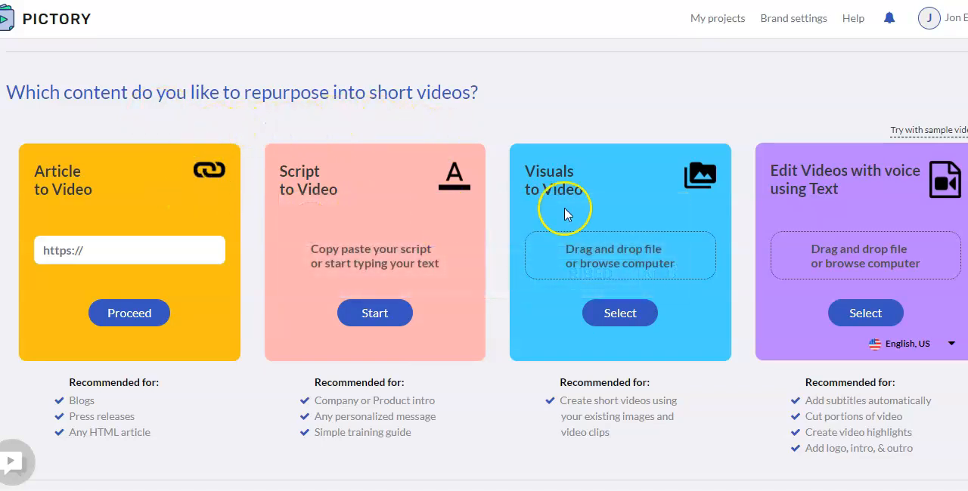
{"action": "mouse_move", "coordinate": [168, 195]}
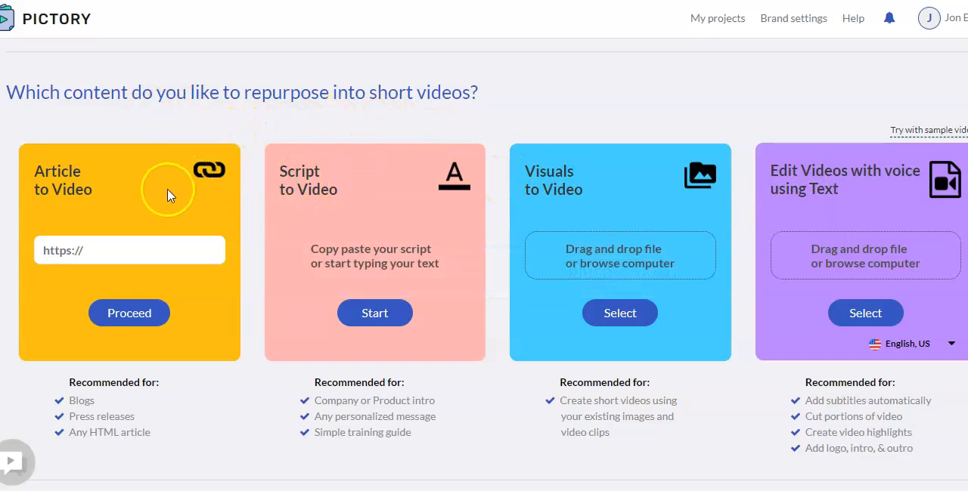
{"action": "mouse_move", "coordinate": [161, 199]}
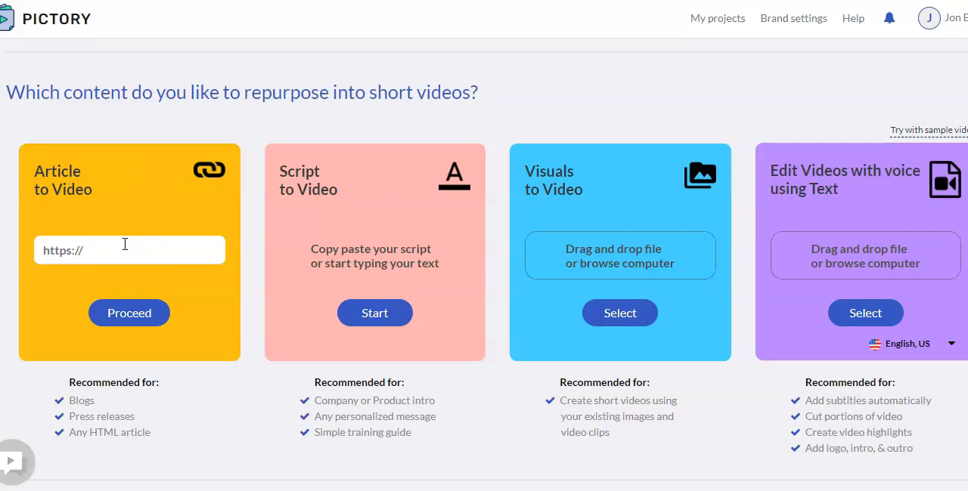
{"action": "mouse_move", "coordinate": [117, 433]}
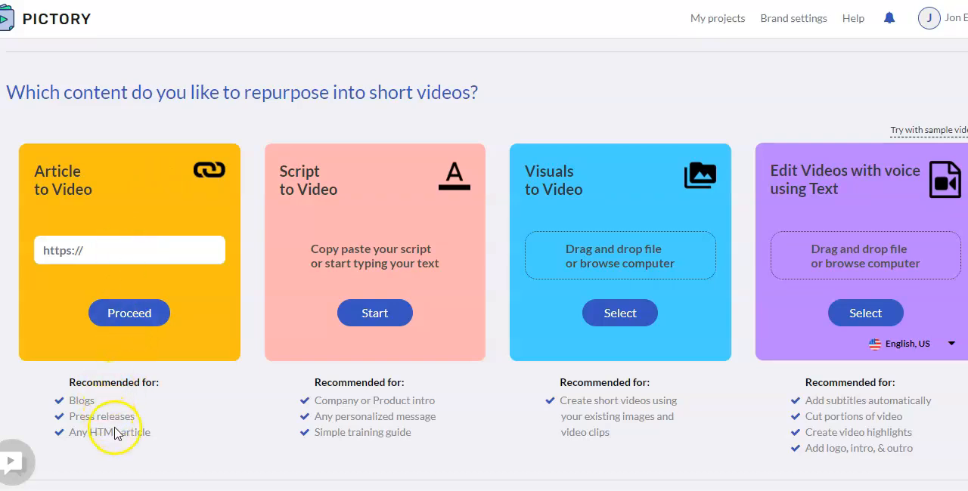
{"action": "mouse_move", "coordinate": [96, 263]}
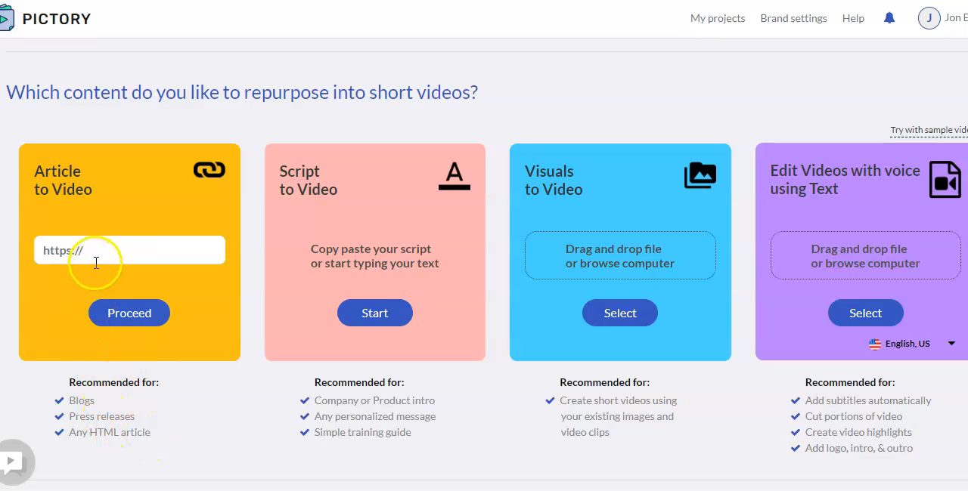
{"action": "mouse_move", "coordinate": [135, 195]}
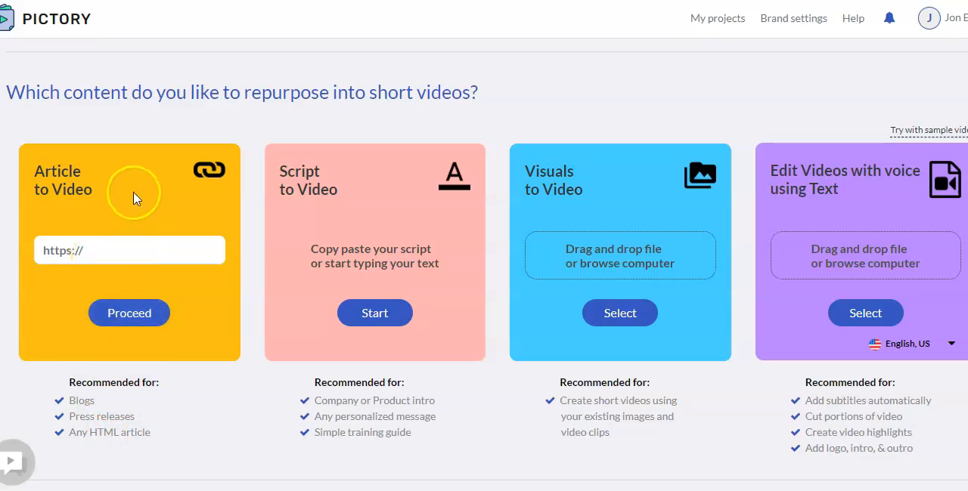
{"action": "mouse_move", "coordinate": [134, 192]}
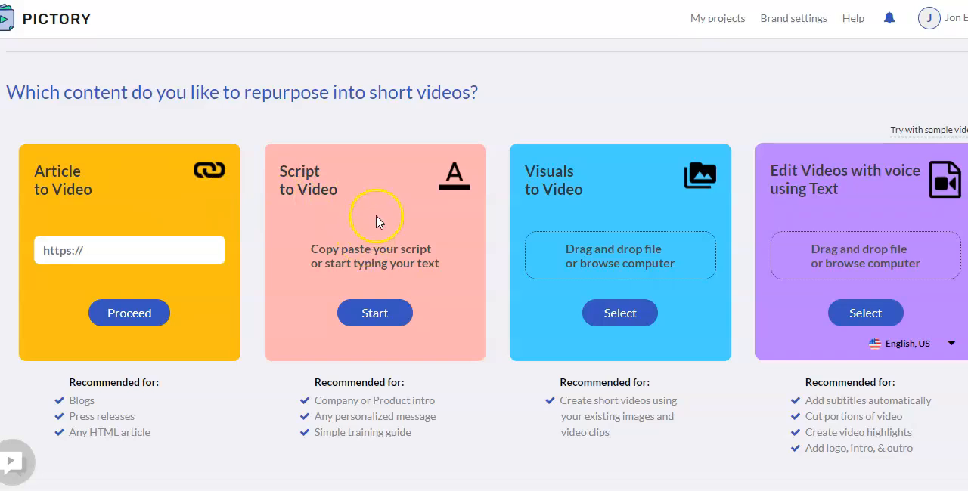
{"action": "mouse_move", "coordinate": [377, 218]}
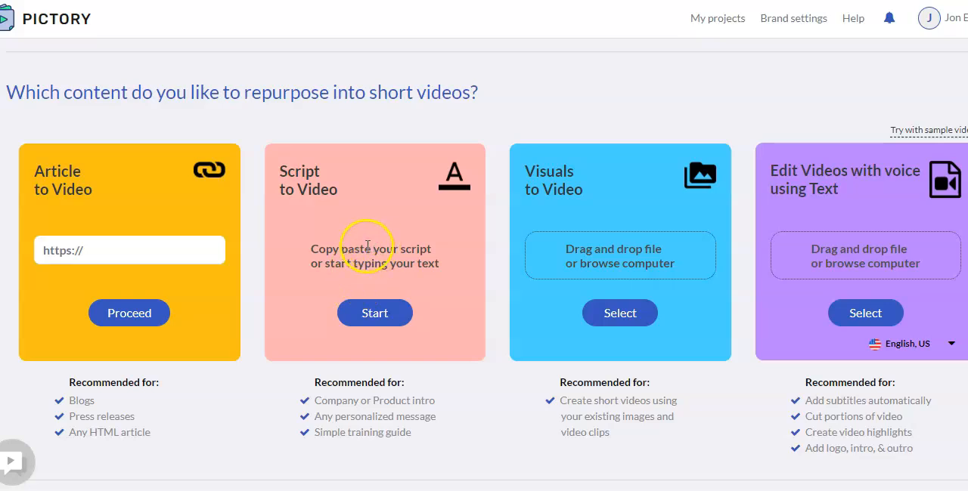
{"action": "mouse_move", "coordinate": [610, 208]}
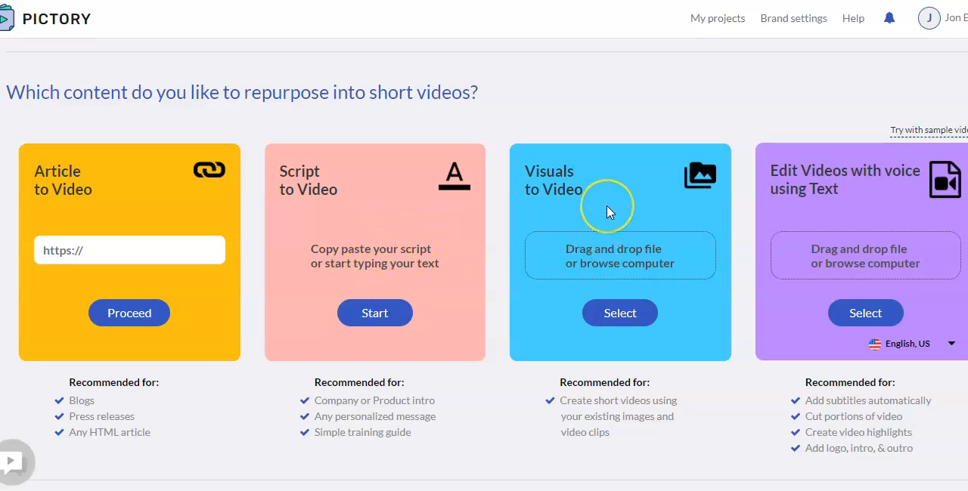
{"action": "mouse_move", "coordinate": [610, 210]}
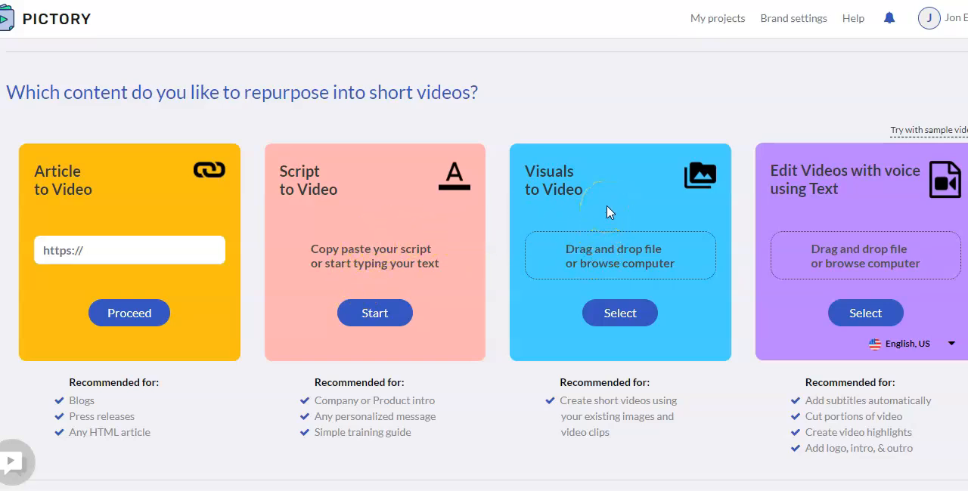
{"action": "mouse_move", "coordinate": [610, 210]}
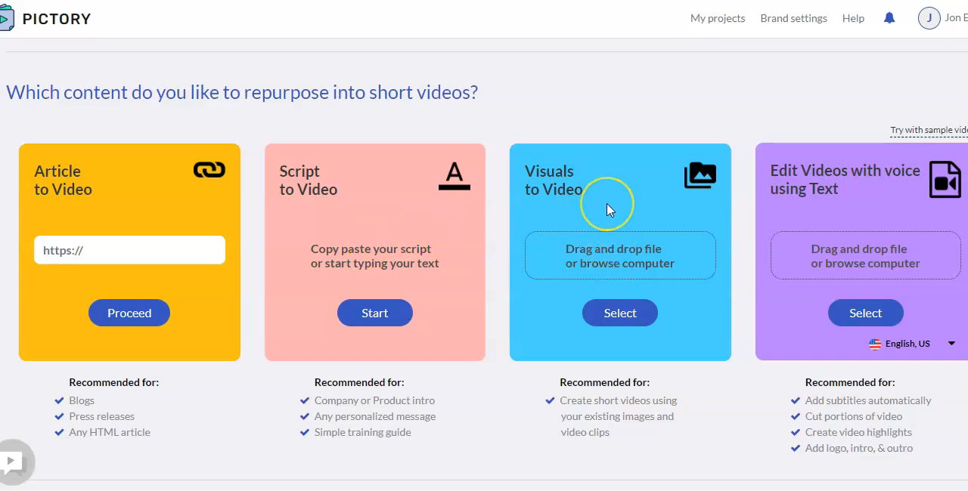
{"action": "mouse_move", "coordinate": [609, 204]}
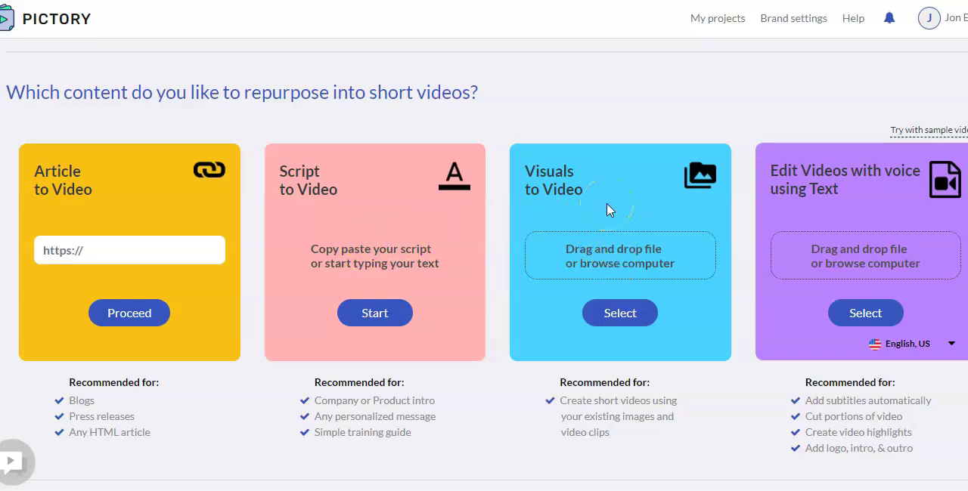
{"action": "mouse_move", "coordinate": [826, 206]}
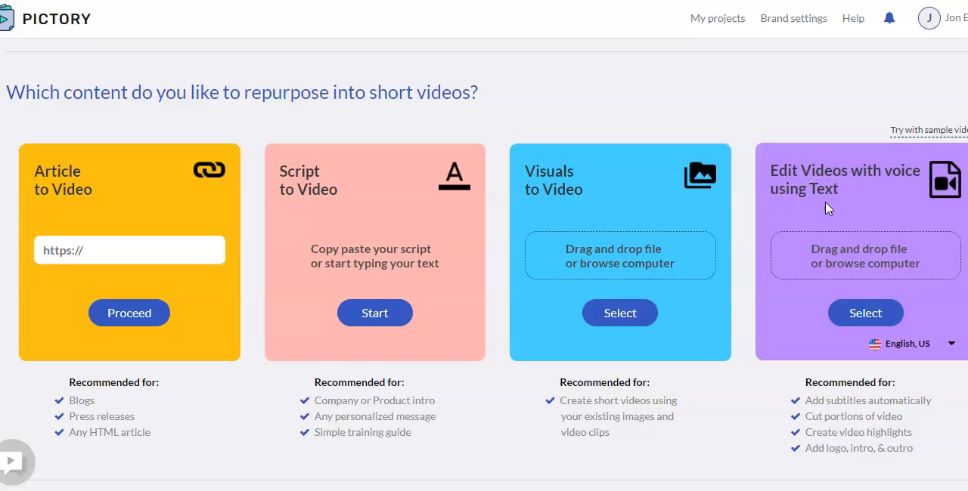
{"action": "mouse_move", "coordinate": [886, 415]}
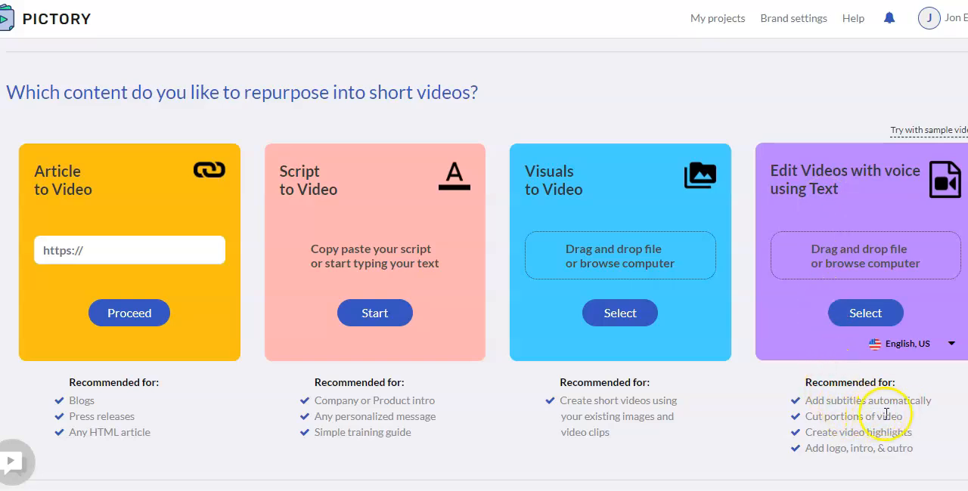
{"action": "mouse_move", "coordinate": [809, 317]}
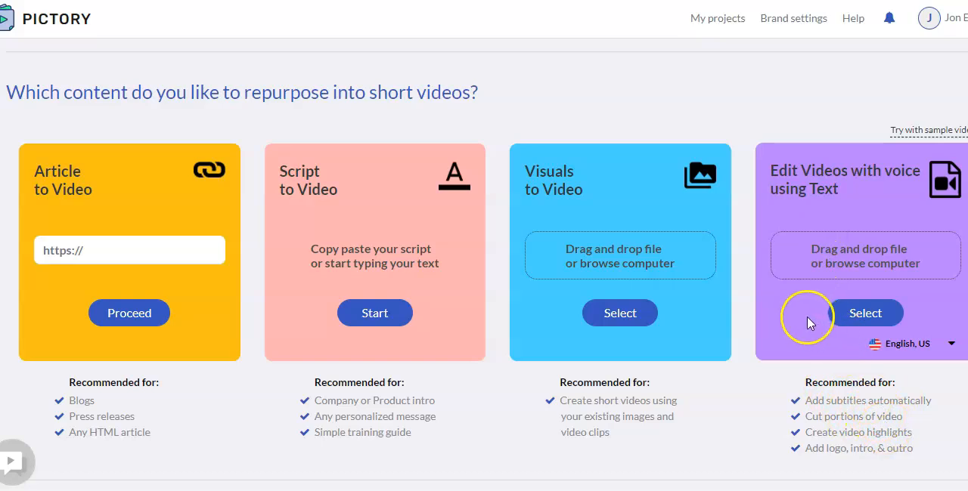
{"action": "mouse_move", "coordinate": [834, 426]}
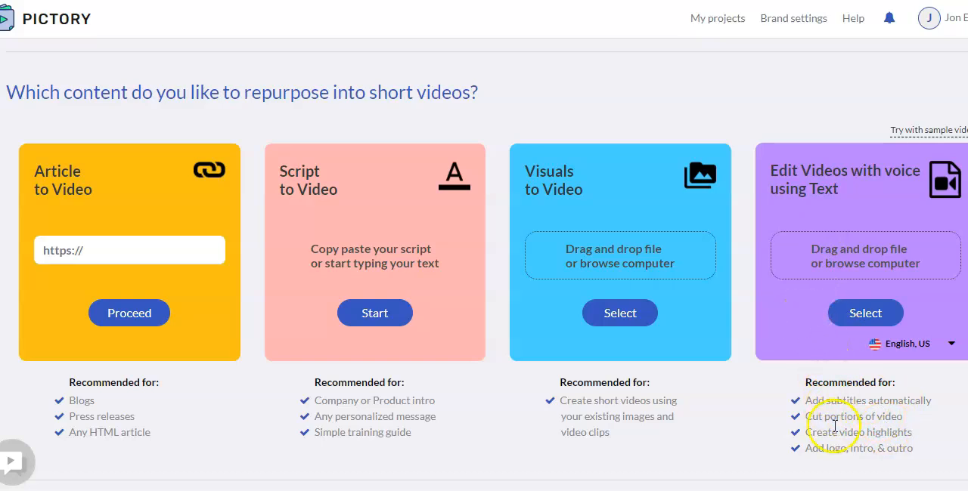
{"action": "mouse_move", "coordinate": [824, 216]}
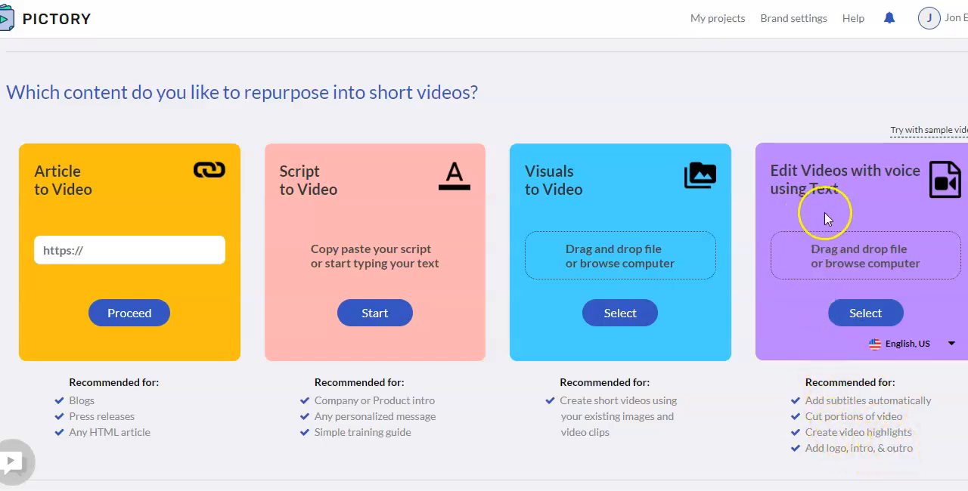
{"action": "mouse_move", "coordinate": [832, 211]}
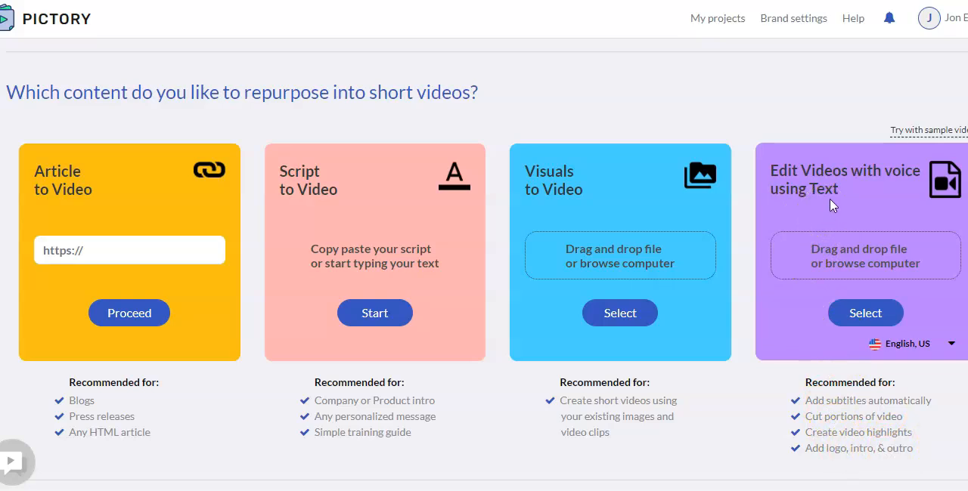
{"action": "mouse_move", "coordinate": [151, 204]}
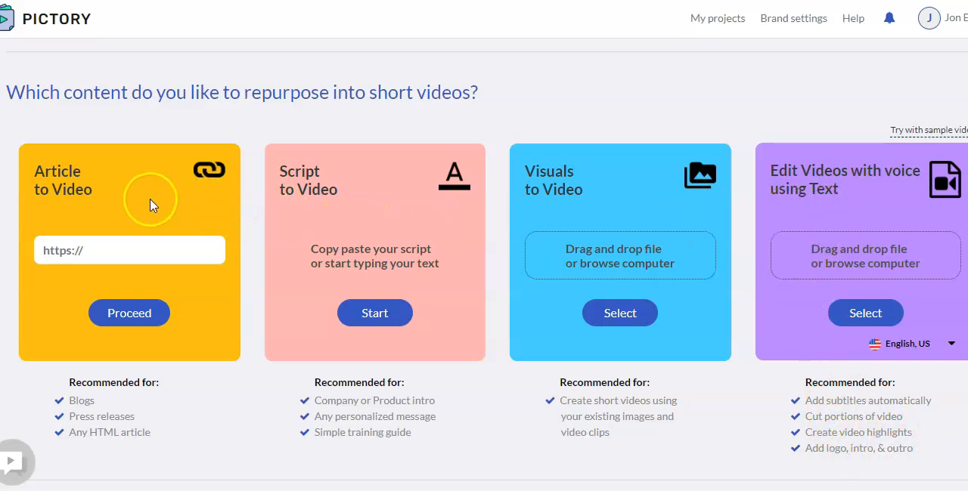
{"action": "mouse_move", "coordinate": [349, 219]}
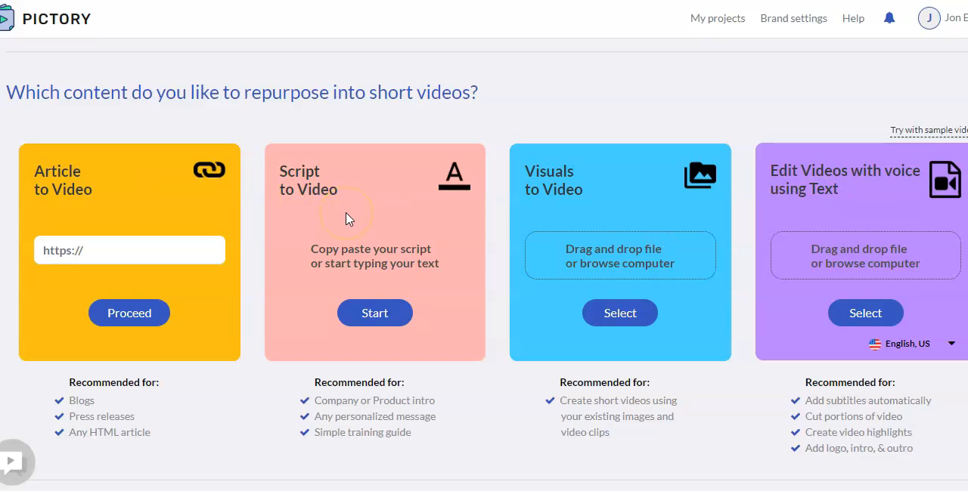
{"action": "mouse_move", "coordinate": [423, 146]}
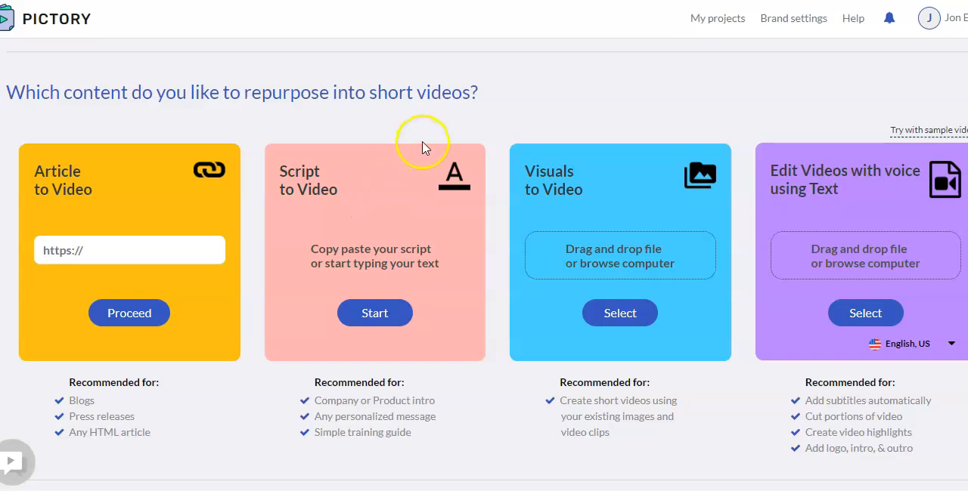
{"action": "mouse_move", "coordinate": [378, 186]}
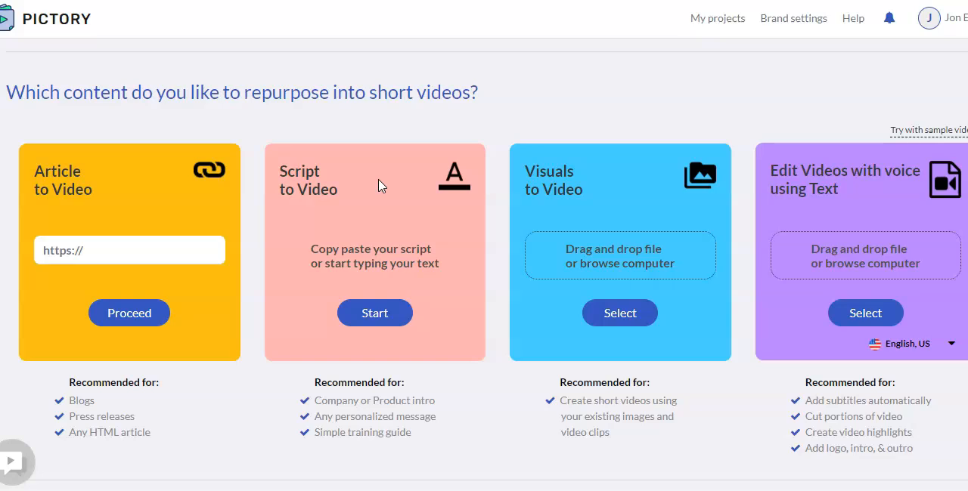
{"action": "mouse_move", "coordinate": [123, 207]}
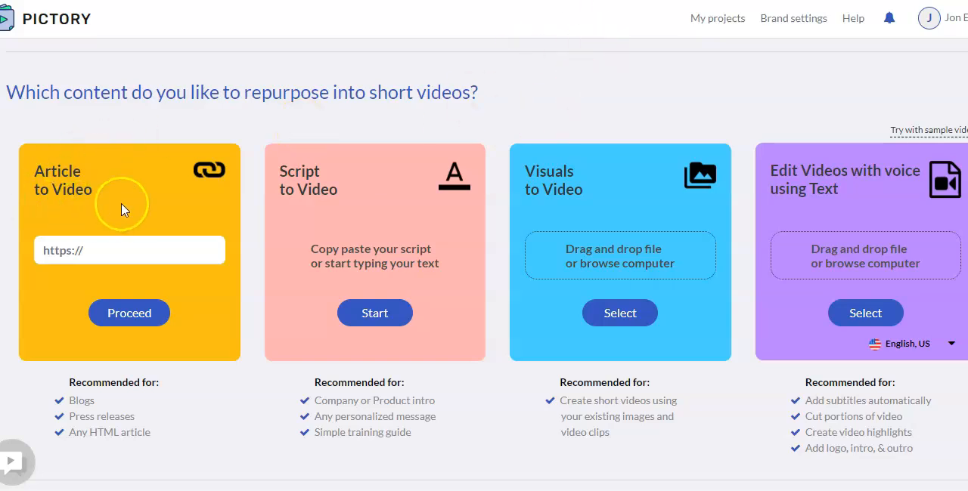
{"action": "mouse_move", "coordinate": [600, 40]}
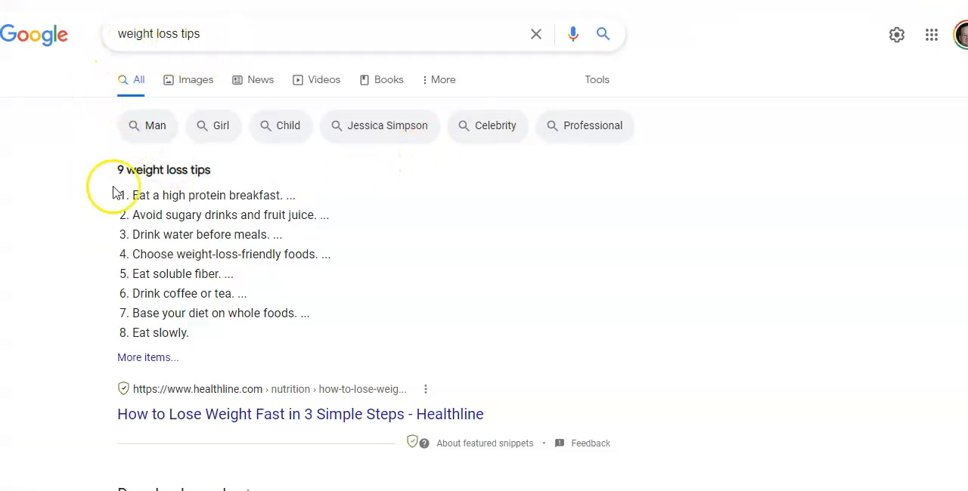
- Scroll the Google results and copy the link to Cleveland Clinic's 'The 7 Best Weight Loss Tips'
{"action": "scroll", "scroll_direction": "down", "scroll_amount": 3}
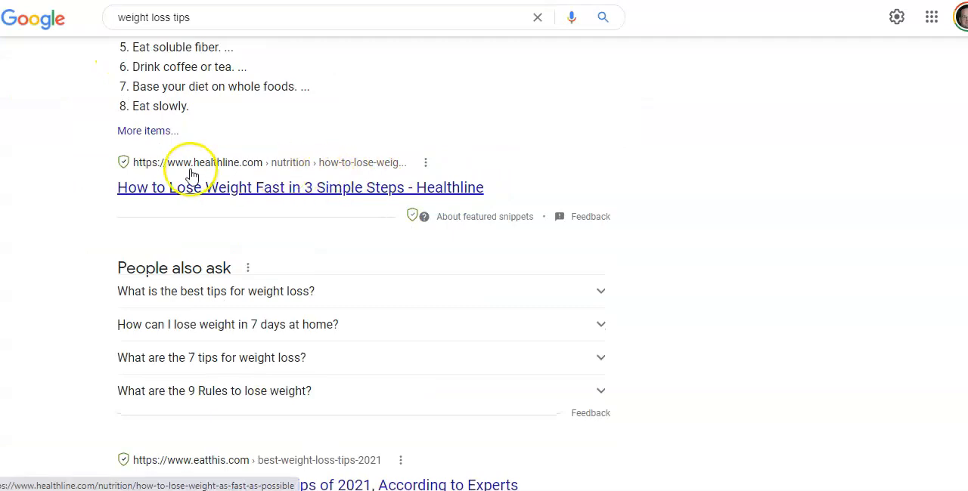
{"action": "scroll", "scroll_direction": "down", "scroll_amount": 3}
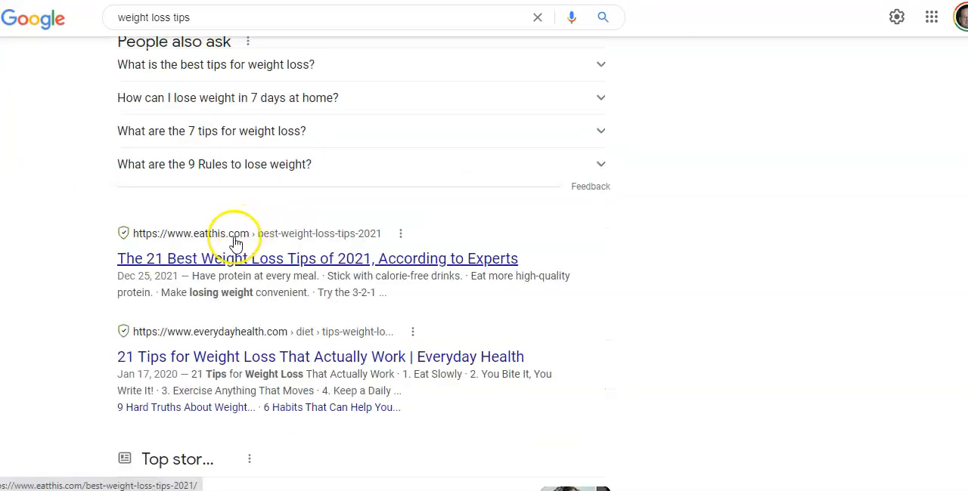
{"action": "scroll", "scroll_direction": "down", "scroll_amount": 3}
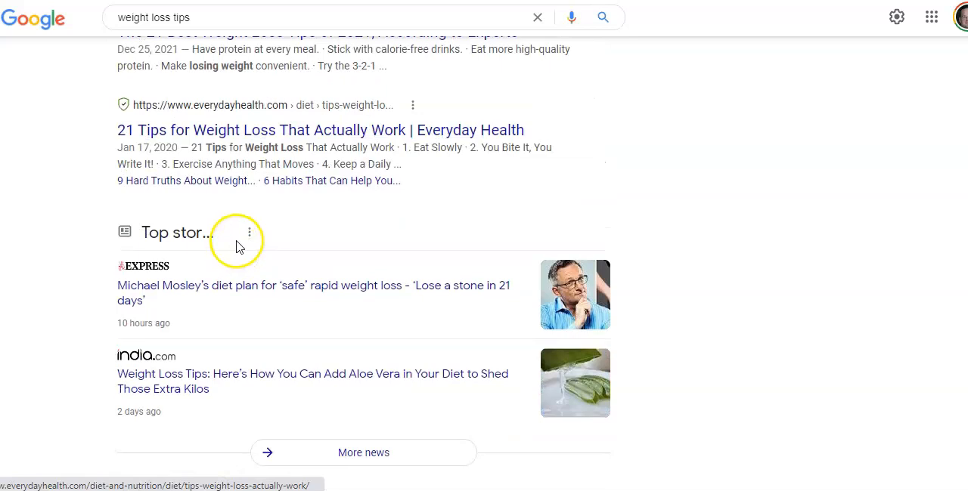
{"action": "scroll", "scroll_direction": "down", "scroll_amount": 3}
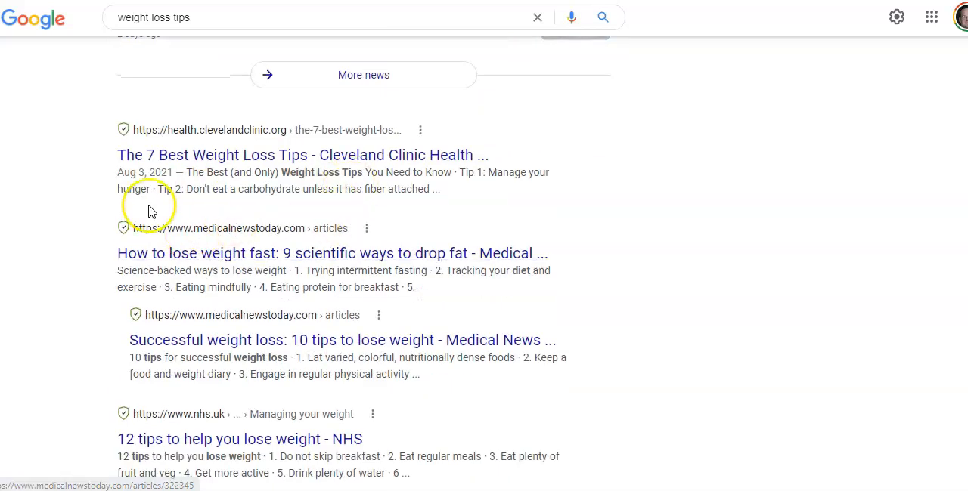
{"action": "mouse_move", "coordinate": [197, 167]}
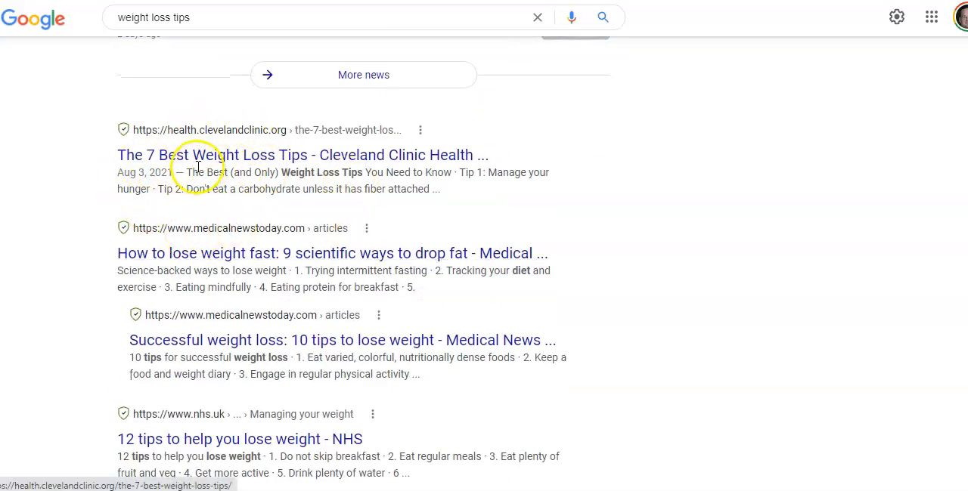
{"action": "right_click", "coordinate": [219, 155]}
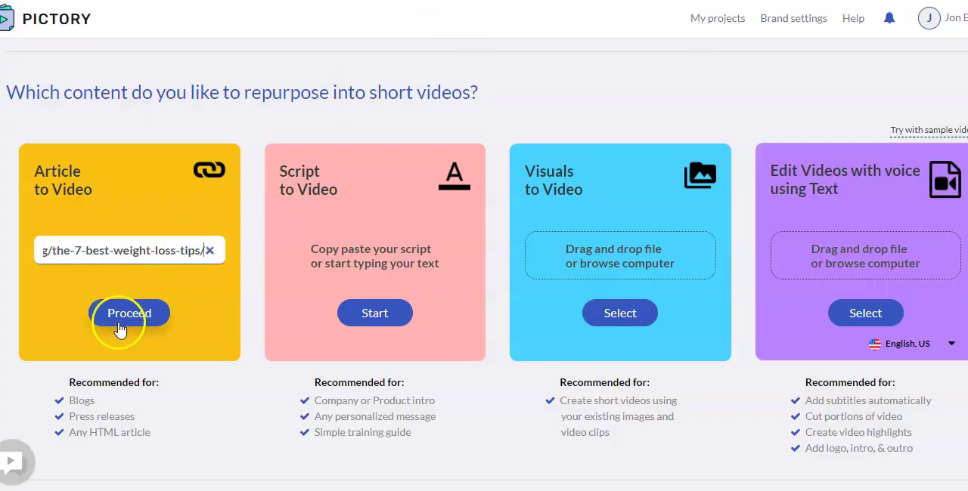
- Submit the pasted Cleveland Clinic article link to start the article-to-video project
{"action": "left_click", "coordinate": [129, 313]}
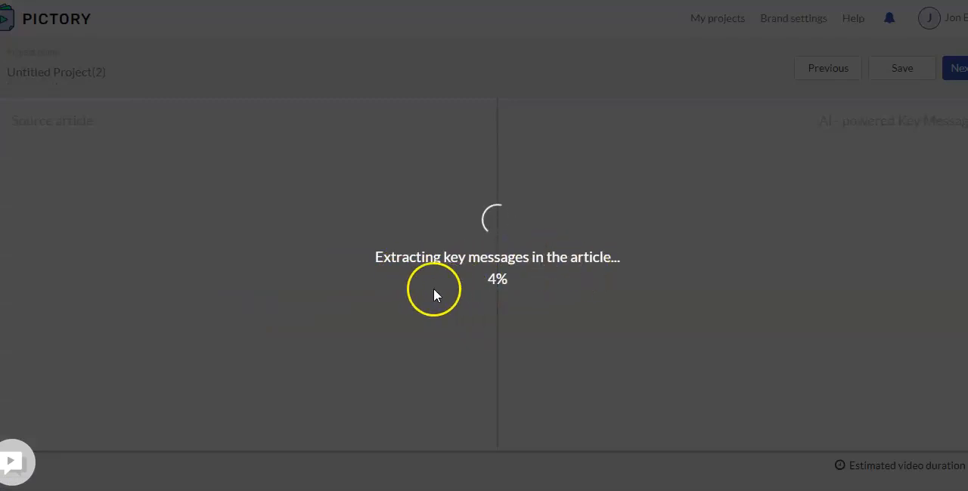
{"action": "mouse_move", "coordinate": [496, 211]}
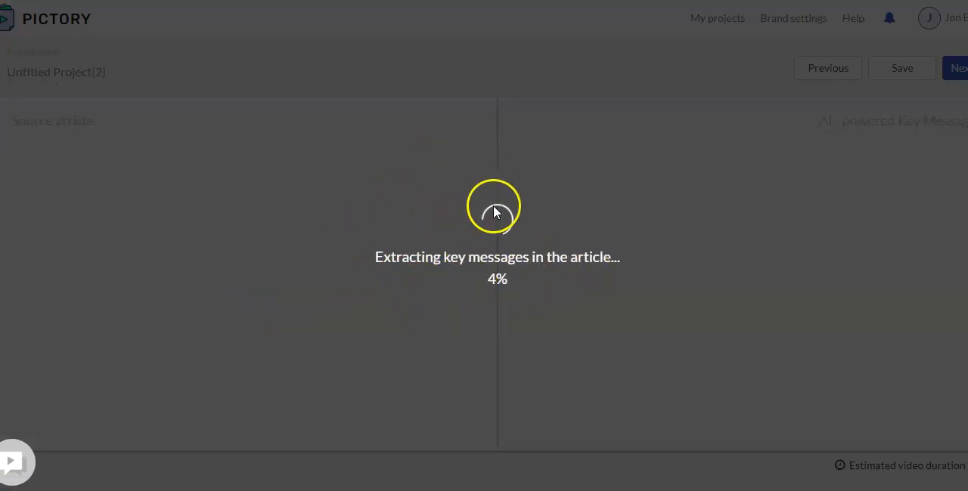
{"action": "mouse_move", "coordinate": [221, 206]}
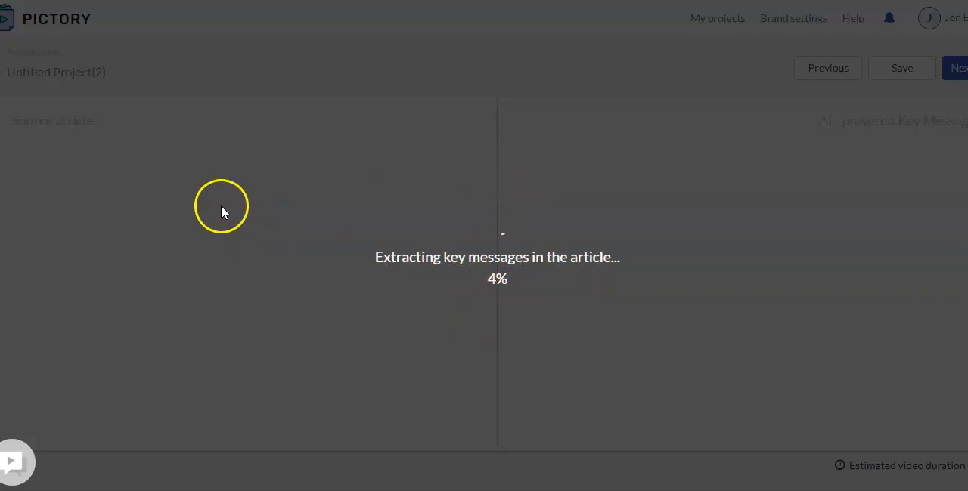
{"action": "mouse_move", "coordinate": [260, 157]}
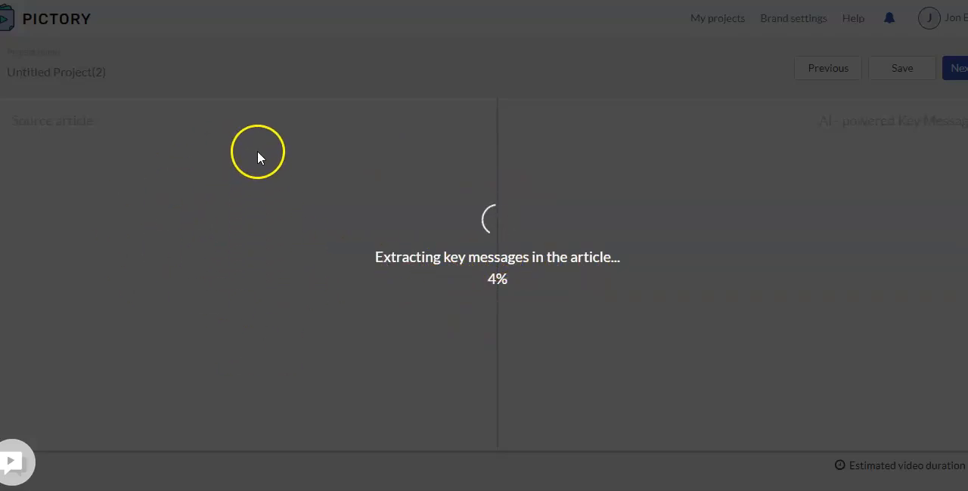
{"action": "mouse_move", "coordinate": [222, 366]}
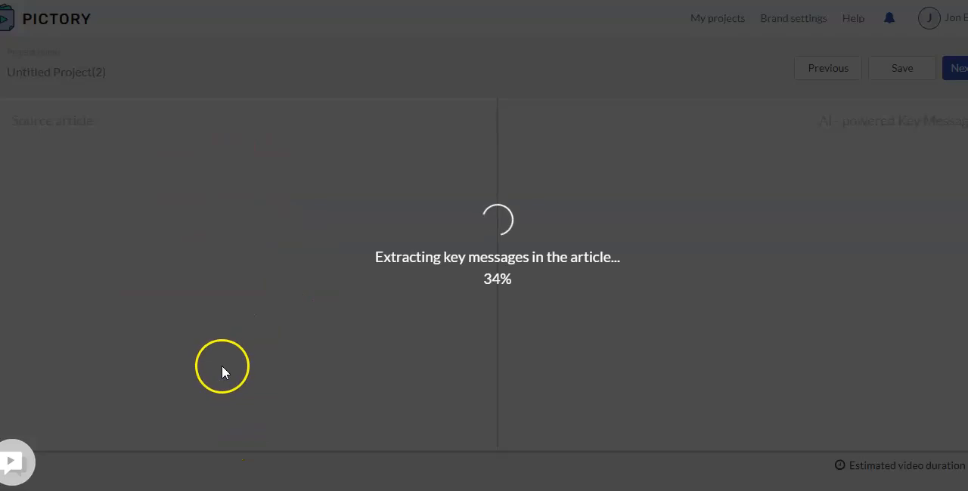
{"action": "mouse_move", "coordinate": [674, 390]}
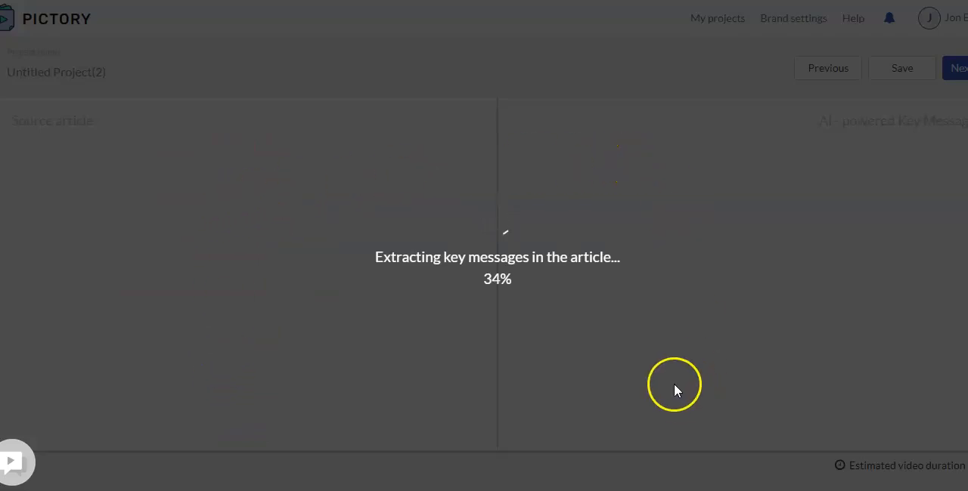
{"action": "mouse_move", "coordinate": [693, 179]}
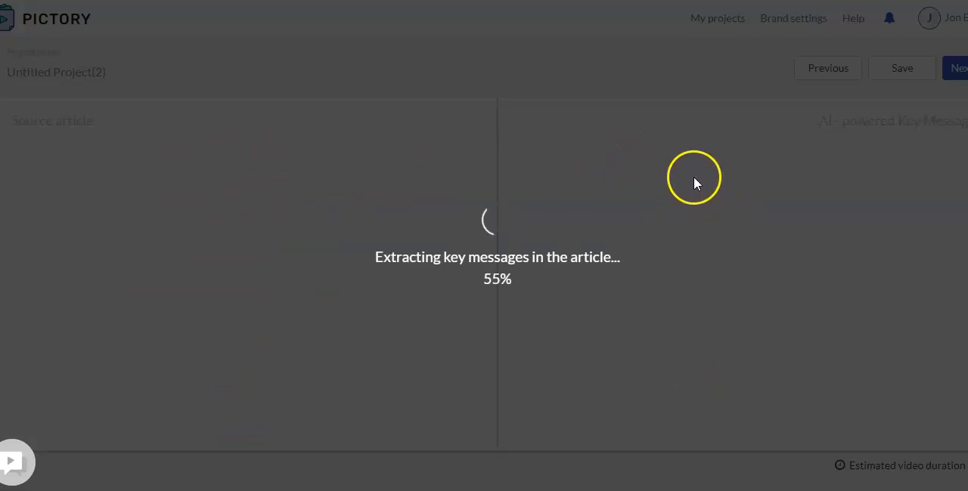
{"action": "mouse_move", "coordinate": [642, 214]}
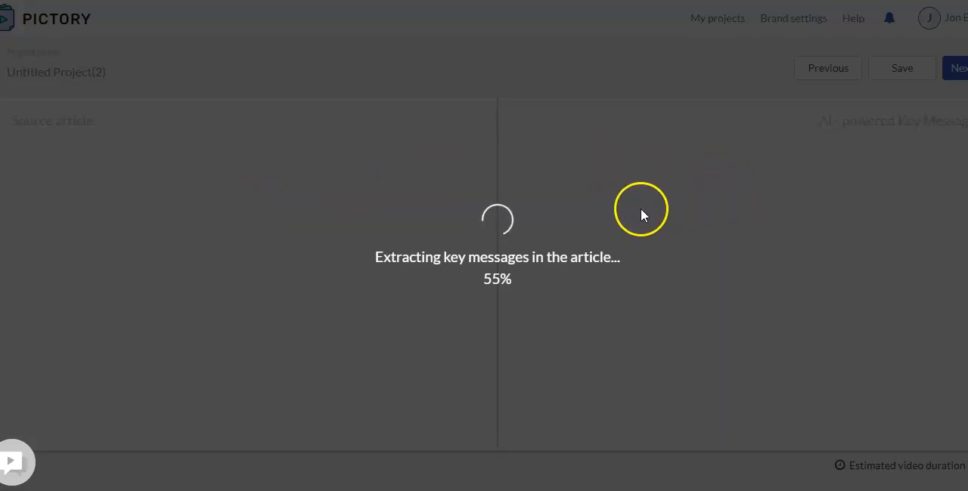
{"action": "mouse_move", "coordinate": [663, 189]}
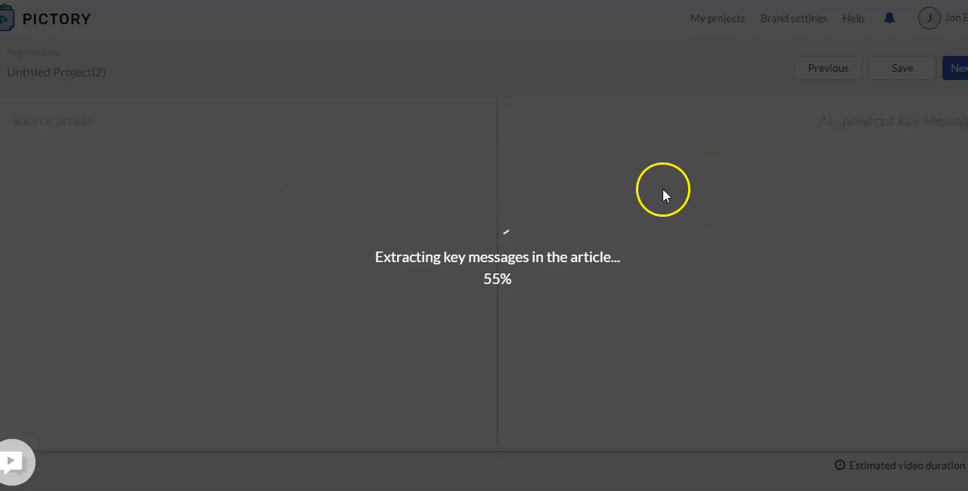
{"action": "mouse_move", "coordinate": [720, 221]}
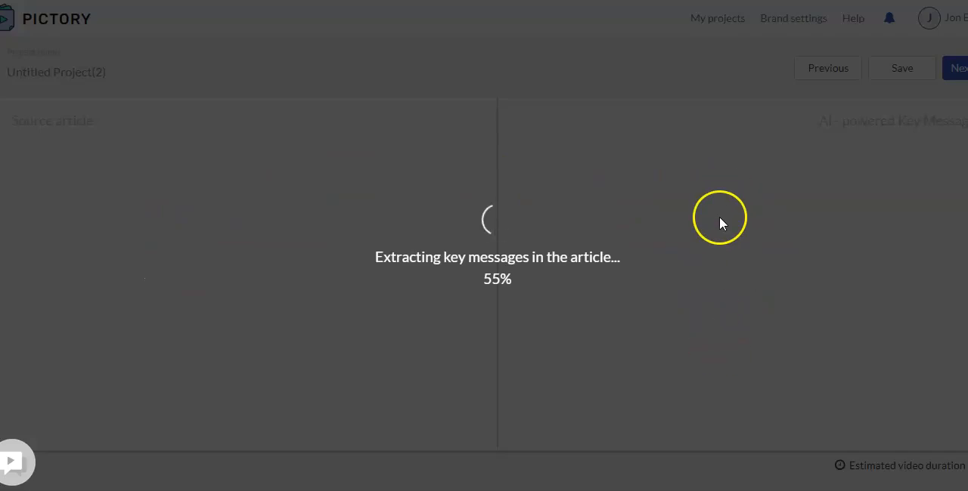
{"action": "mouse_move", "coordinate": [324, 223]}
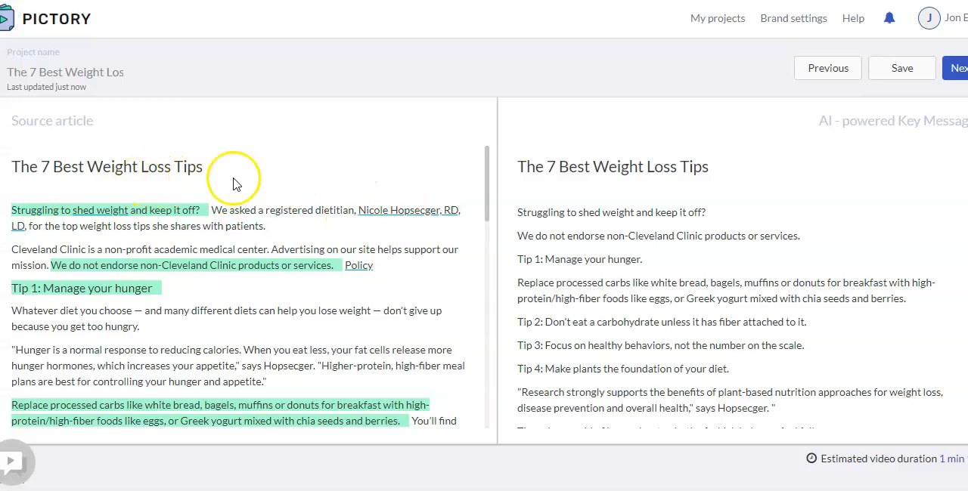
{"action": "scroll", "scroll_direction": "down", "scroll_amount": 3}
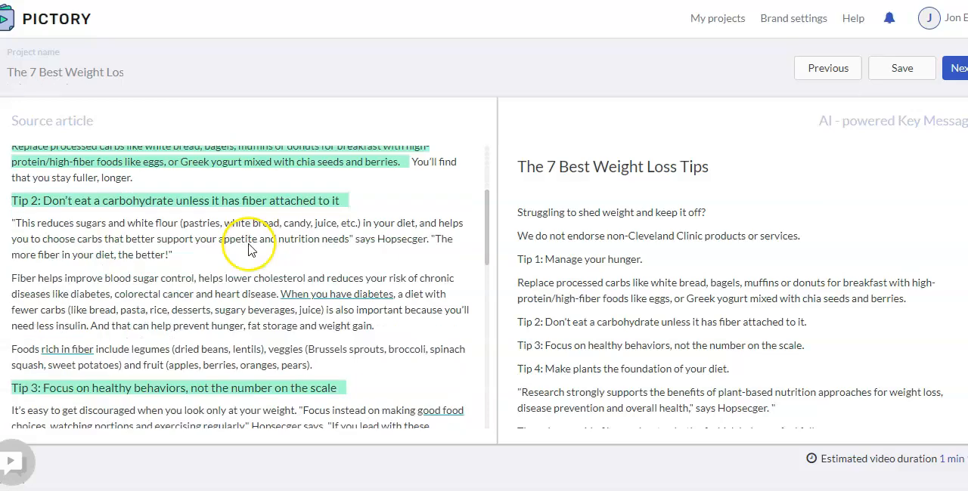
{"action": "scroll", "scroll_direction": "down", "scroll_amount": 3}
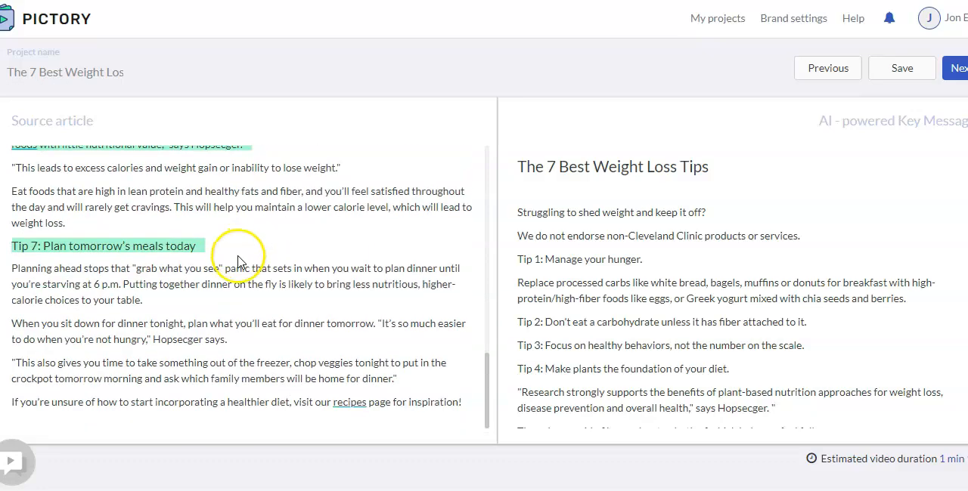
{"action": "scroll", "scroll_direction": "up", "scroll_amount": 3}
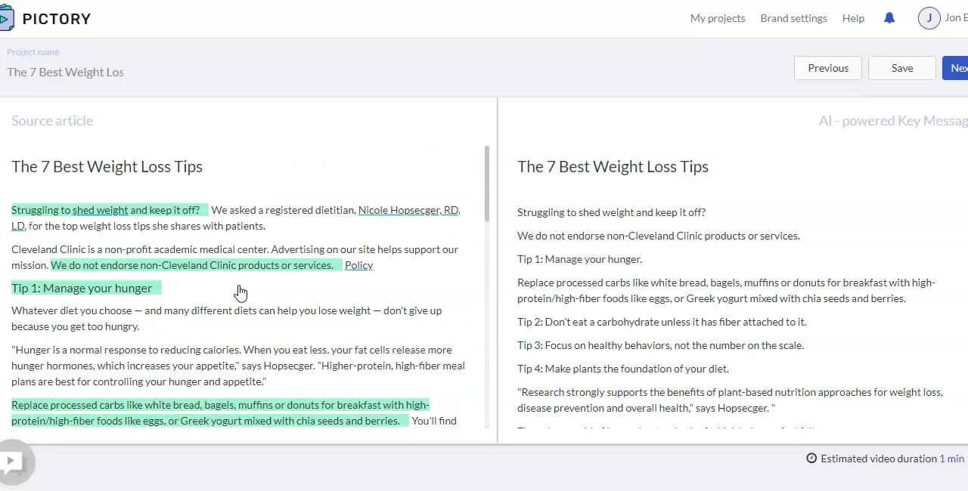
{"action": "mouse_move", "coordinate": [719, 219]}
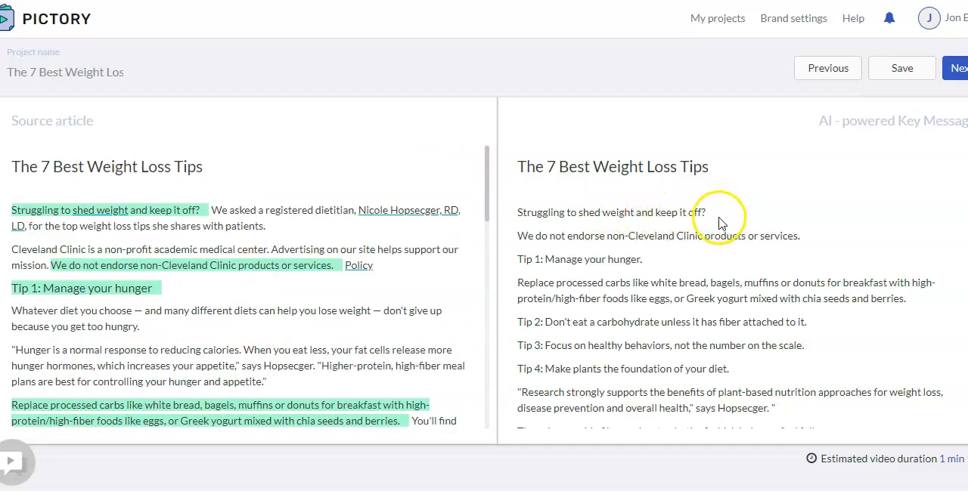
{"action": "mouse_move", "coordinate": [242, 174]}
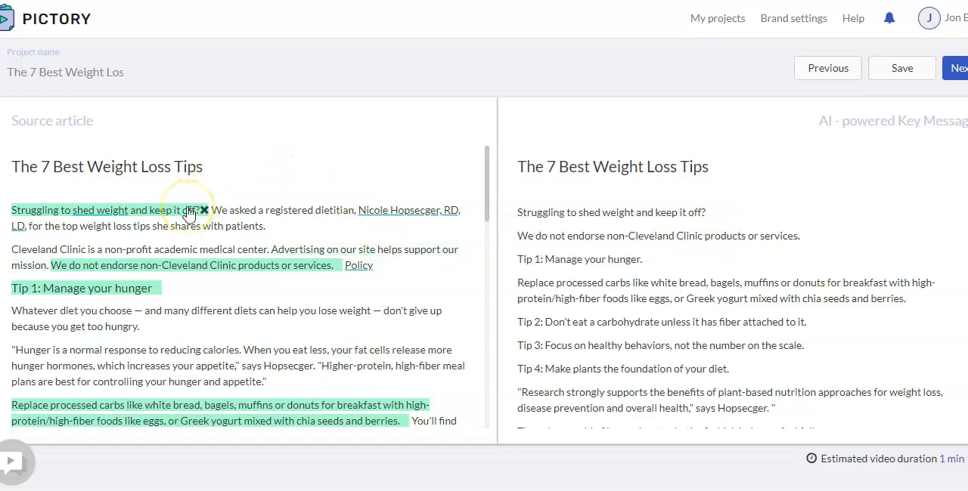
{"action": "mouse_move", "coordinate": [431, 232]}
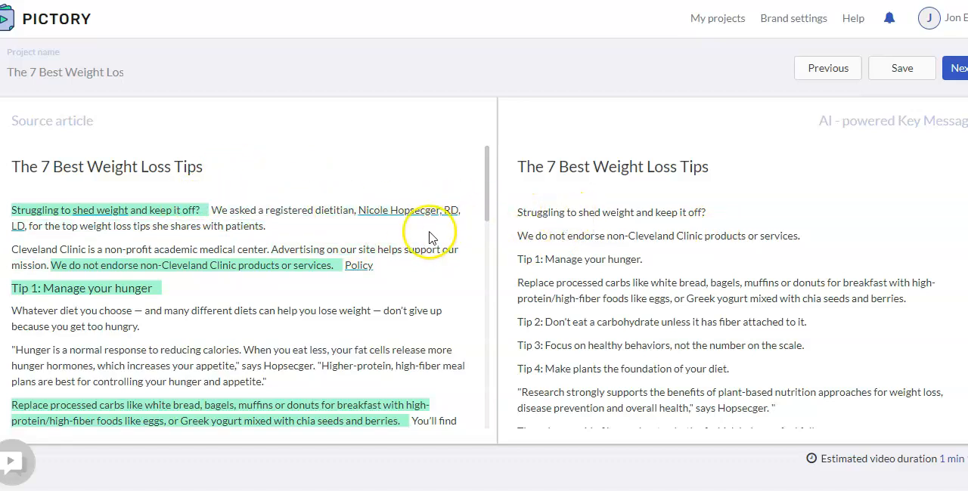
{"action": "scroll", "scroll_direction": "down", "scroll_amount": 3}
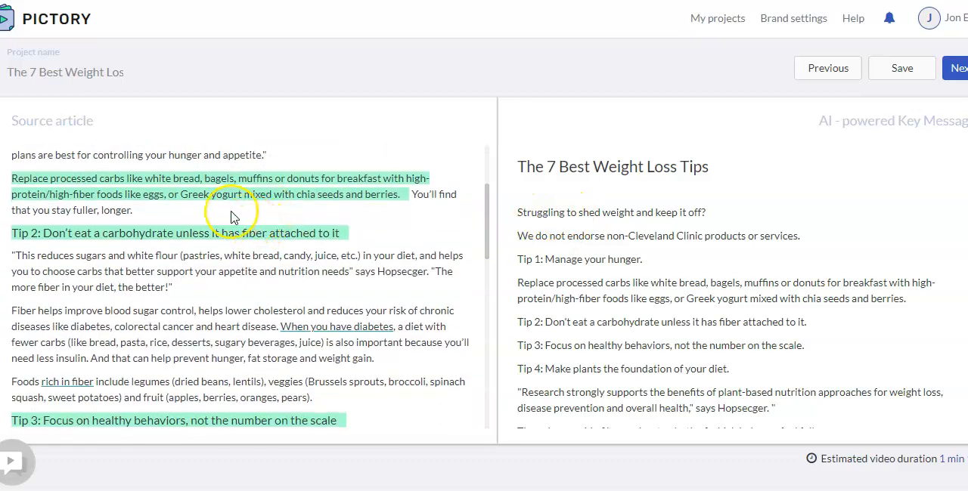
{"action": "scroll", "scroll_direction": "down", "scroll_amount": 3}
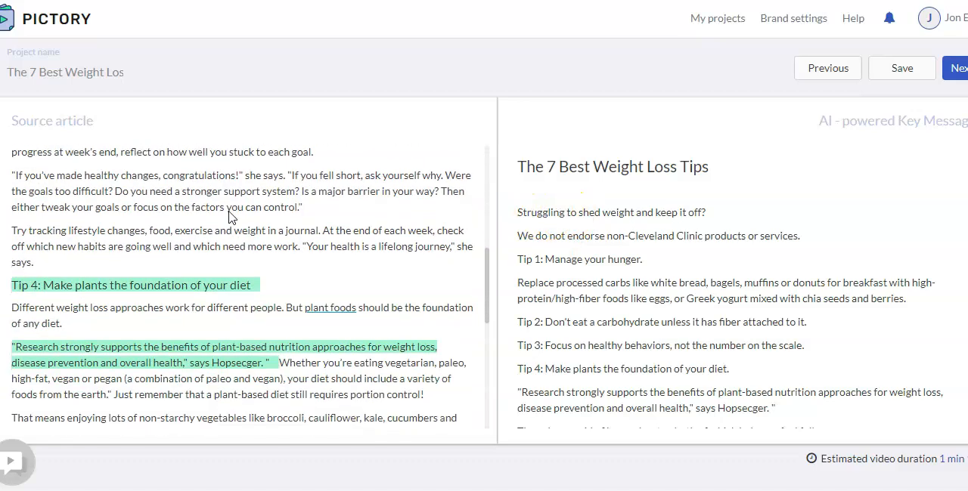
{"action": "scroll", "scroll_direction": "down", "scroll_amount": 3}
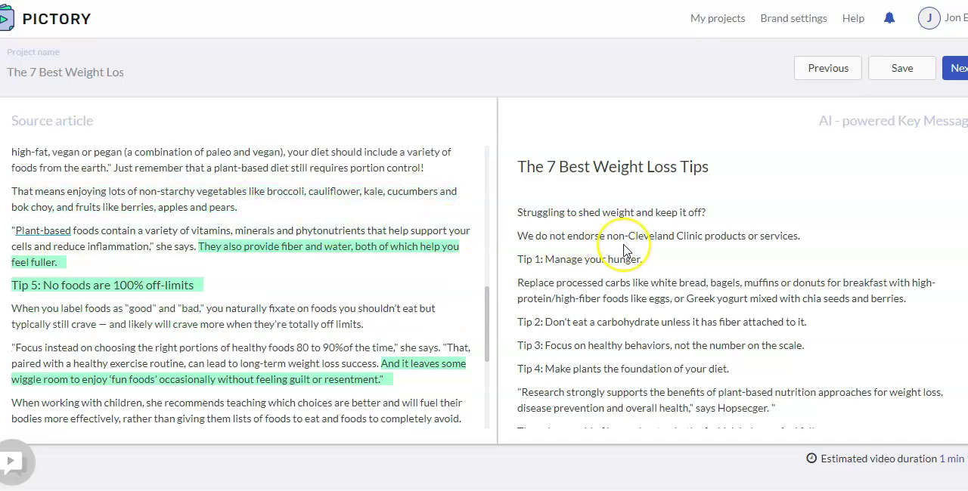
{"action": "scroll", "scroll_direction": "down", "scroll_amount": 3}
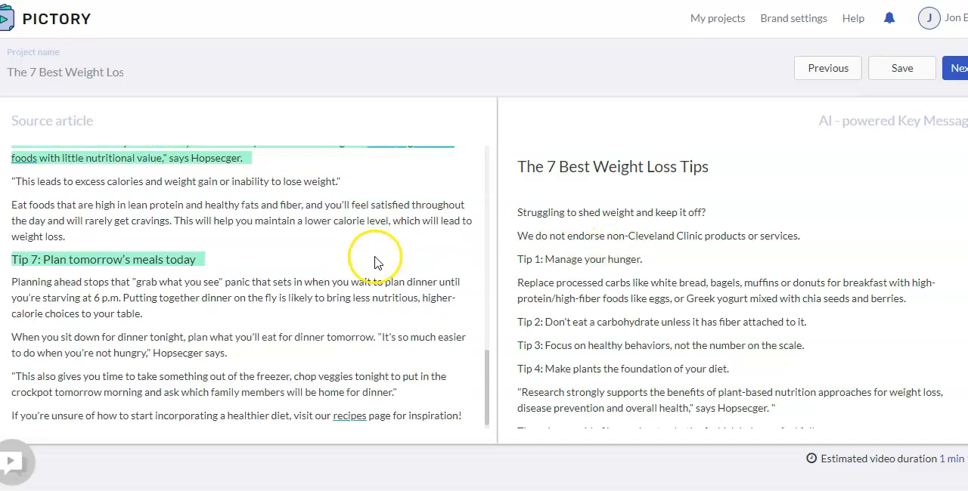
{"action": "scroll", "scroll_direction": "up", "scroll_amount": 3}
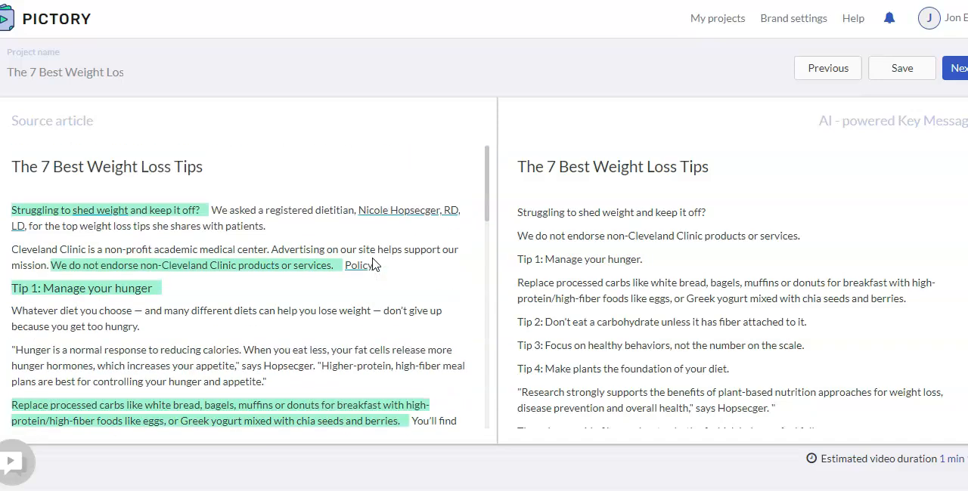
{"action": "mouse_move", "coordinate": [847, 459]}
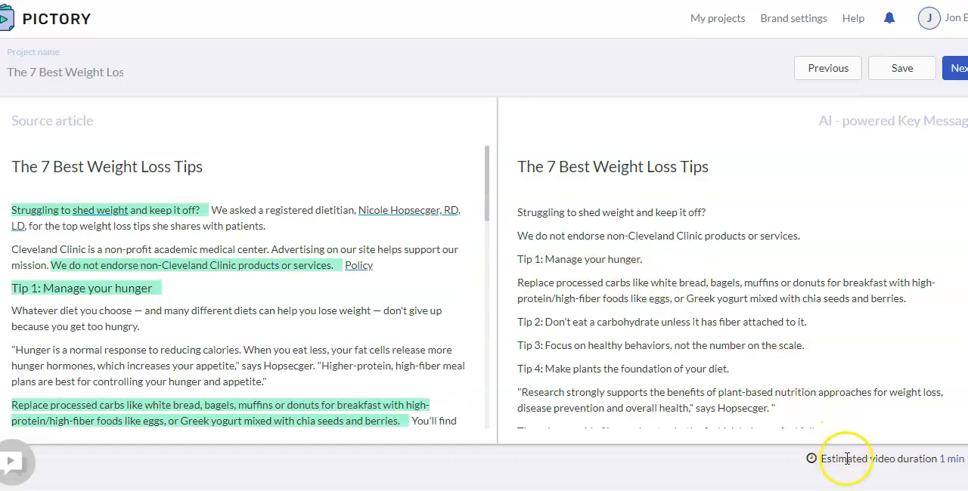
{"action": "mouse_move", "coordinate": [748, 295]}
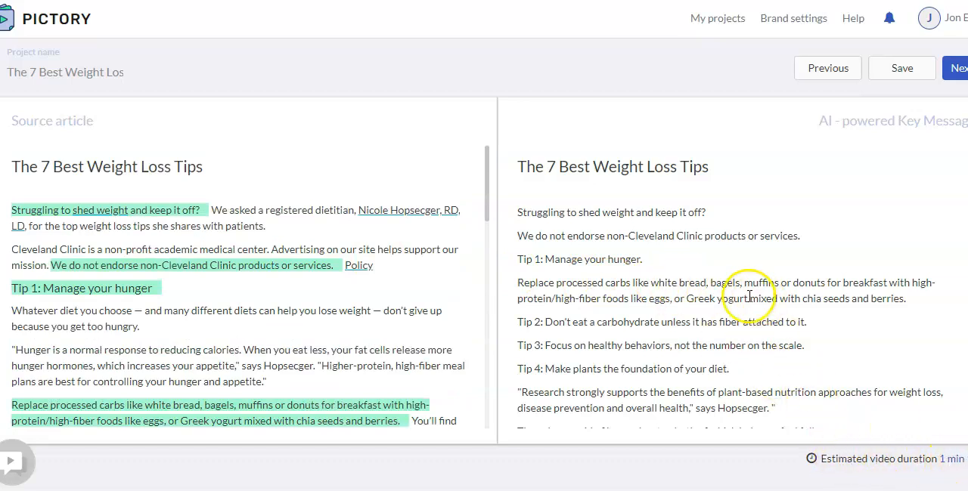
{"action": "scroll", "scroll_direction": "down", "scroll_amount": 3}
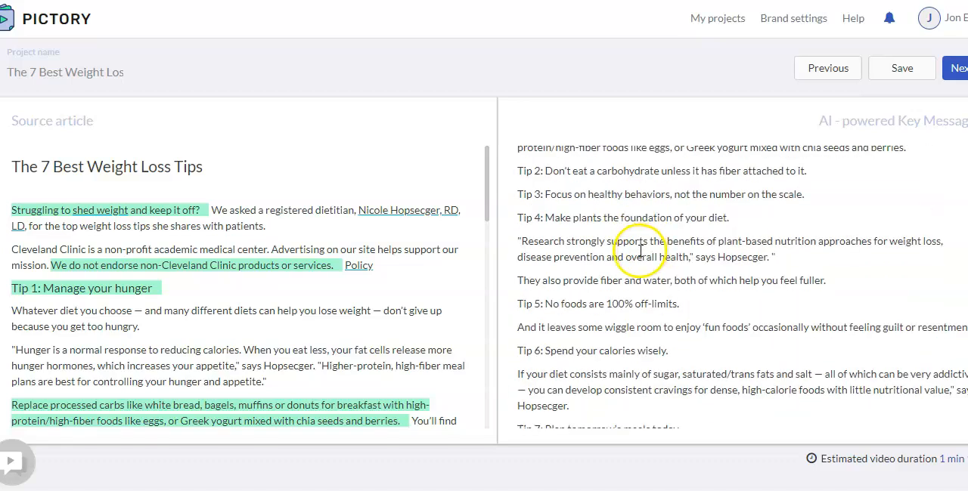
{"action": "scroll", "scroll_direction": "down", "scroll_amount": 3}
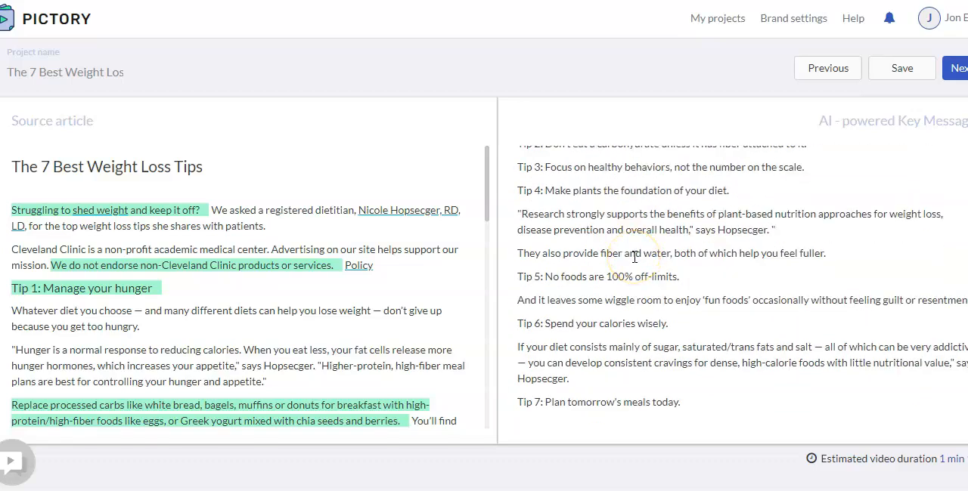
{"action": "scroll", "scroll_direction": "up", "scroll_amount": 3}
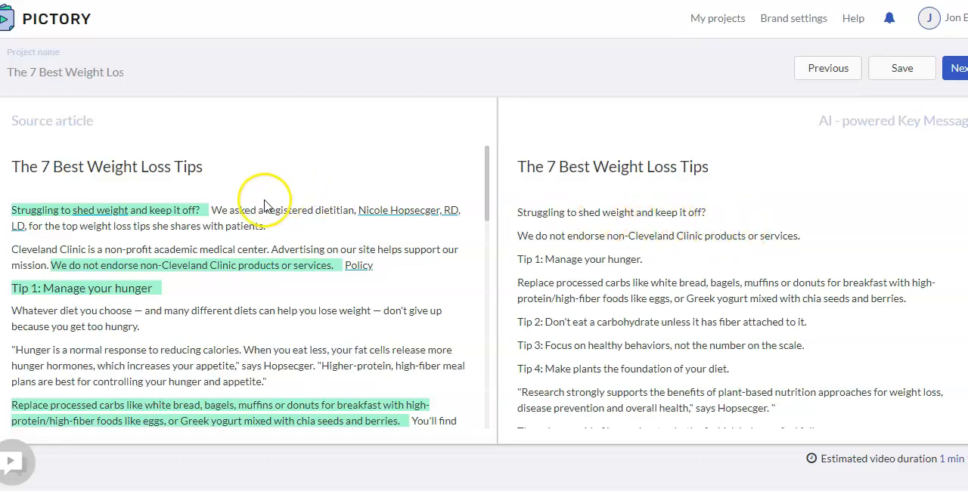
{"action": "mouse_move", "coordinate": [613, 212]}
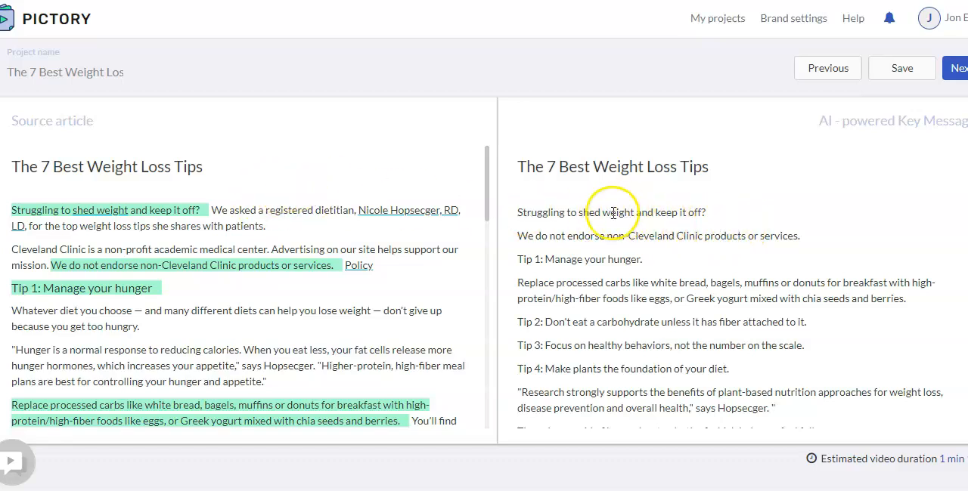
{"action": "mouse_move", "coordinate": [696, 215]}
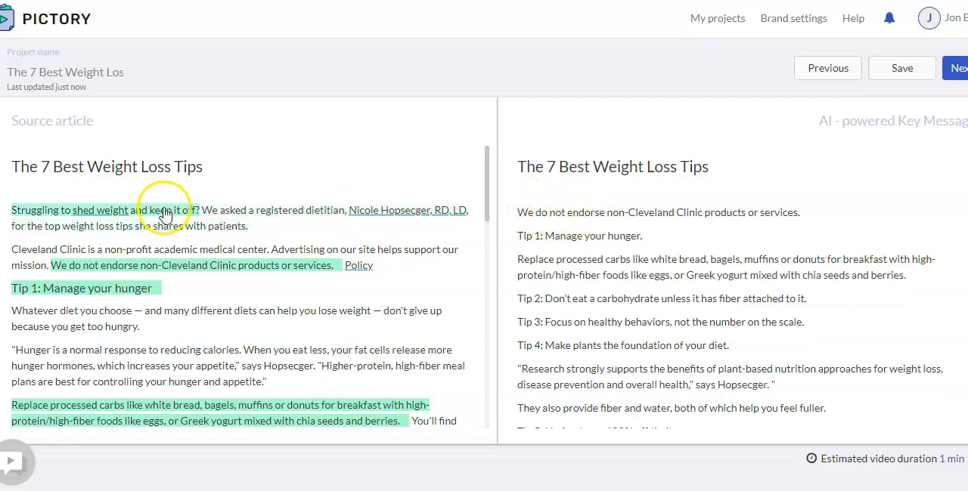
- Unhighlight the 'We do not endorse…' disclaimer sentence from the key messages
{"action": "left_click", "coordinate": [901, 67]}
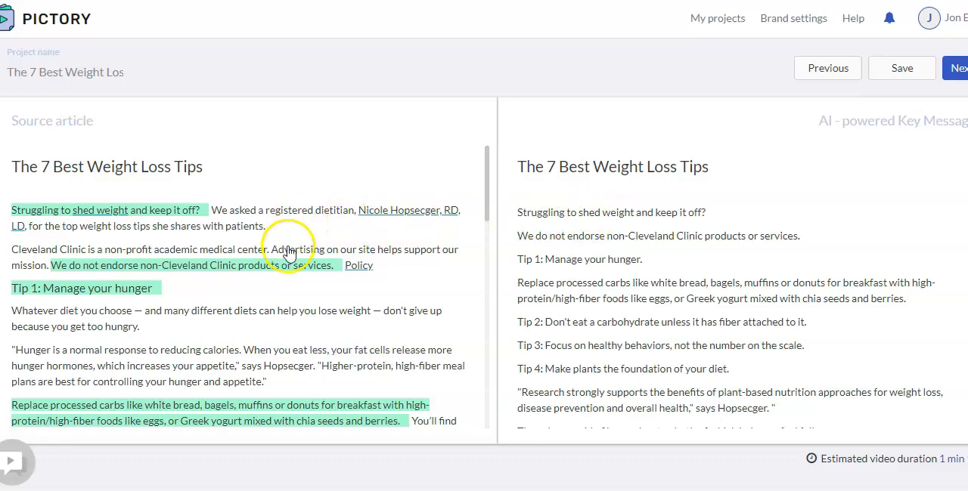
{"action": "scroll", "scroll_direction": "down", "scroll_amount": 3}
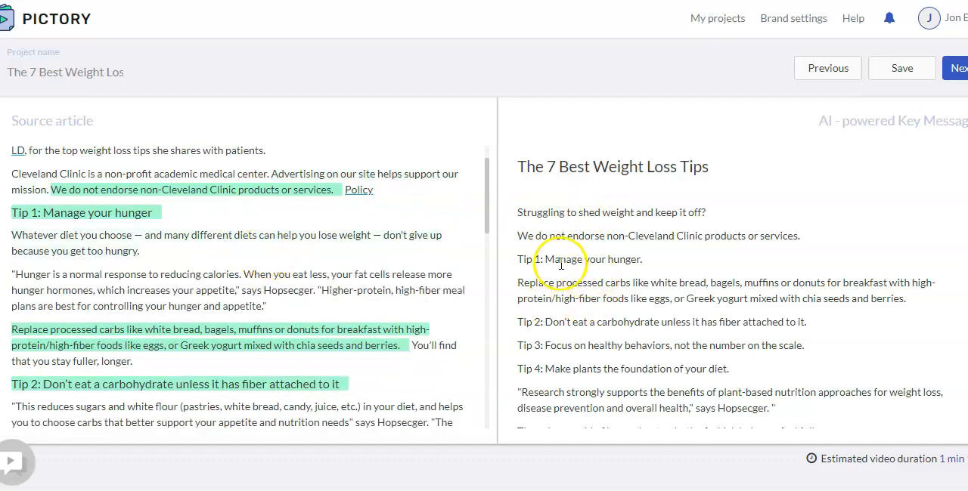
{"action": "mouse_move", "coordinate": [609, 259]}
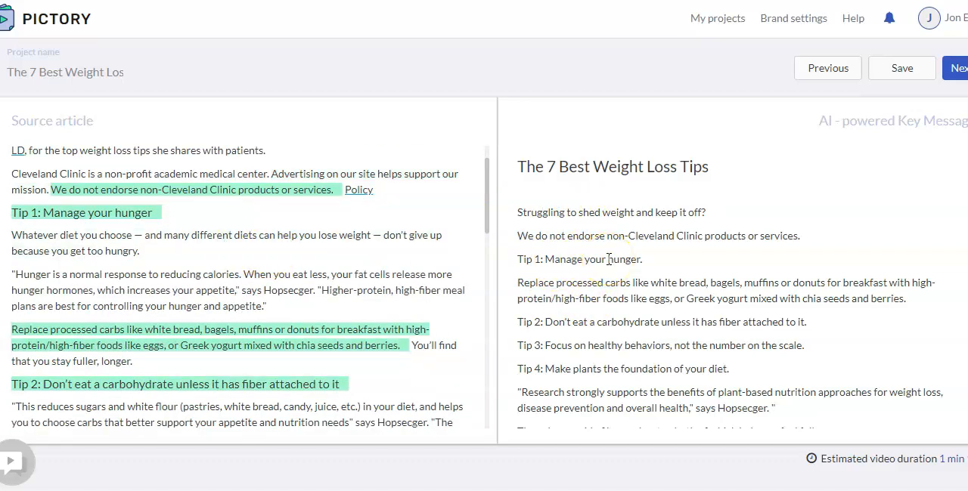
{"action": "scroll", "scroll_direction": "up", "scroll_amount": 3}
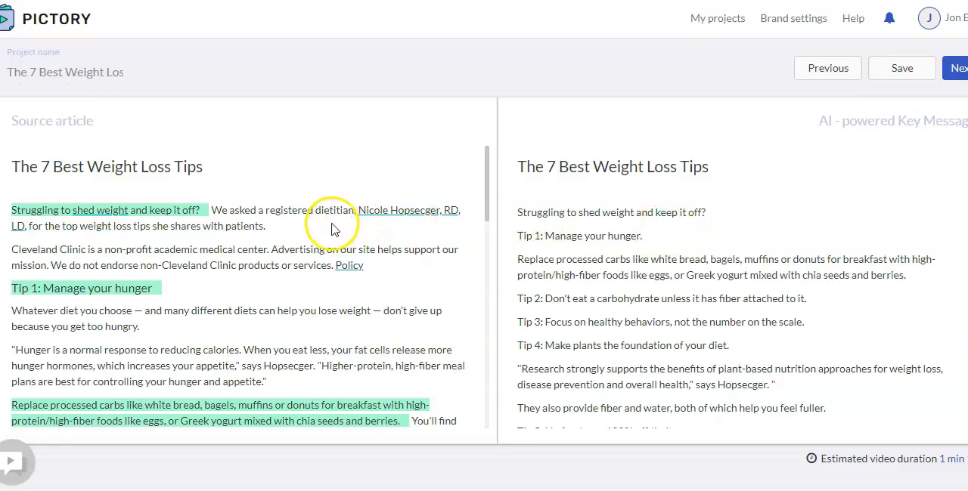
- Highlight the 'Foods rich in fiber…' sentence under Tip 2 and save the project
{"action": "scroll", "scroll_direction": "down", "scroll_amount": 3}
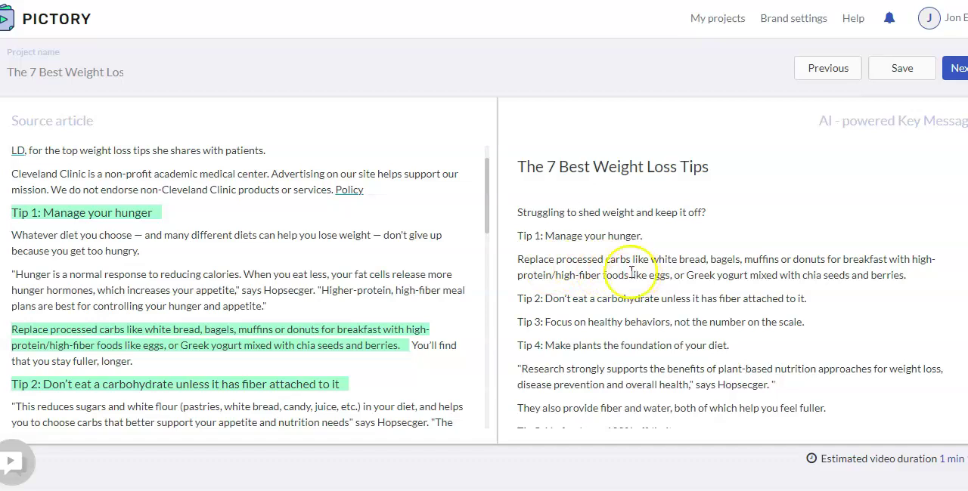
{"action": "scroll", "scroll_direction": "down", "scroll_amount": 3}
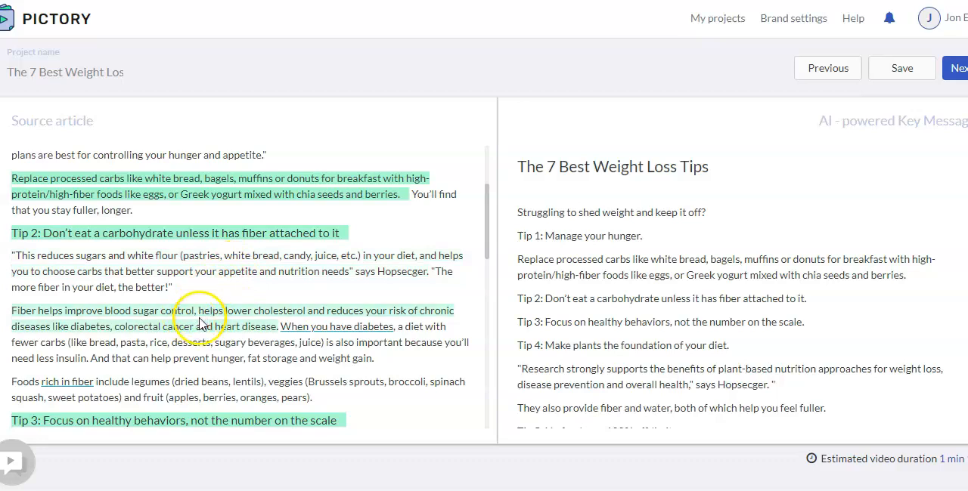
{"action": "mouse_move", "coordinate": [256, 375]}
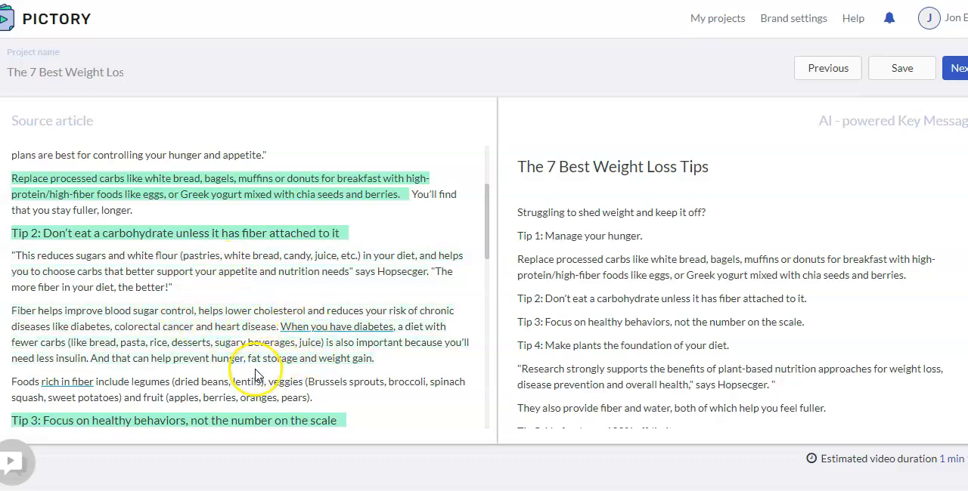
{"action": "left_click", "coordinate": [957, 68]}
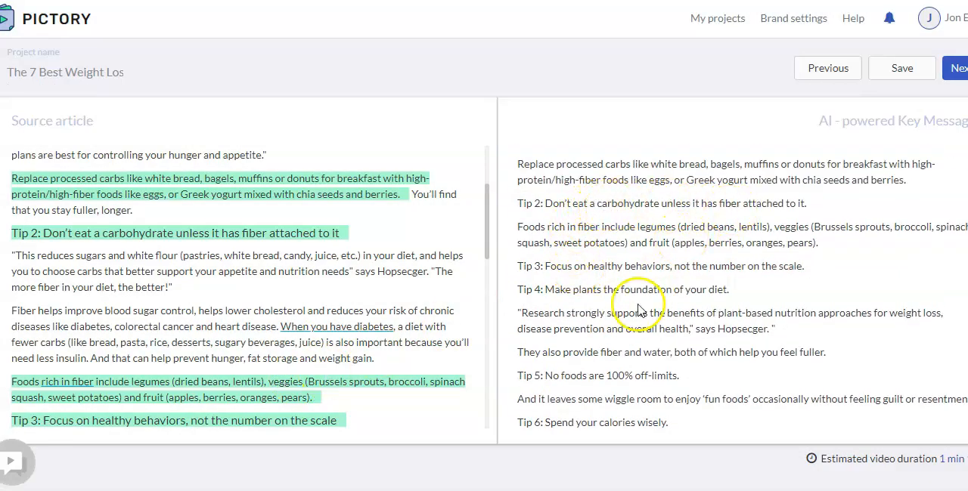
{"action": "scroll", "scroll_direction": "down", "scroll_amount": 3}
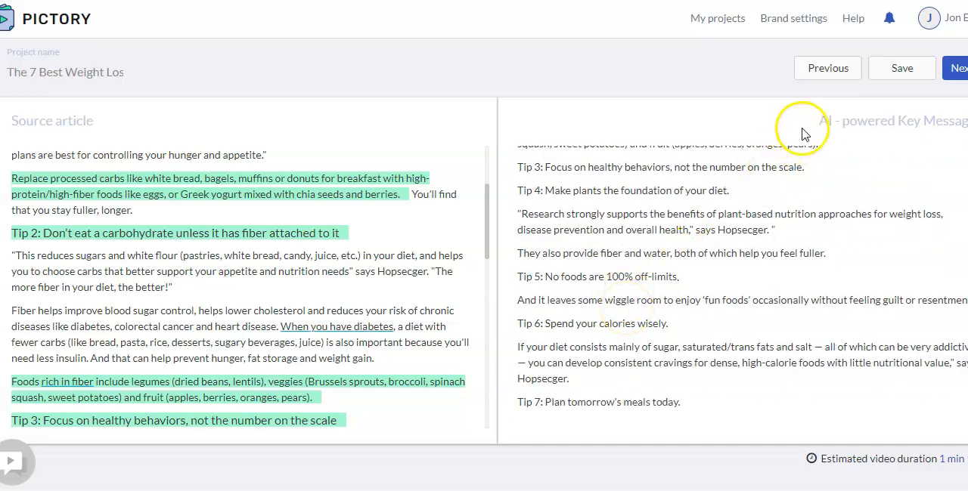
{"action": "left_click", "coordinate": [901, 68]}
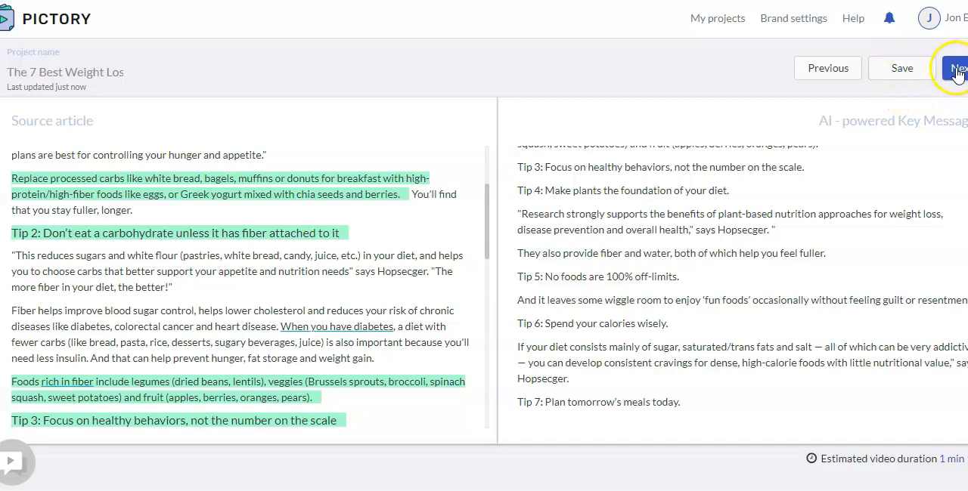
- Move past the key messages and pick the 16:9 Landscape video format
{"action": "left_click", "coordinate": [957, 68]}
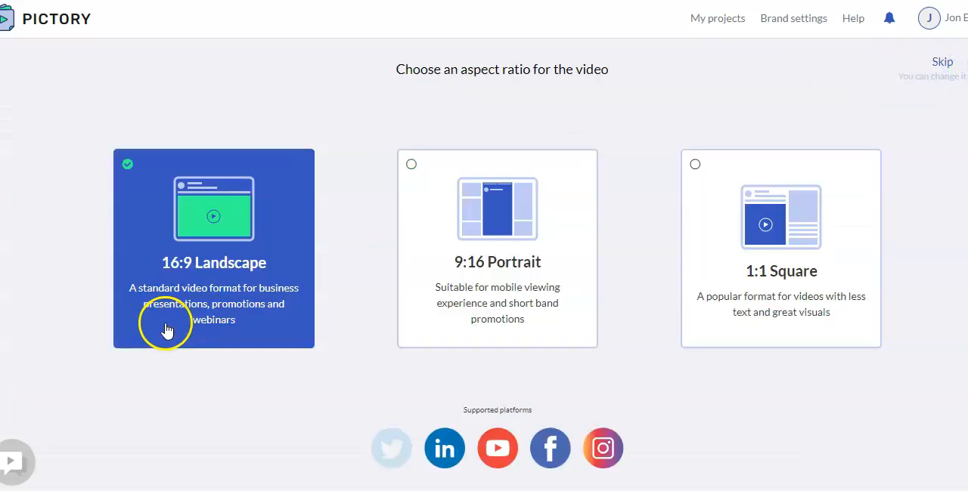
{"action": "mouse_move", "coordinate": [164, 303]}
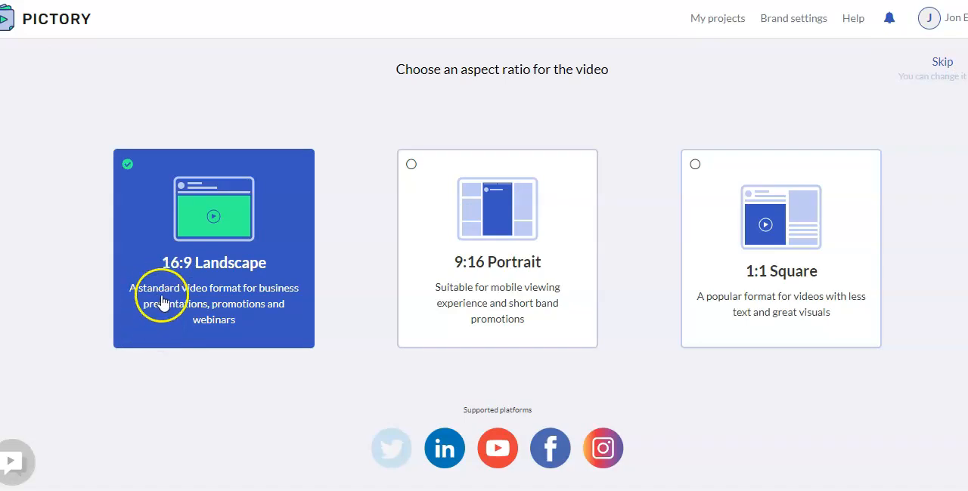
{"action": "mouse_move", "coordinate": [252, 367]}
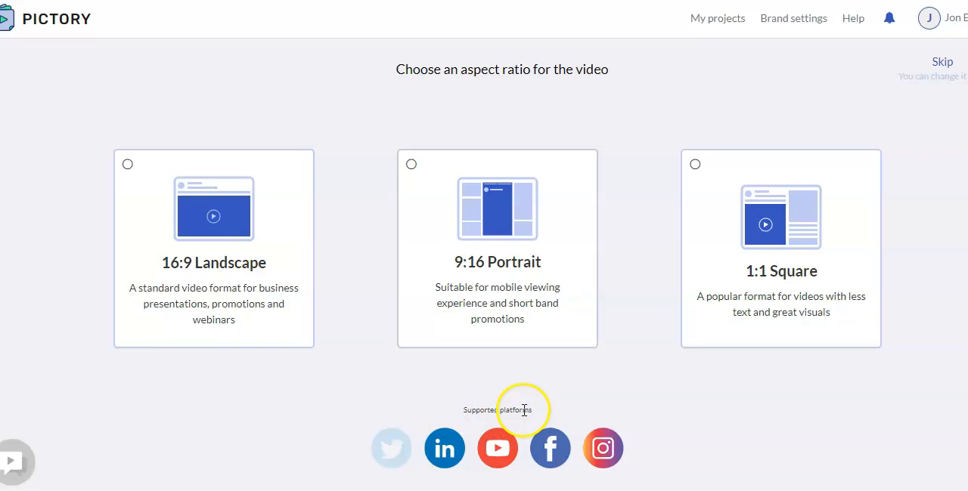
{"action": "left_click", "coordinate": [781, 248]}
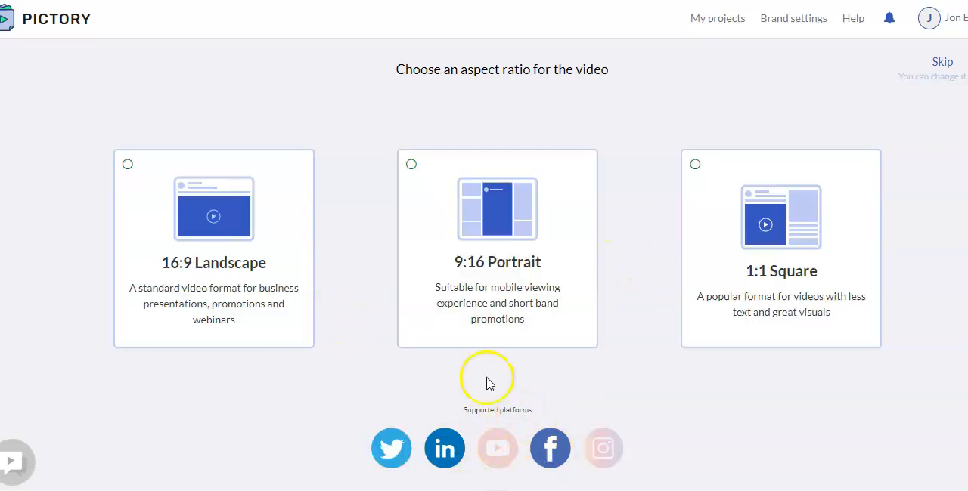
{"action": "mouse_move", "coordinate": [328, 293]}
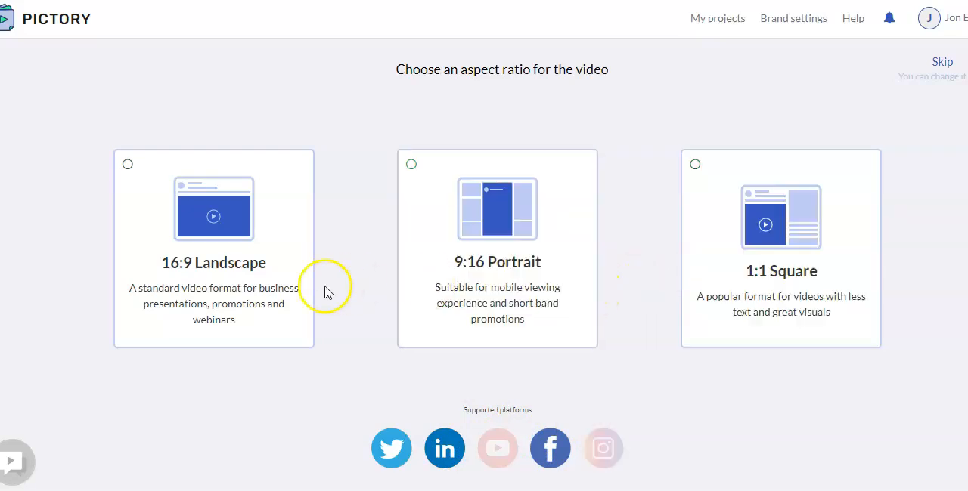
{"action": "left_click", "coordinate": [213, 250]}
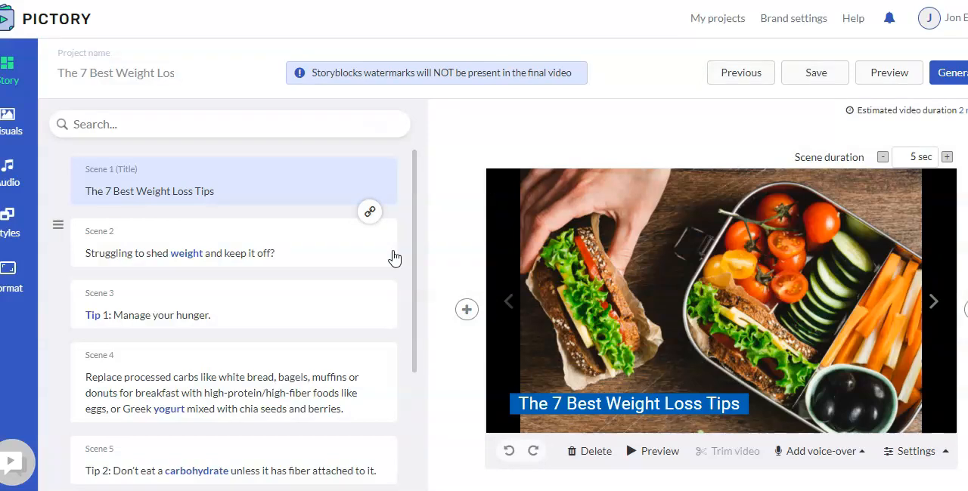
{"action": "mouse_move", "coordinate": [356, 244]}
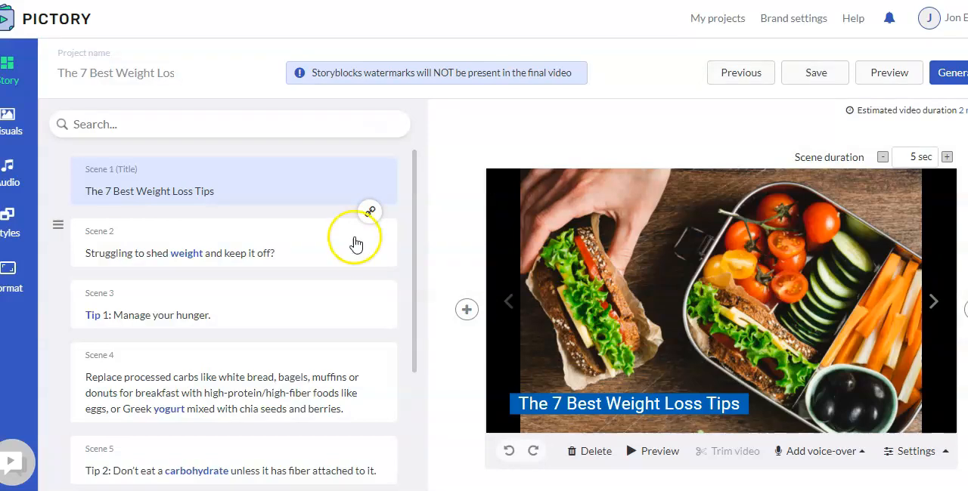
{"action": "mouse_move", "coordinate": [470, 219]}
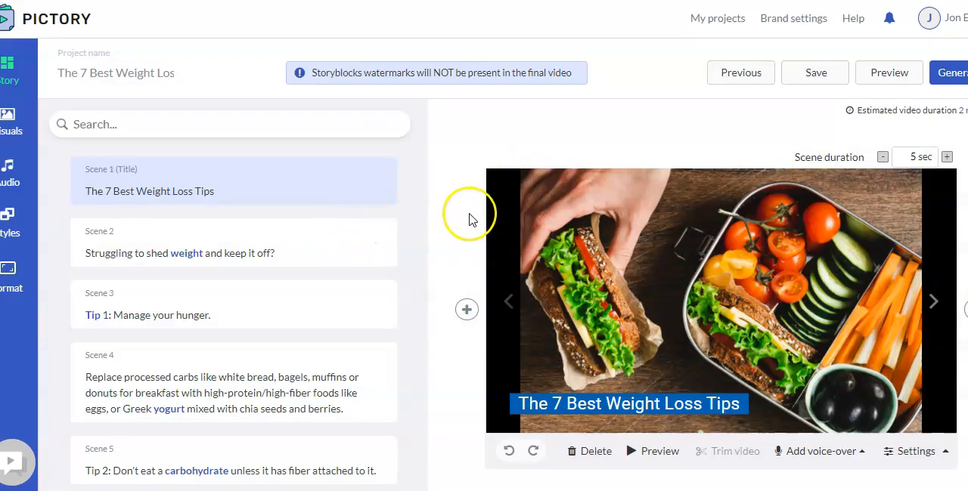
- Save the generated storyboard and scroll through its scenes and visuals
{"action": "left_click", "coordinate": [814, 73]}
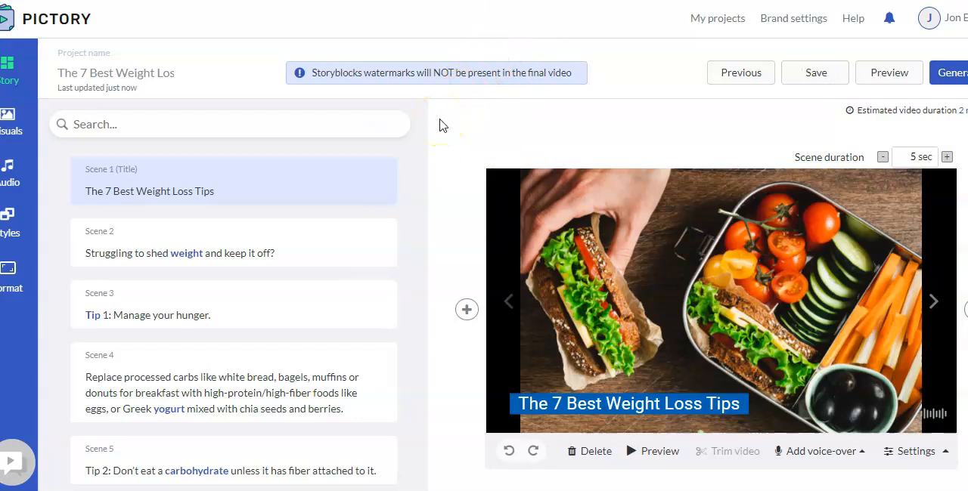
{"action": "scroll", "scroll_direction": "down", "scroll_amount": 3}
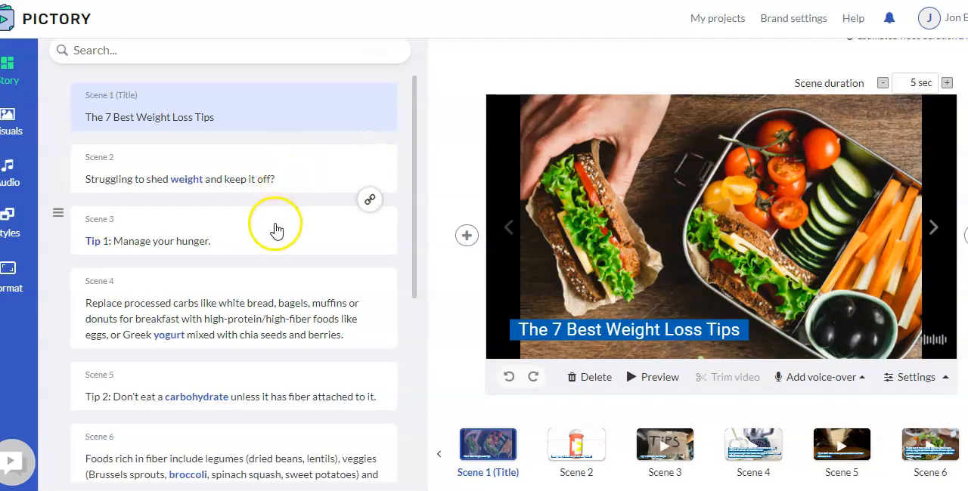
{"action": "mouse_move", "coordinate": [106, 159]}
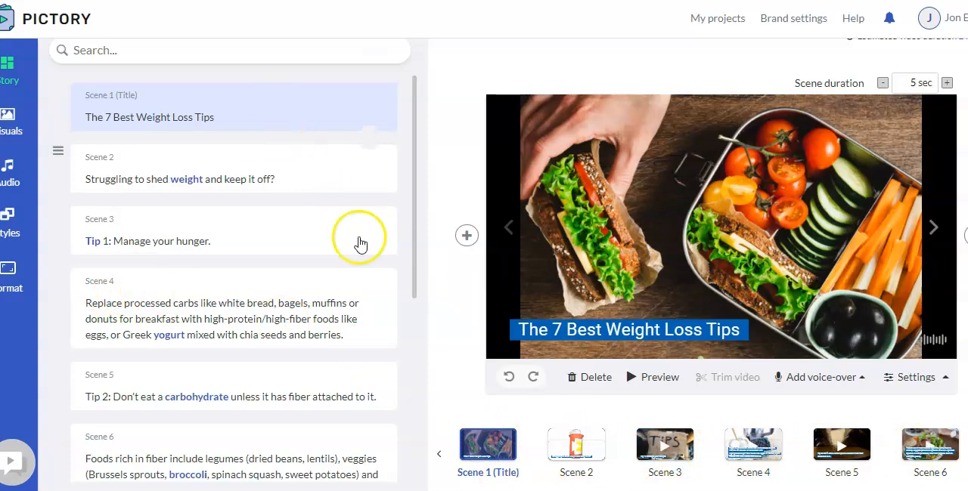
{"action": "mouse_move", "coordinate": [658, 257]}
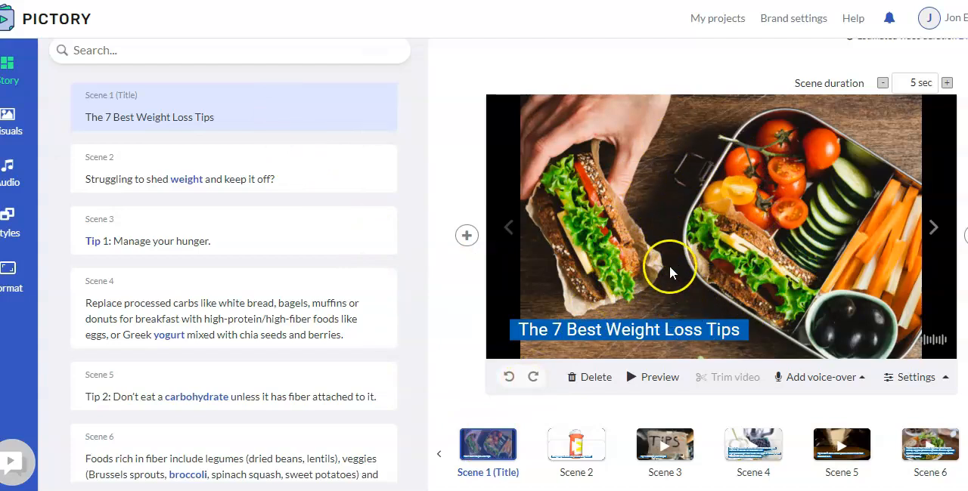
{"action": "mouse_move", "coordinate": [692, 249]}
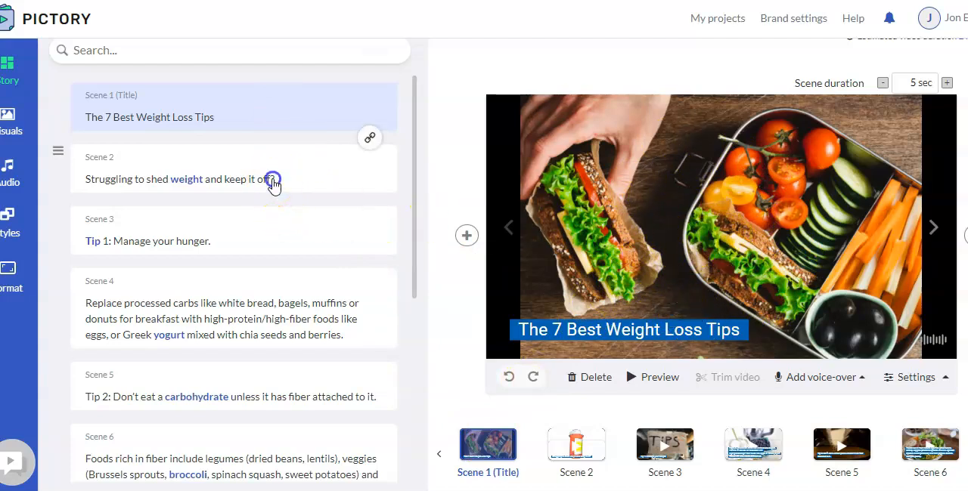
- Open Scene 2, reposition and realign its caption, then show the voice-over options
{"action": "left_click", "coordinate": [576, 444]}
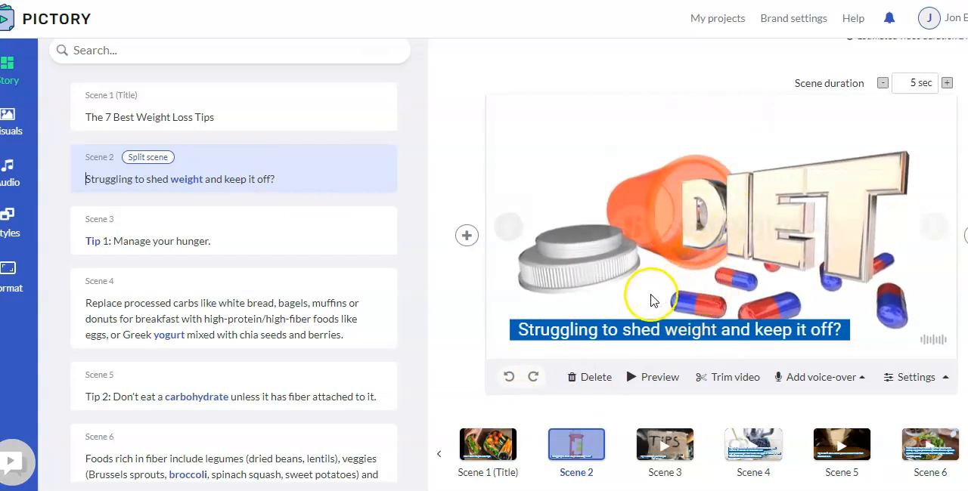
{"action": "left_click_drag", "start_coordinate": [678, 329], "coordinate": [678, 150]}
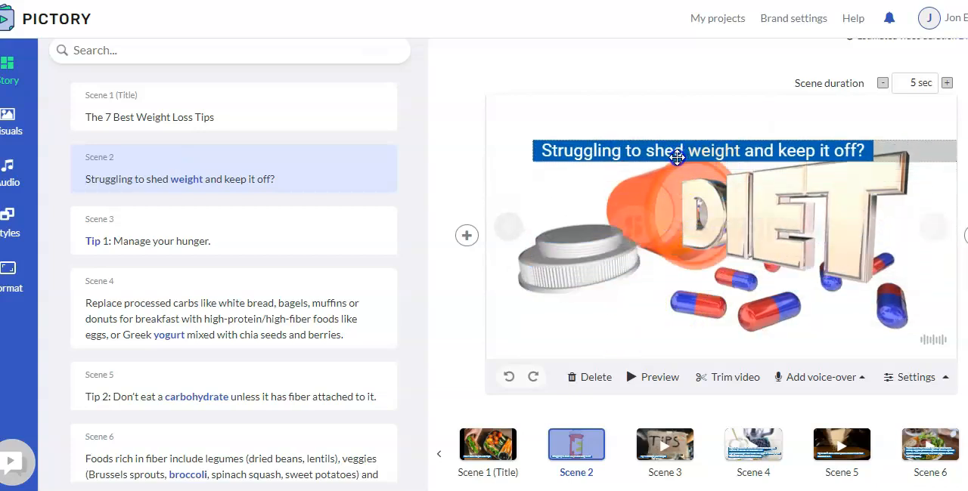
{"action": "left_click", "coordinate": [700, 151]}
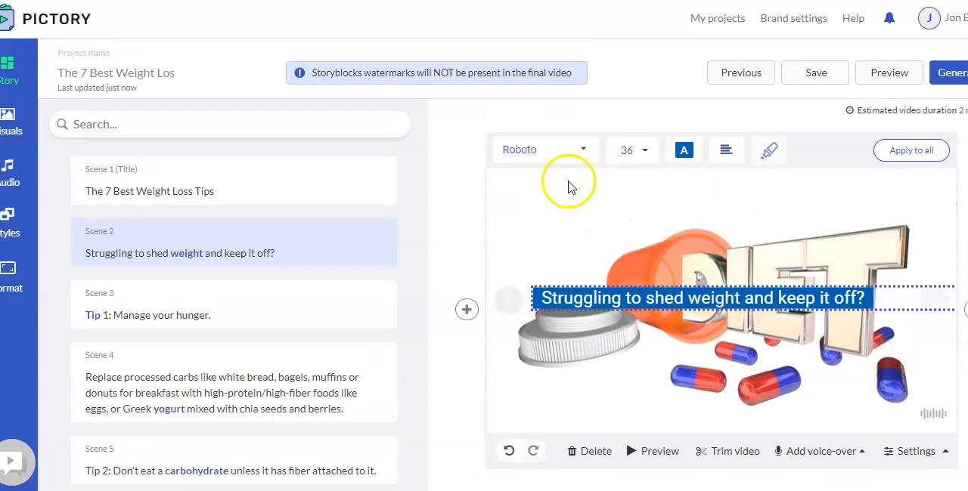
{"action": "mouse_move", "coordinate": [544, 150]}
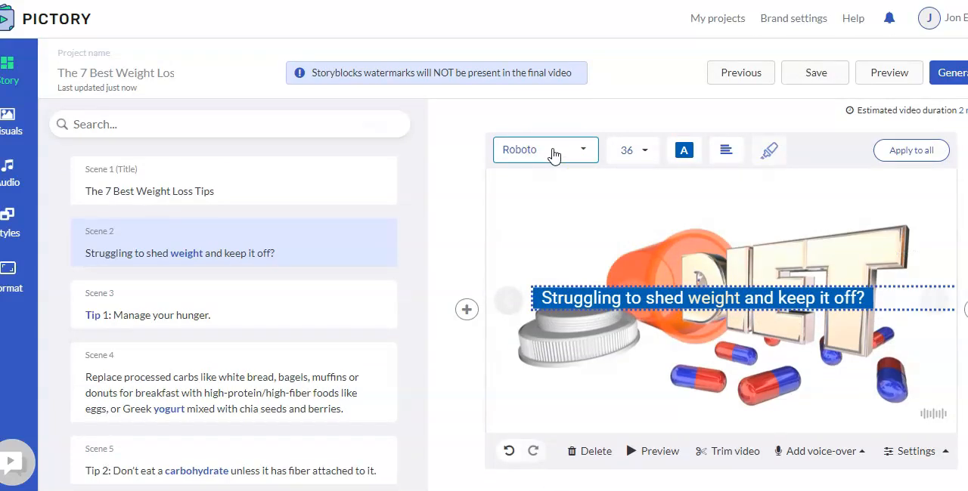
{"action": "left_click", "coordinate": [725, 149]}
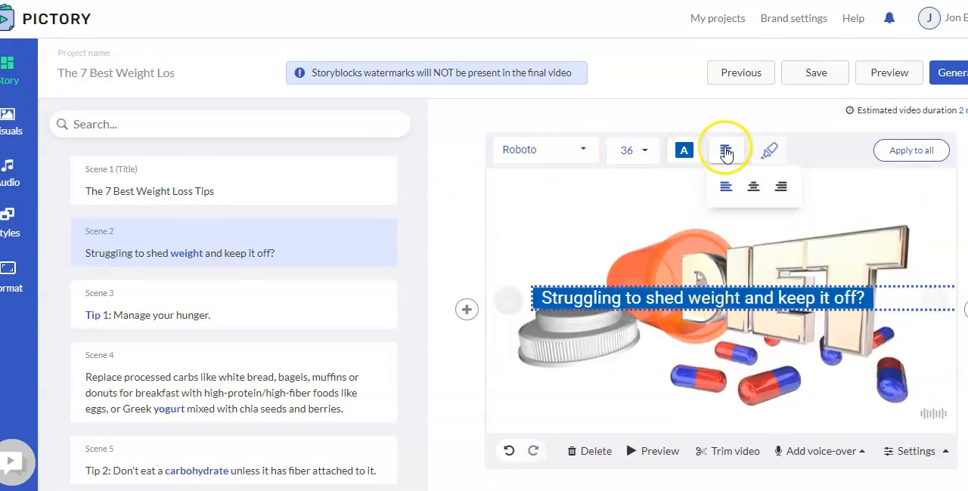
{"action": "left_click", "coordinate": [726, 149]}
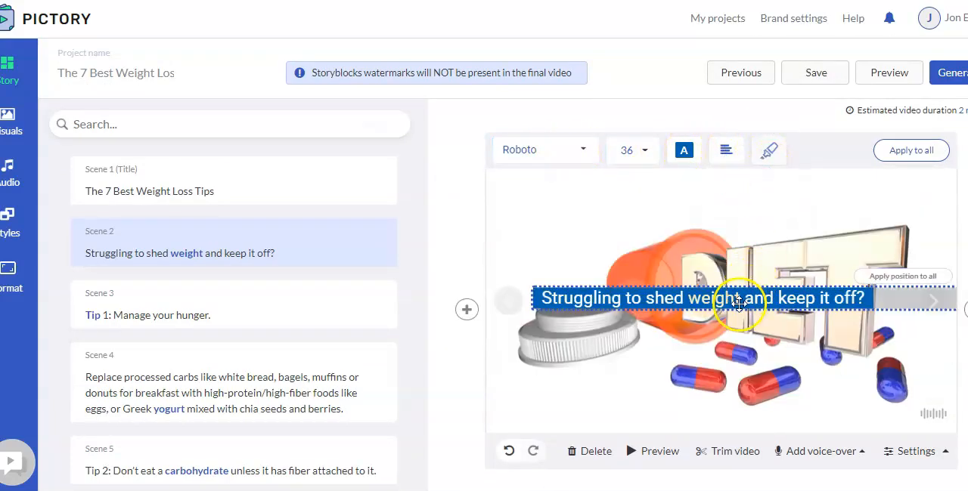
{"action": "left_click_drag", "start_coordinate": [702, 297], "coordinate": [701, 375]}
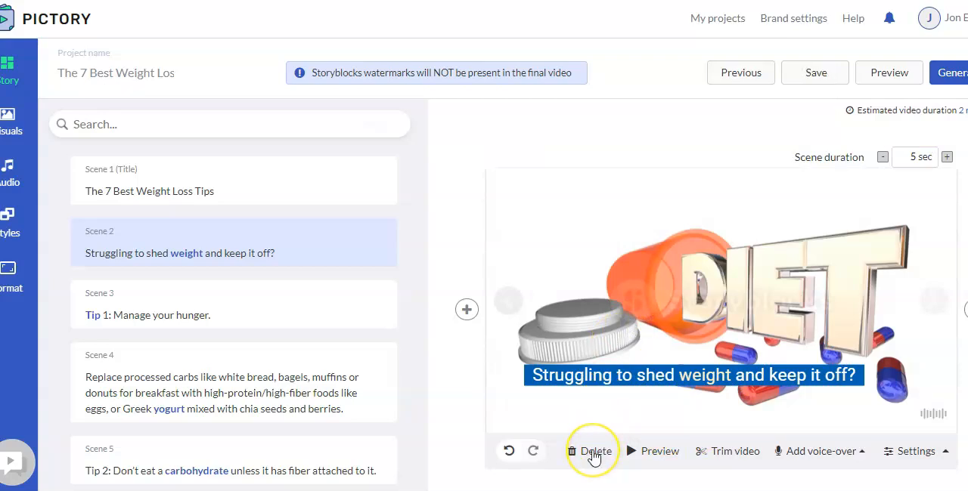
{"action": "mouse_move", "coordinate": [641, 450]}
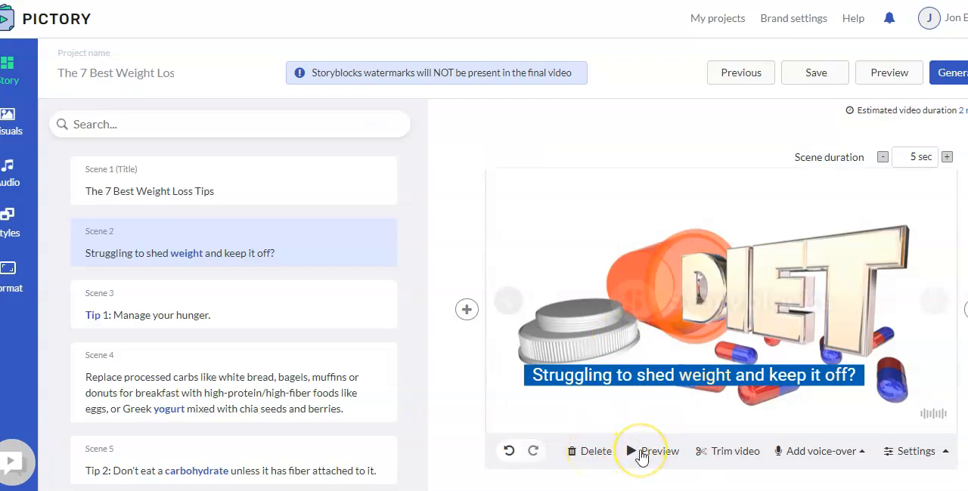
{"action": "mouse_move", "coordinate": [738, 465]}
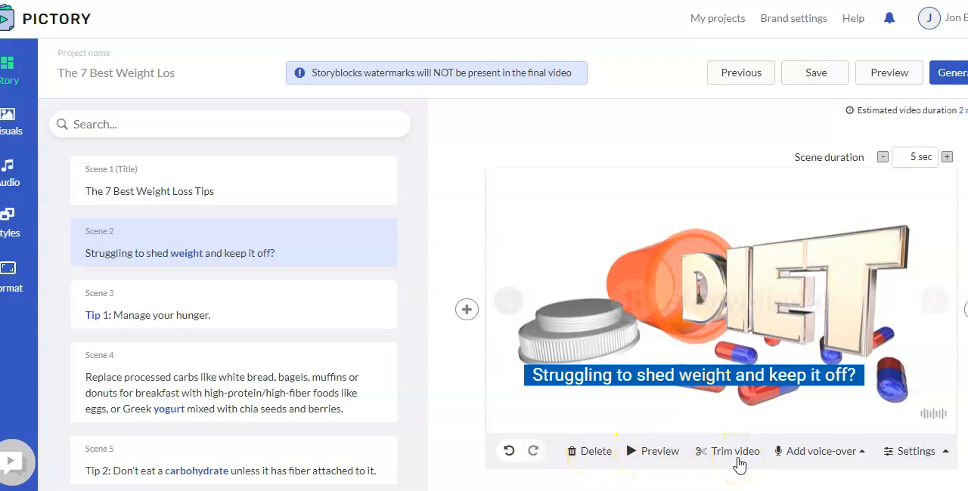
{"action": "left_click", "coordinate": [819, 451]}
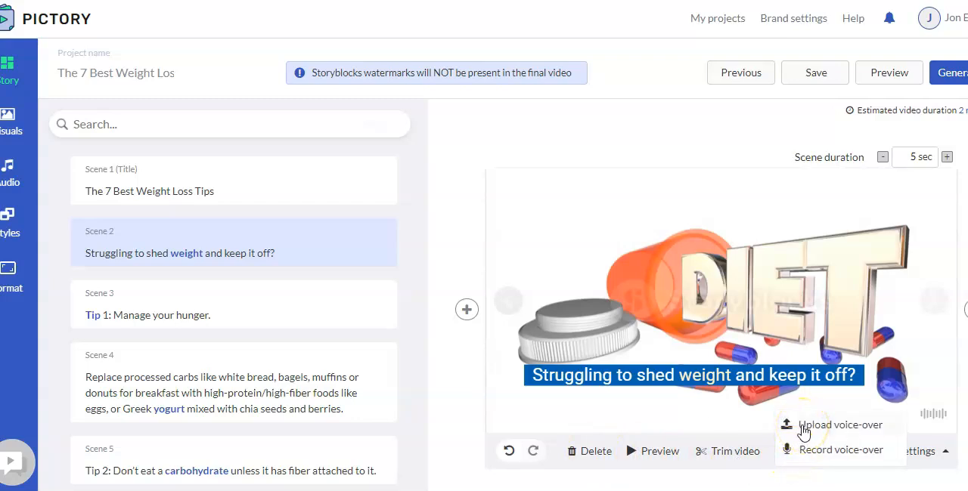
{"action": "mouse_move", "coordinate": [794, 450]}
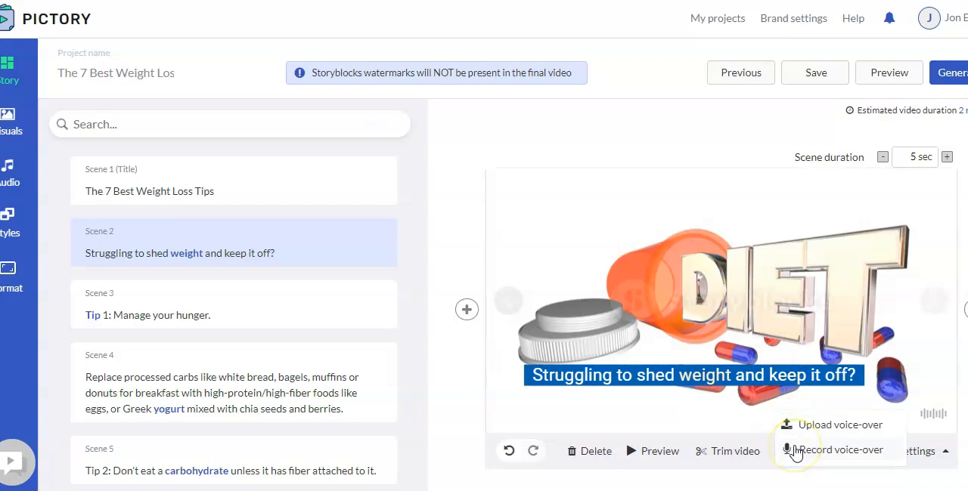
{"action": "left_click", "coordinate": [692, 375]}
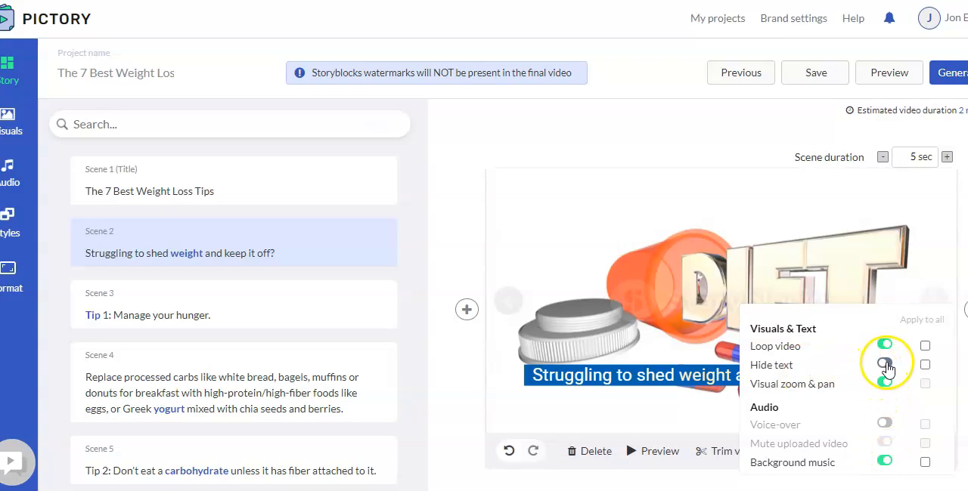
{"action": "left_click", "coordinate": [884, 365]}
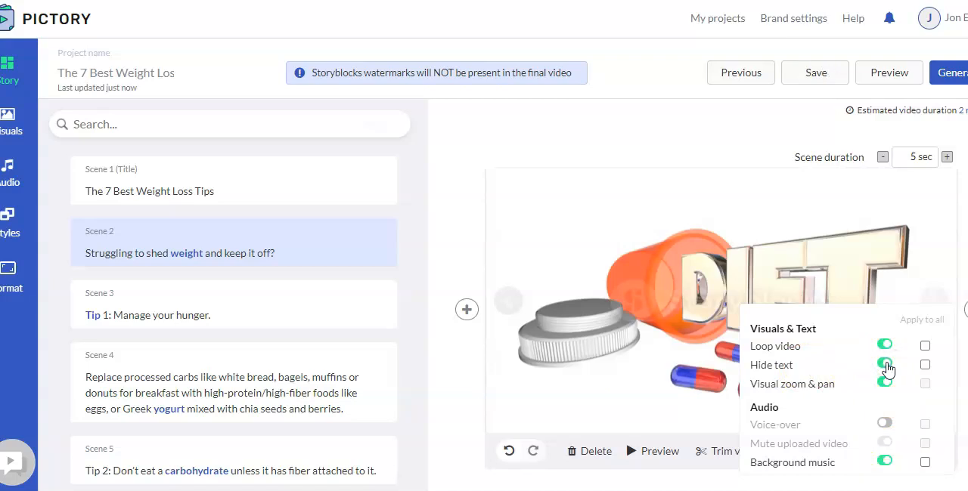
{"action": "left_click", "coordinate": [885, 365]}
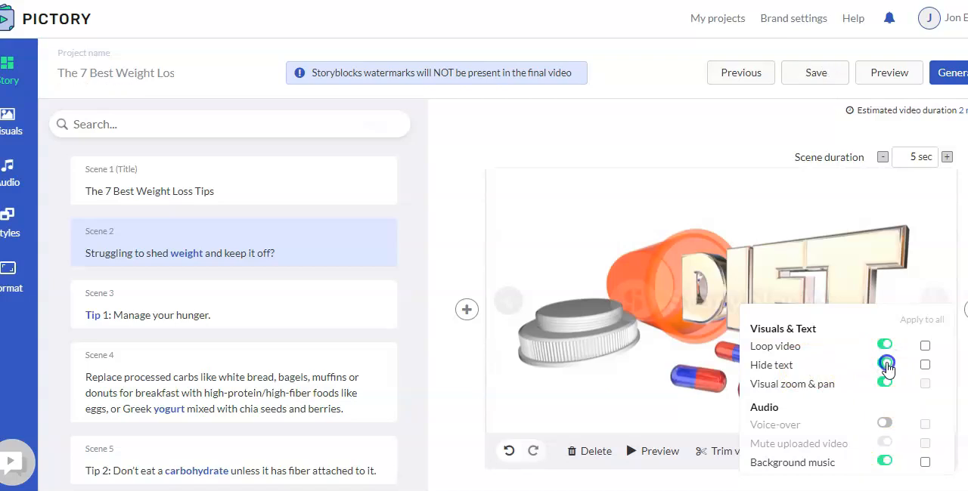
{"action": "left_click", "coordinate": [885, 365]}
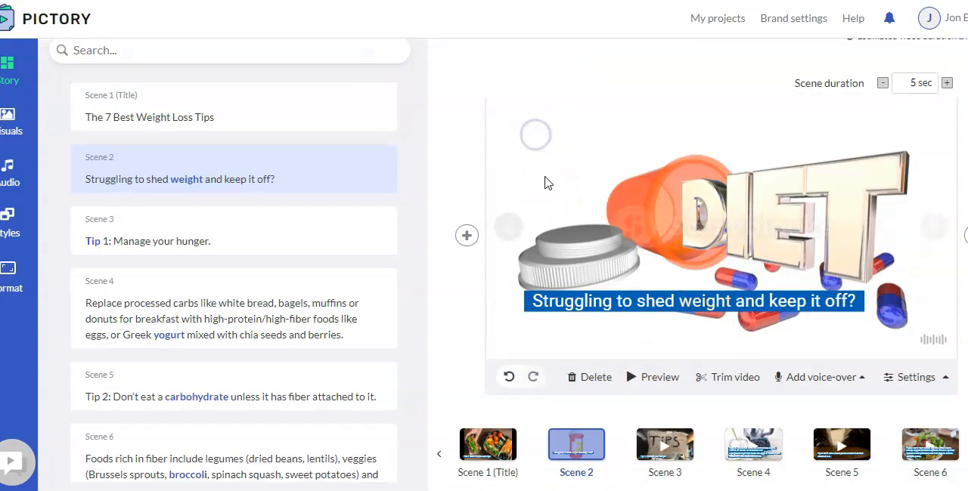
{"action": "mouse_move", "coordinate": [483, 141]}
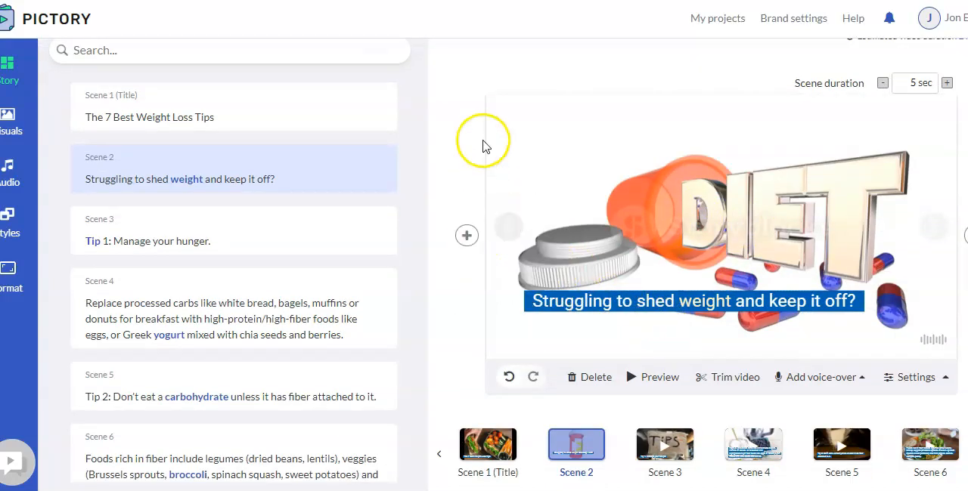
{"action": "mouse_move", "coordinate": [466, 272]}
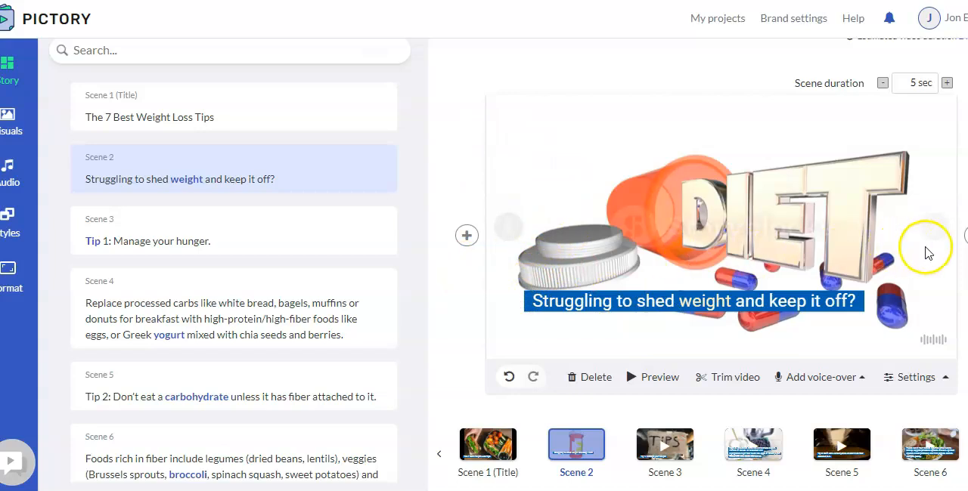
{"action": "left_click", "coordinate": [466, 235]}
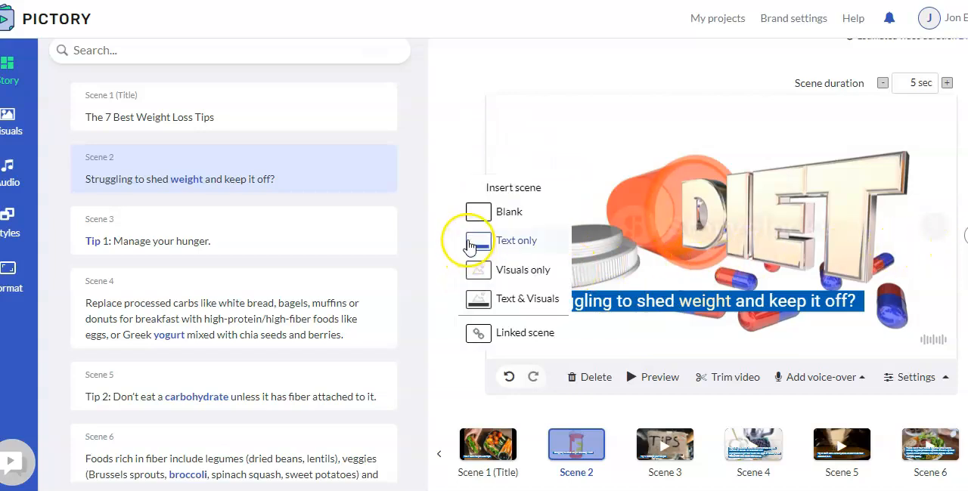
{"action": "mouse_move", "coordinate": [478, 224]}
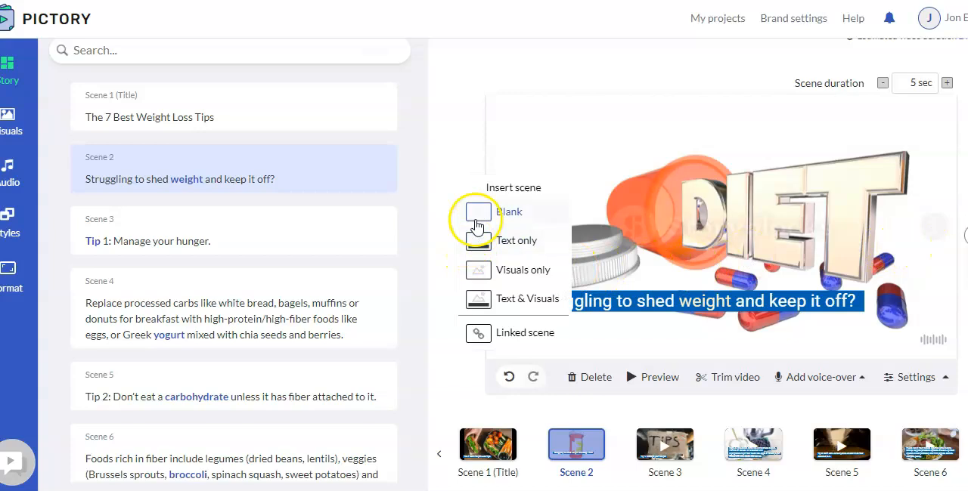
{"action": "mouse_move", "coordinate": [477, 240]}
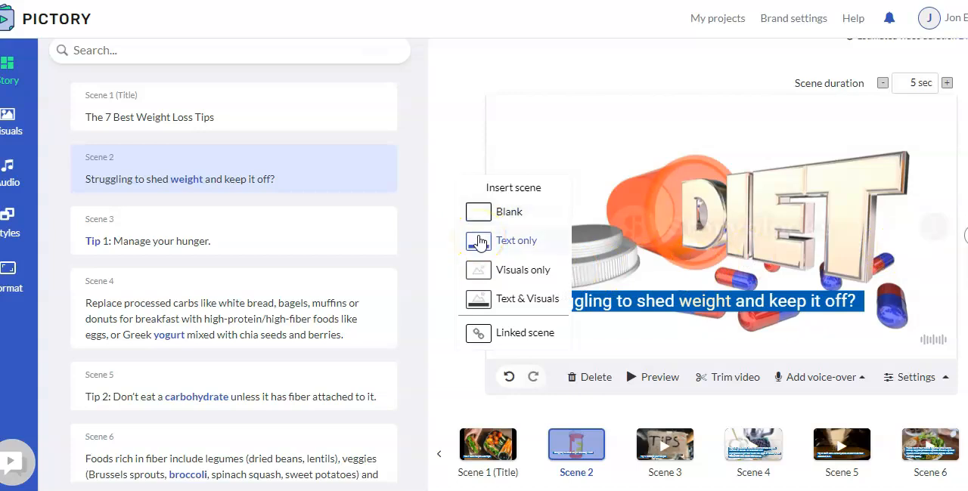
{"action": "mouse_move", "coordinate": [496, 299]}
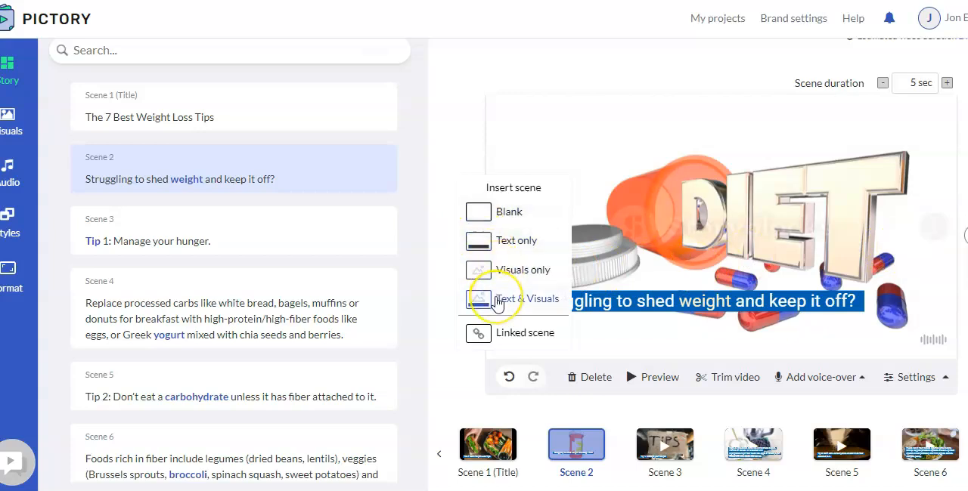
{"action": "mouse_move", "coordinate": [500, 334]}
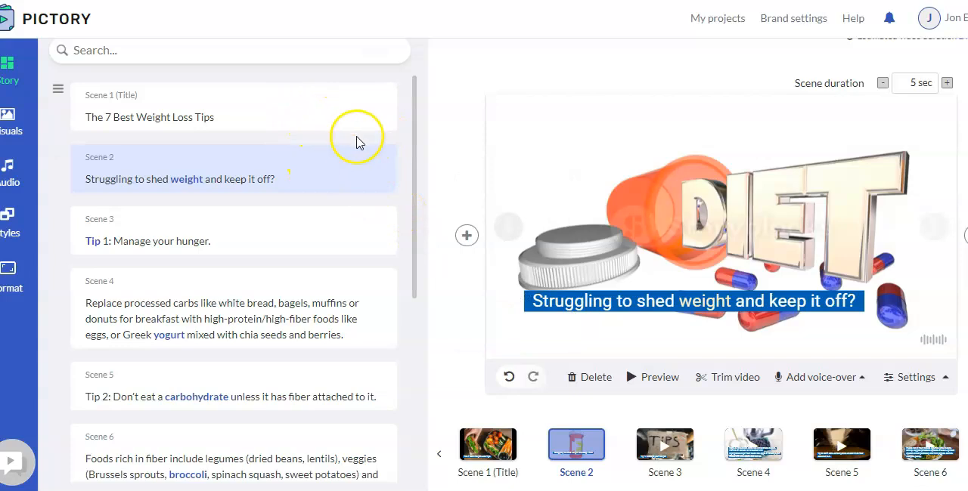
{"action": "mouse_move", "coordinate": [370, 140]}
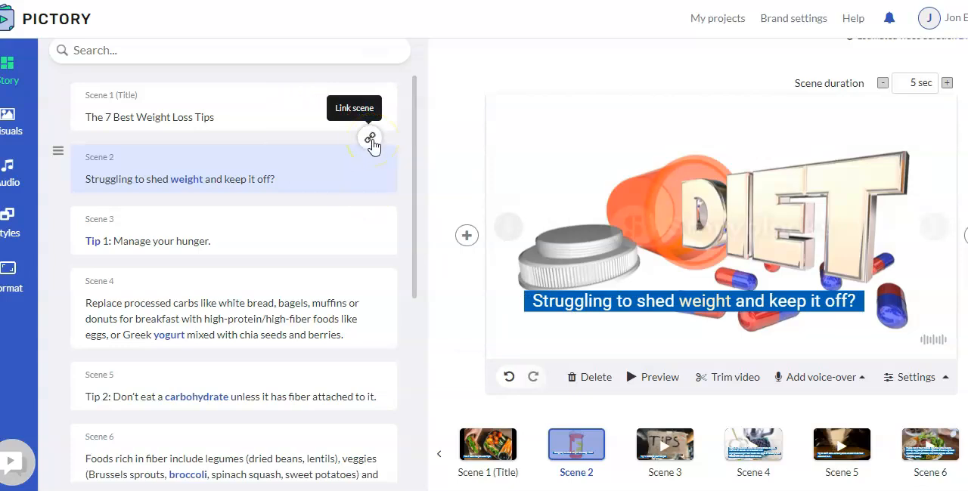
{"action": "mouse_move", "coordinate": [673, 261]}
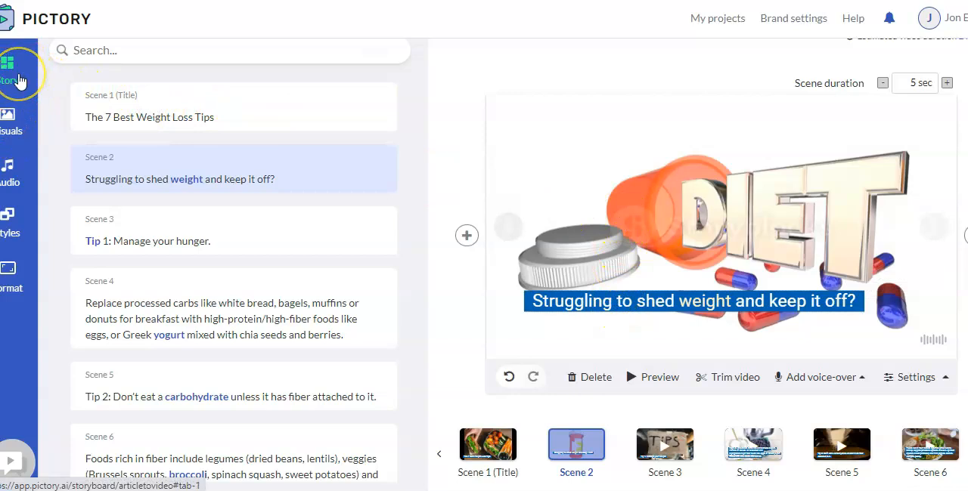
{"action": "mouse_move", "coordinate": [170, 129]}
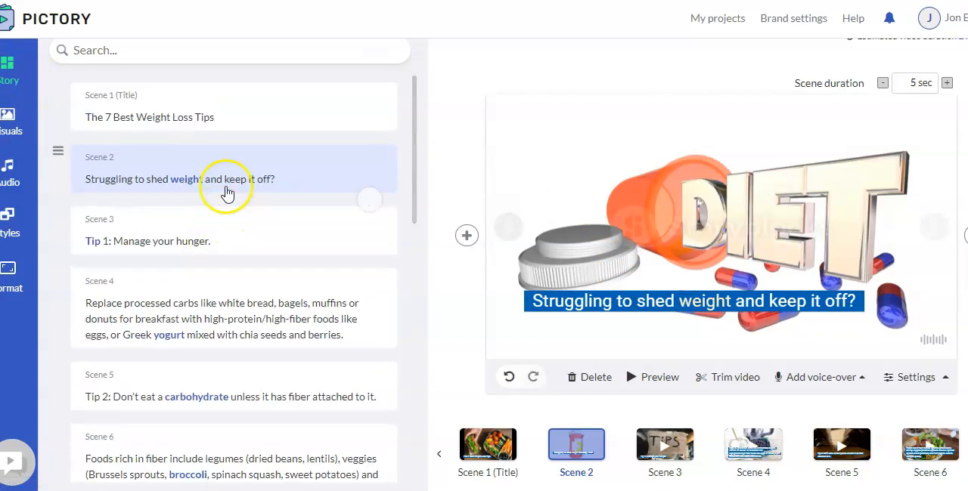
{"action": "scroll", "scroll_direction": "down", "scroll_amount": 3}
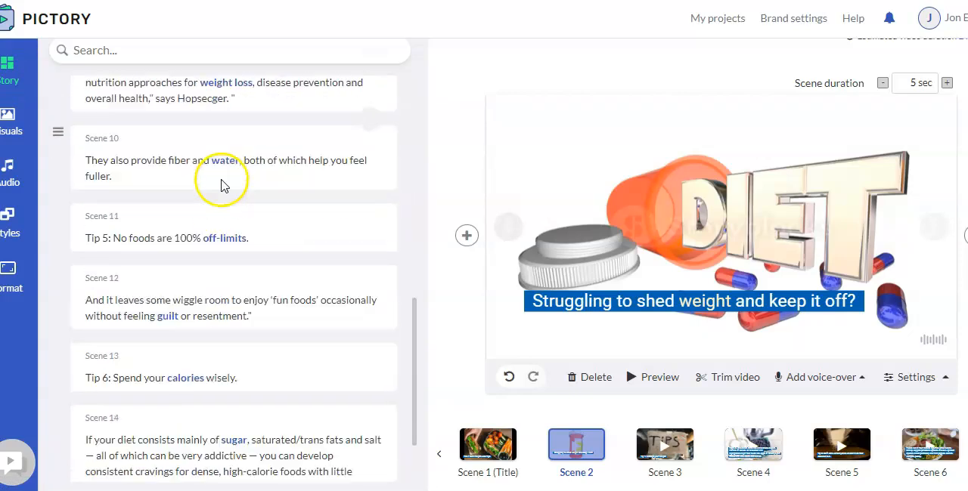
{"action": "scroll", "scroll_direction": "up", "scroll_amount": 3}
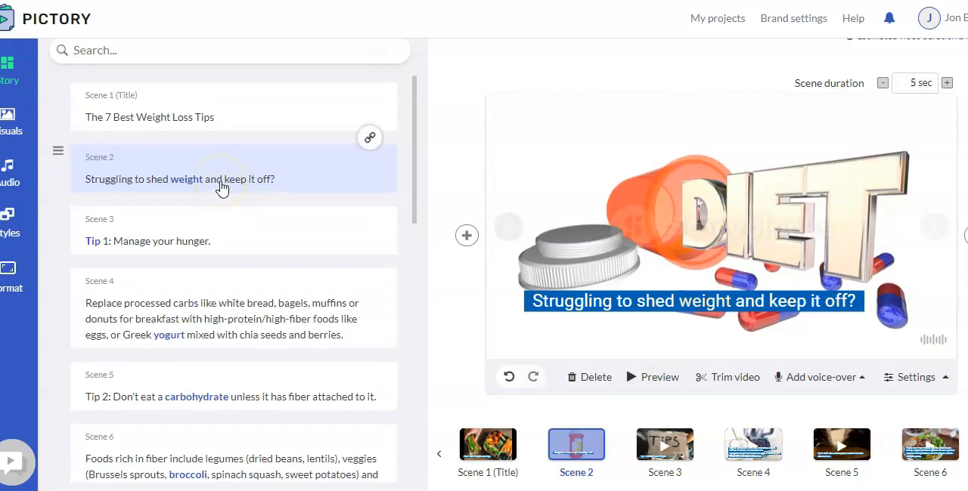
{"action": "mouse_move", "coordinate": [677, 265]}
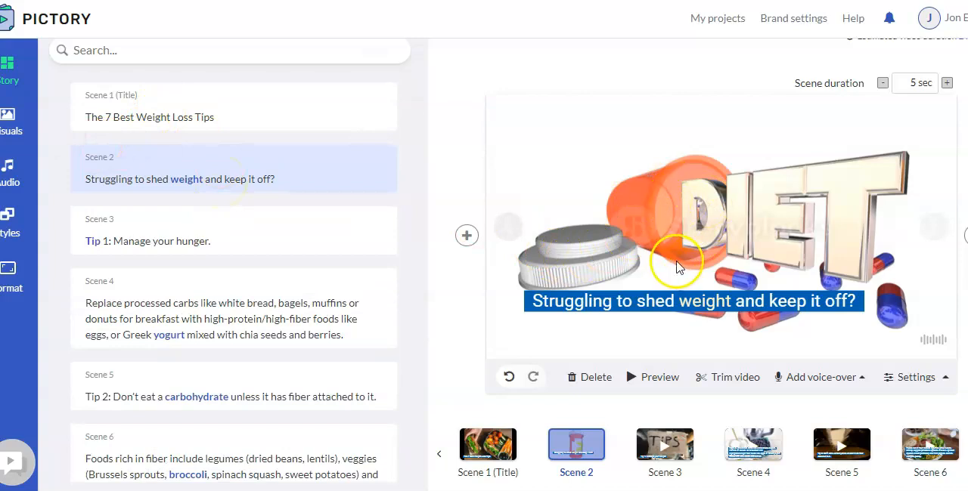
{"action": "mouse_move", "coordinate": [753, 220]}
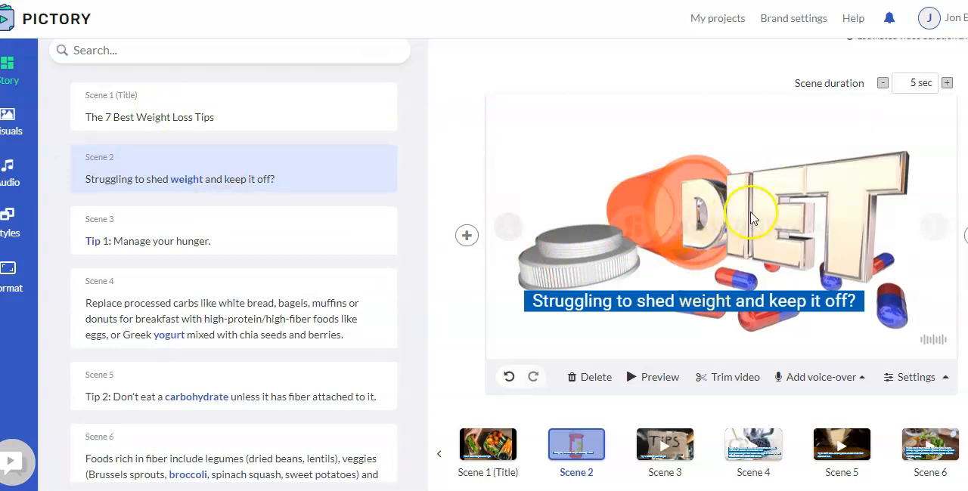
{"action": "mouse_move", "coordinate": [768, 199]}
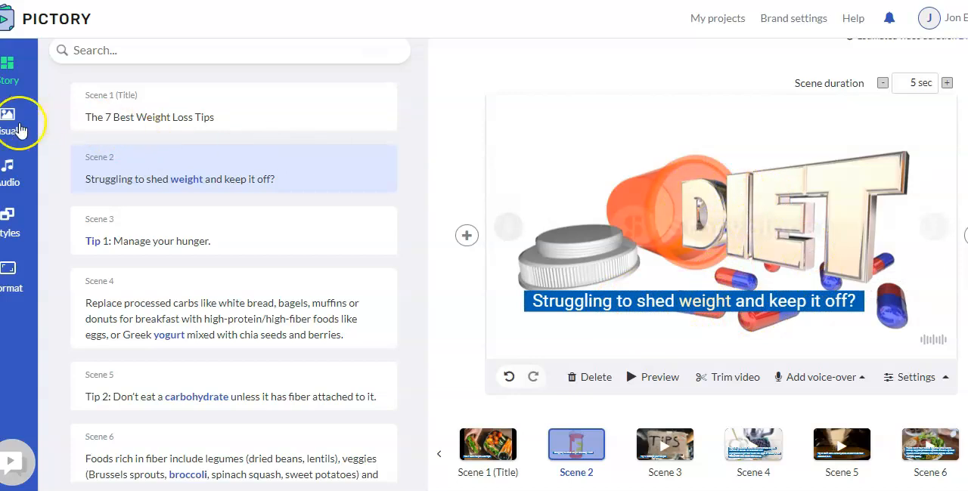
- Open Visuals, browse Textures, My uploads and Library, and view the media-type filter
{"action": "left_click", "coordinate": [11, 114]}
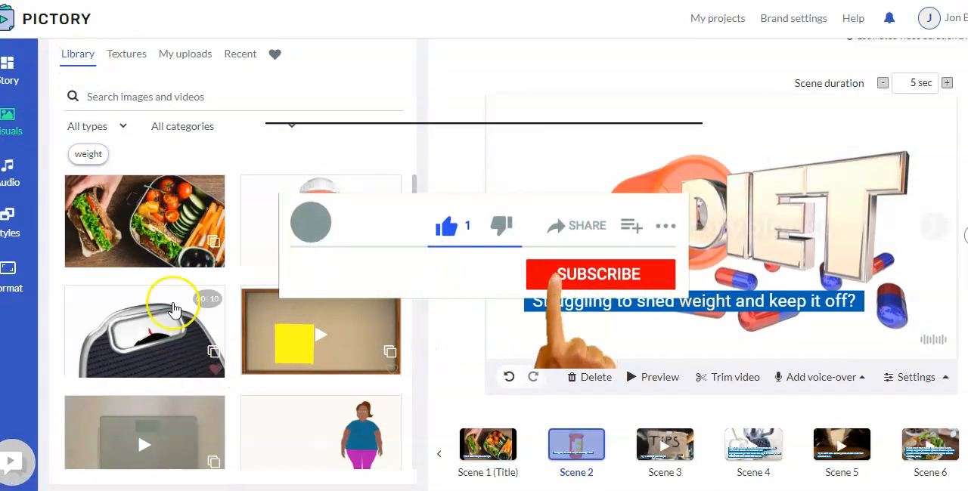
{"action": "left_click", "coordinate": [127, 54]}
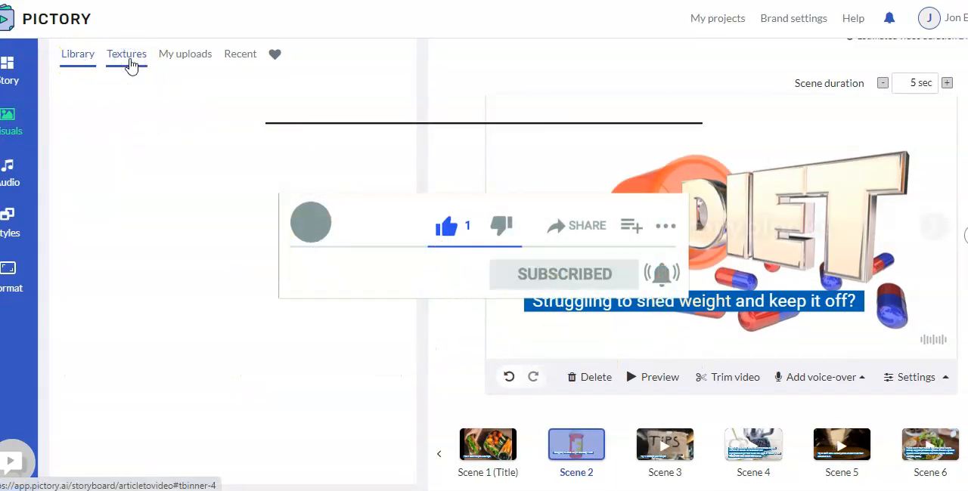
{"action": "left_click", "coordinate": [126, 54]}
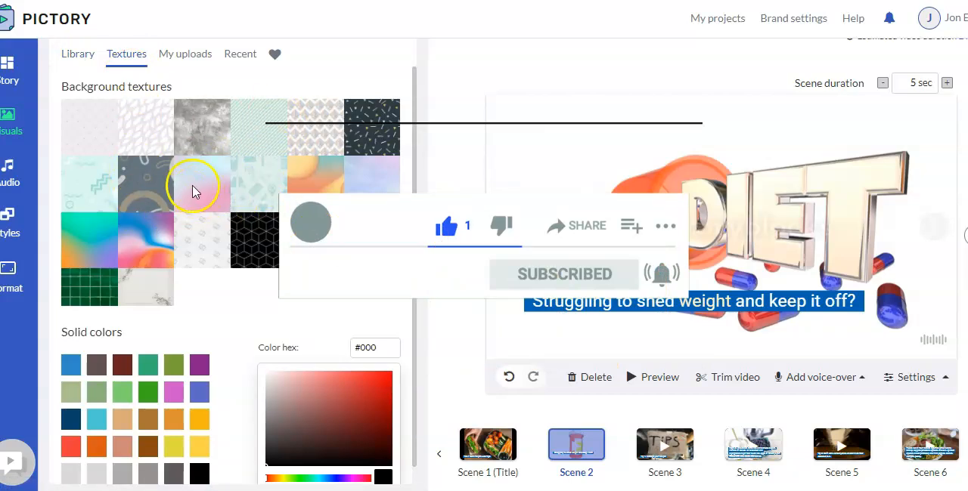
{"action": "left_click", "coordinate": [185, 54]}
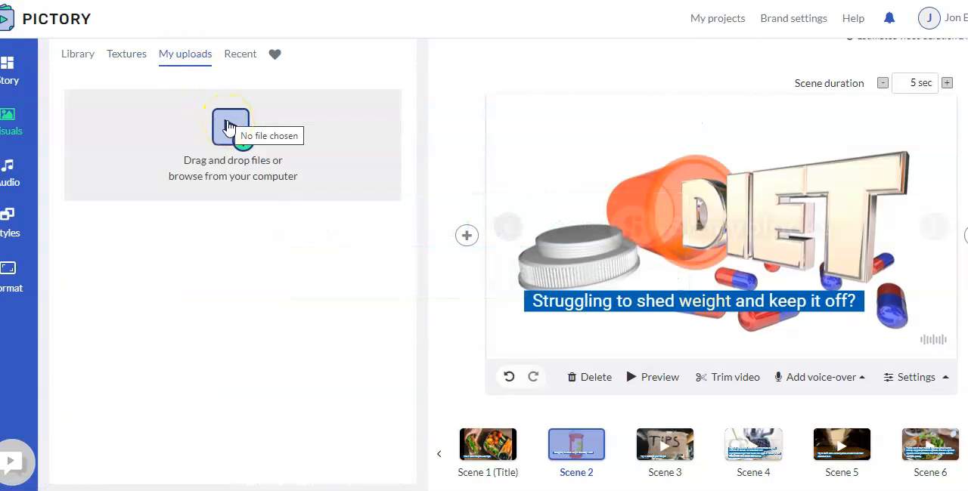
{"action": "left_click", "coordinate": [77, 53]}
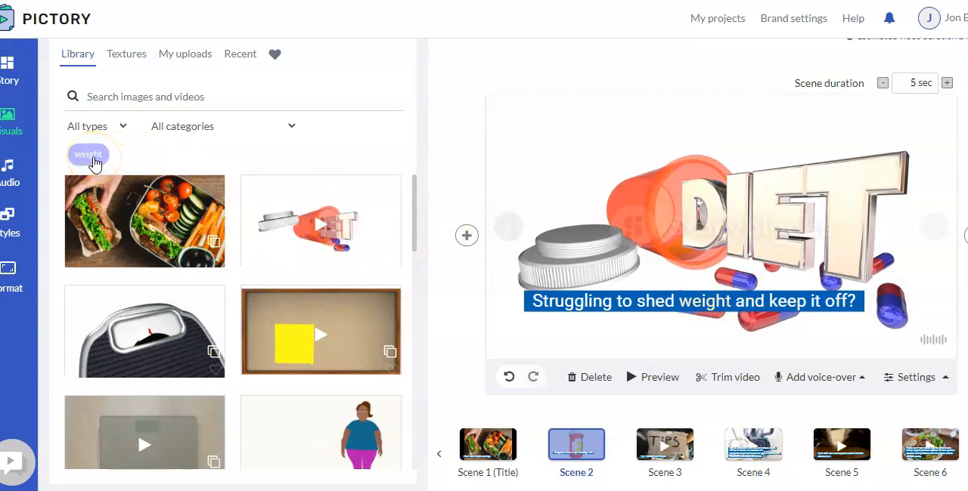
{"action": "left_click", "coordinate": [96, 125]}
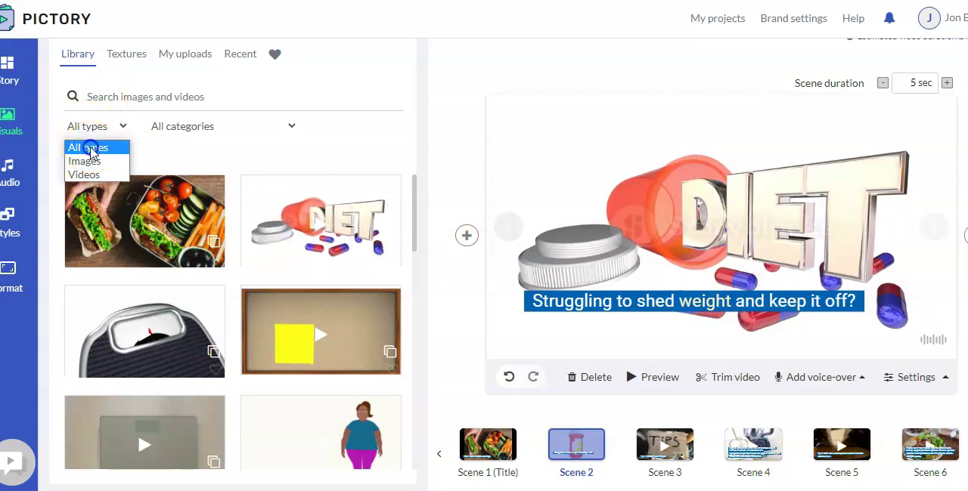
{"action": "left_click", "coordinate": [219, 125]}
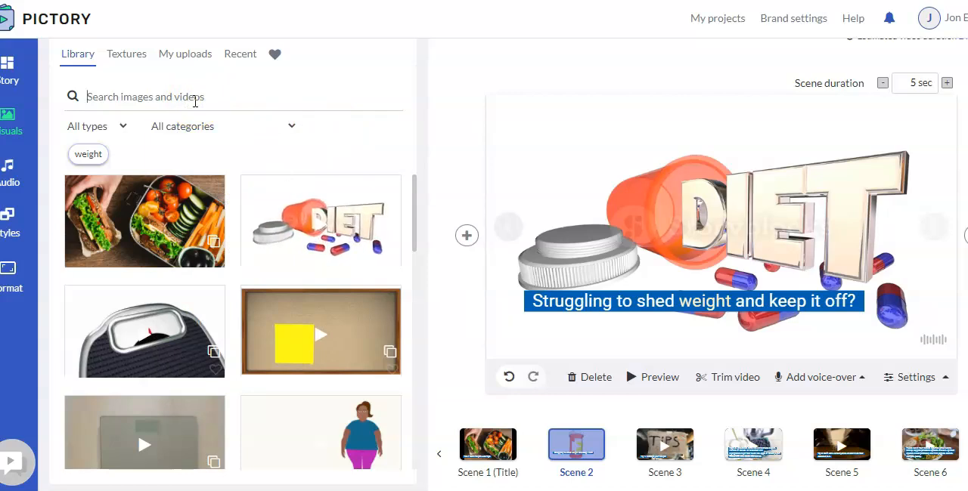
- Search visuals for 'str', apply a struggling-man clip to Scene 2, and open Scene 3
{"action": "type", "text": "struggl"}
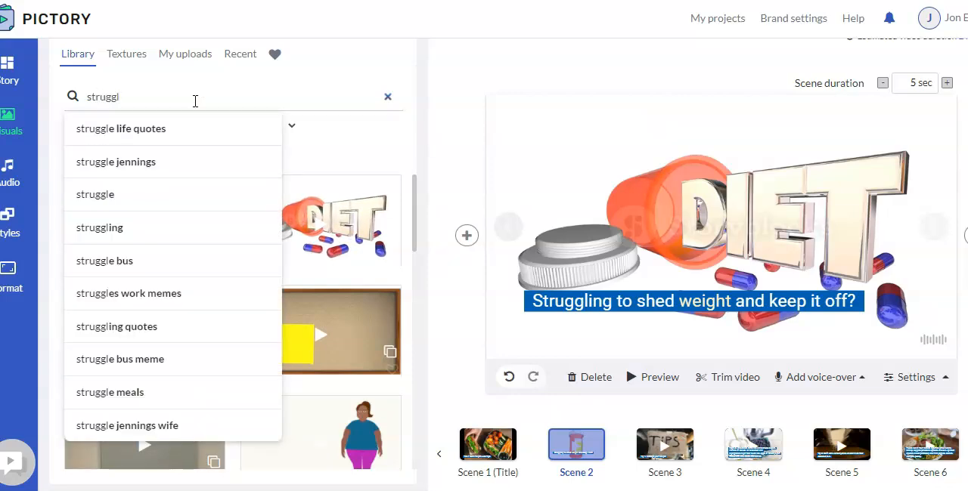
{"action": "left_click", "coordinate": [99, 228]}
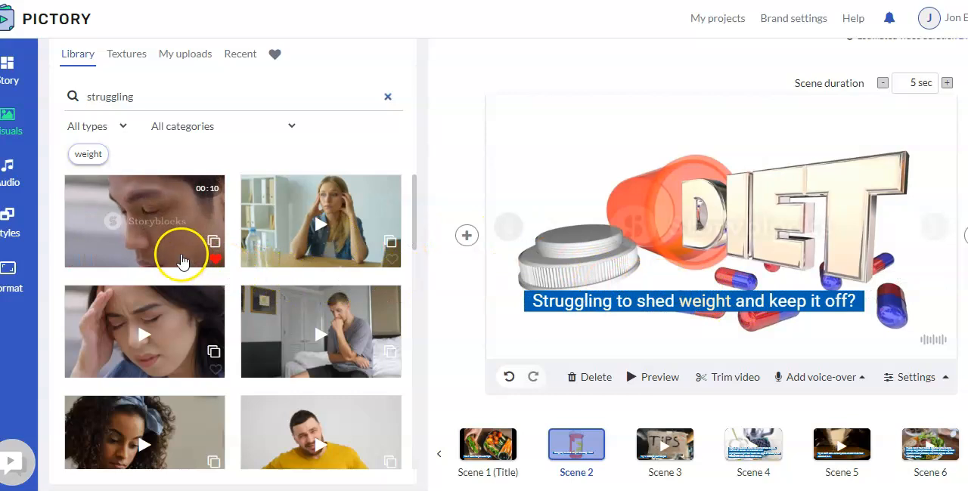
{"action": "left_click", "coordinate": [144, 221]}
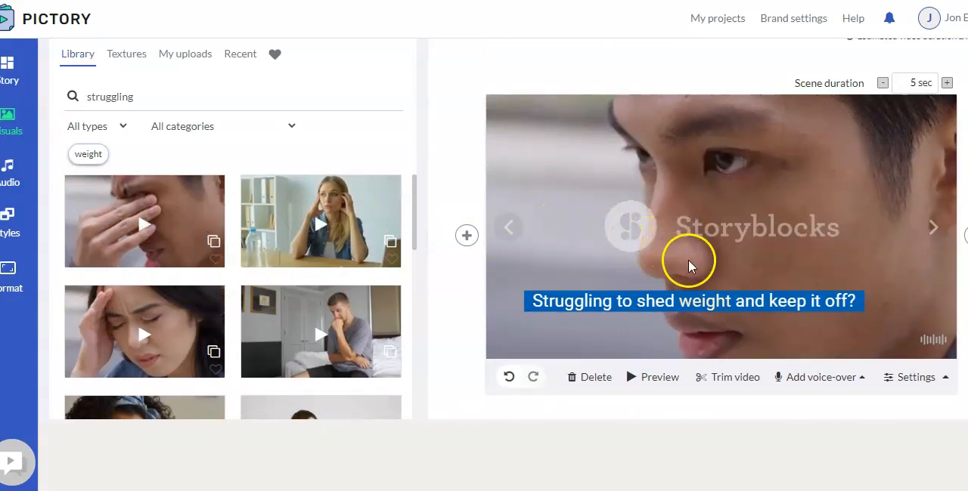
{"action": "scroll", "scroll_direction": "down", "scroll_amount": 3}
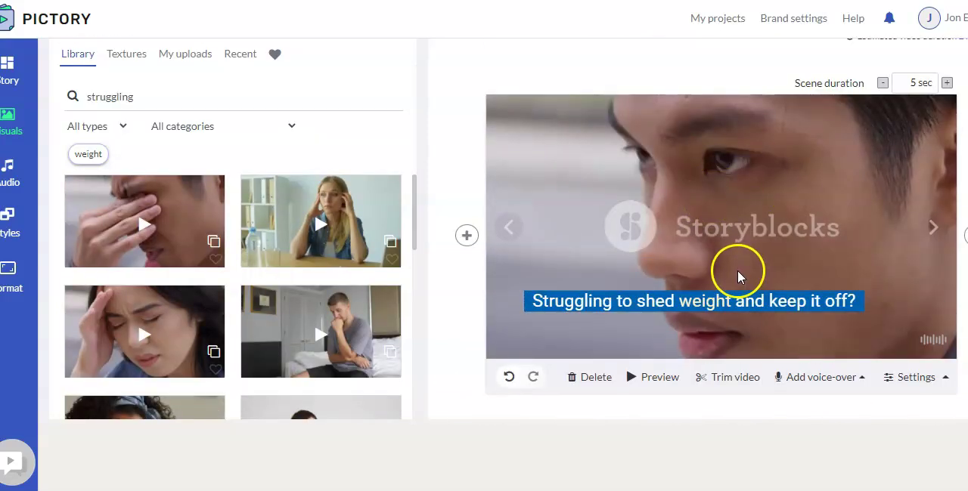
{"action": "mouse_move", "coordinate": [602, 187]}
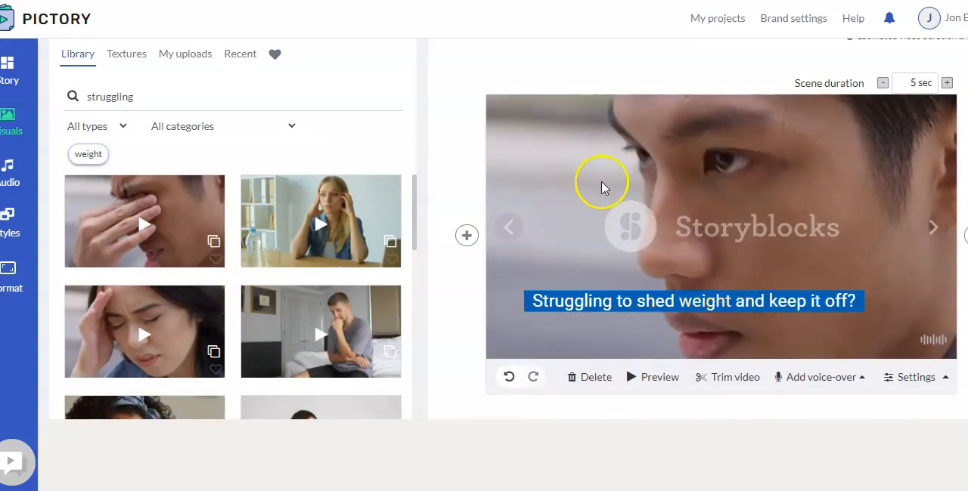
{"action": "scroll", "scroll_direction": "down", "scroll_amount": 3}
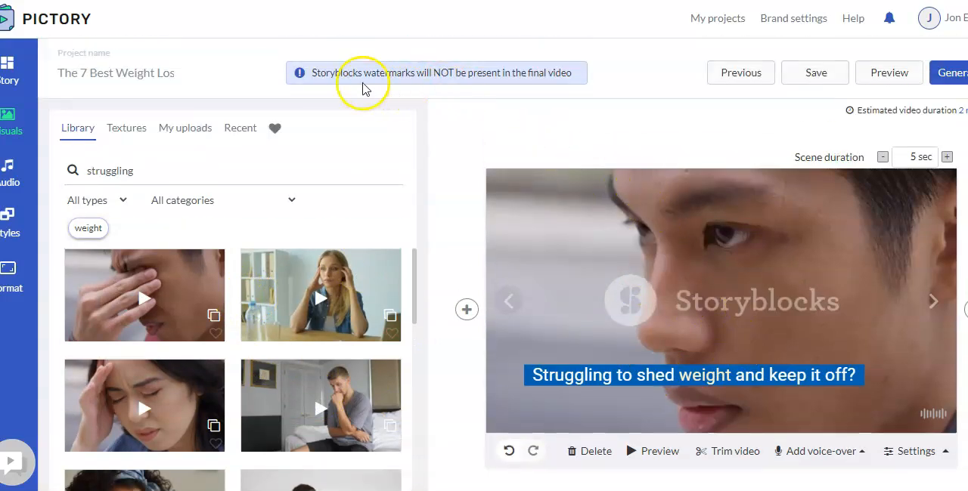
{"action": "mouse_move", "coordinate": [709, 298]}
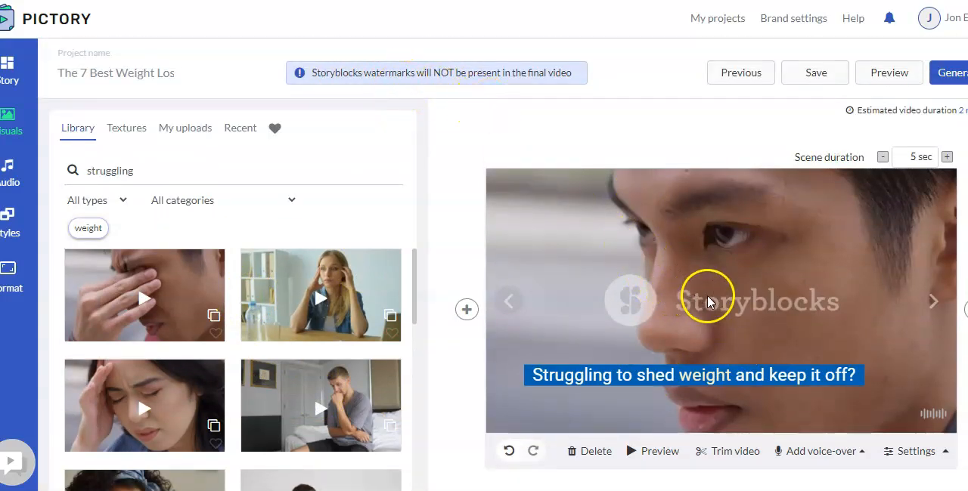
{"action": "scroll", "scroll_direction": "down", "scroll_amount": 3}
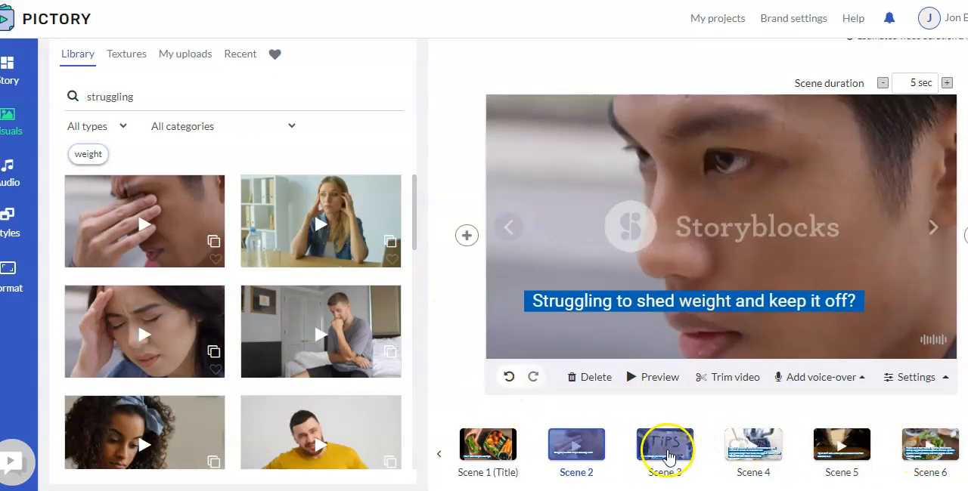
{"action": "left_click", "coordinate": [664, 446]}
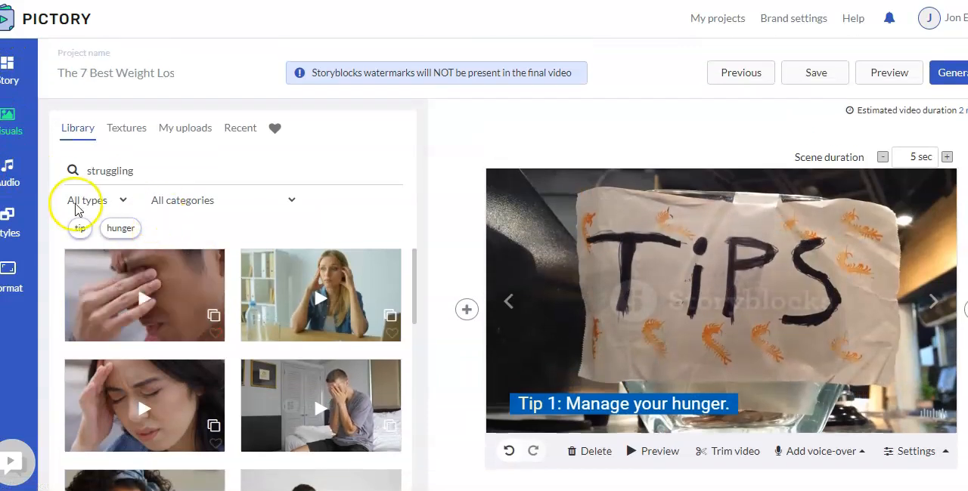
- Open Audio, browse background music, favourite the Dawn track, and view Mood and Purpose filters
{"action": "left_click", "coordinate": [12, 170]}
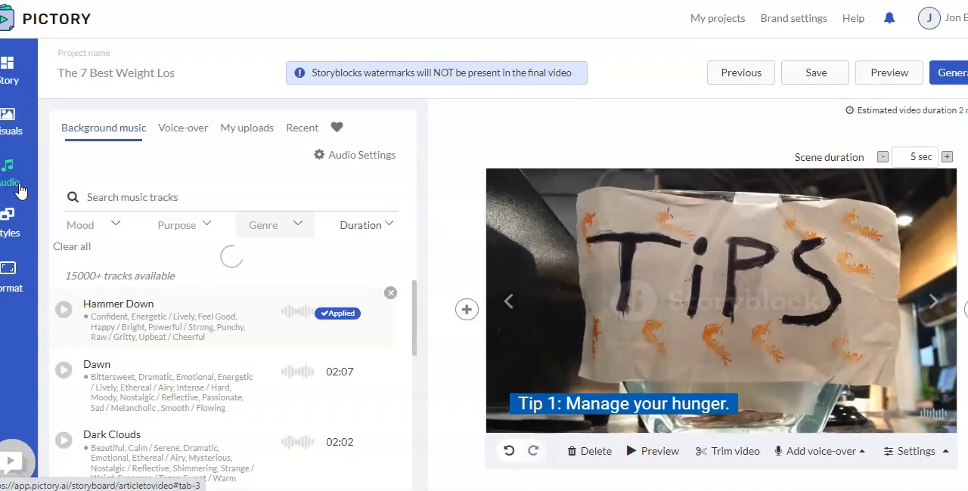
{"action": "scroll", "scroll_direction": "down", "scroll_amount": 3}
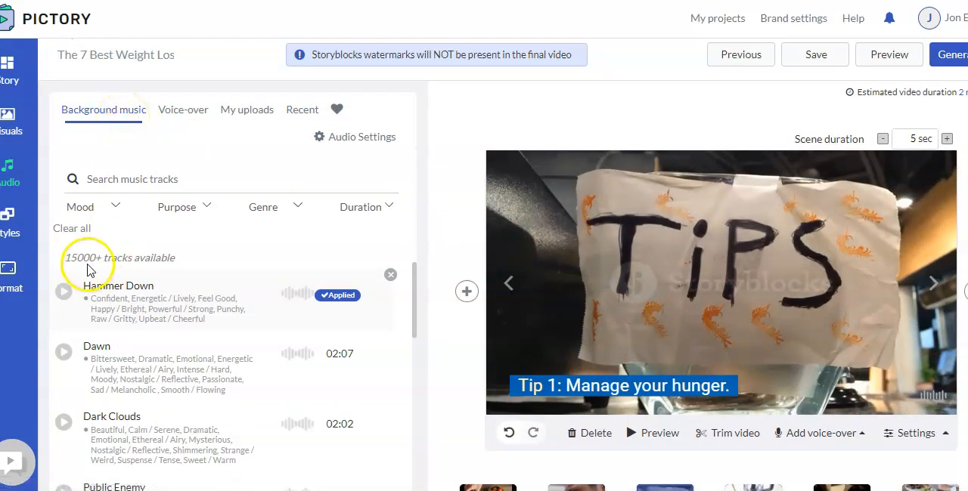
{"action": "mouse_move", "coordinate": [123, 270]}
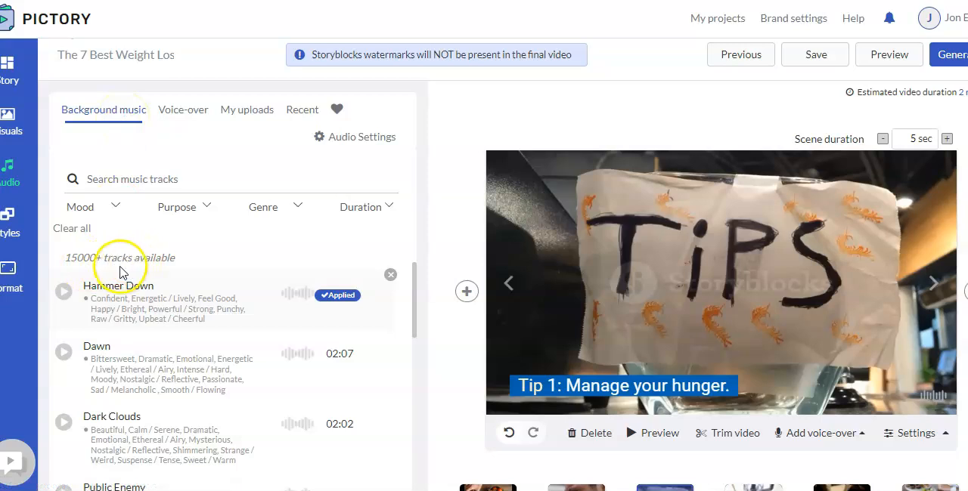
{"action": "left_click", "coordinate": [375, 294]}
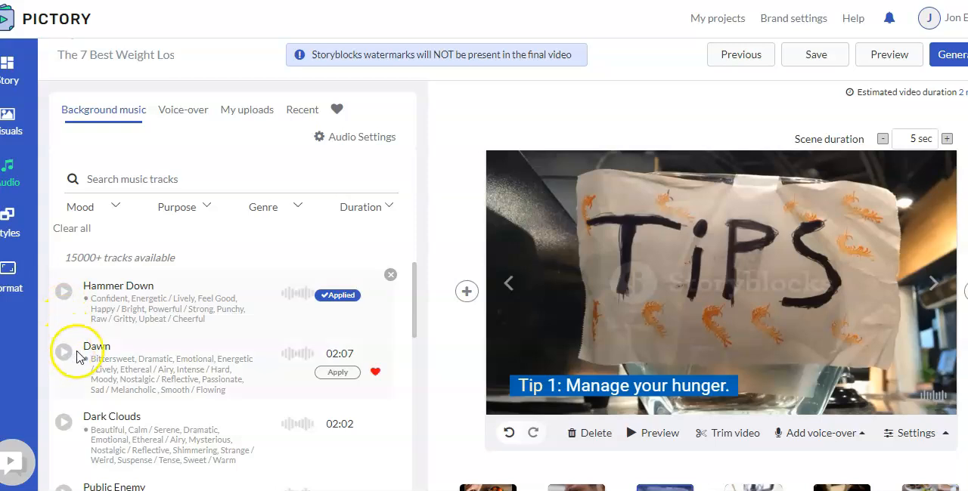
{"action": "mouse_move", "coordinate": [336, 378]}
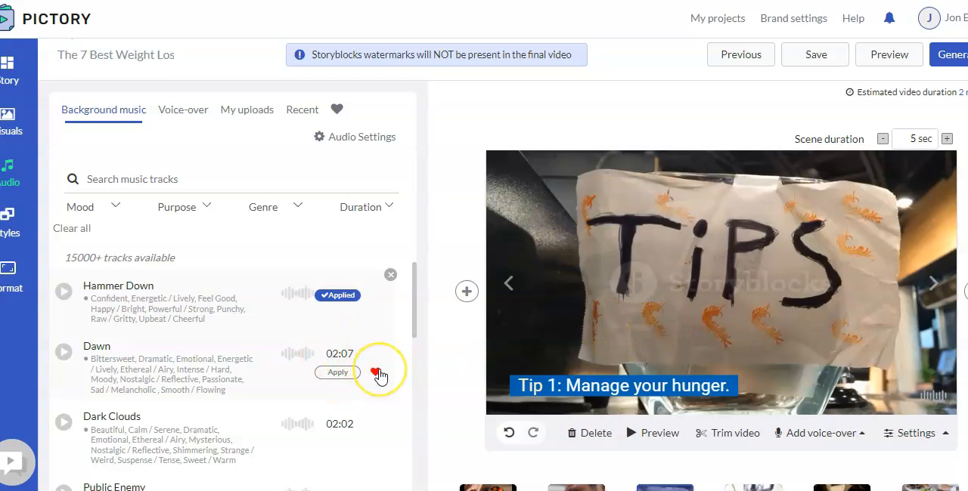
{"action": "mouse_move", "coordinate": [371, 374]}
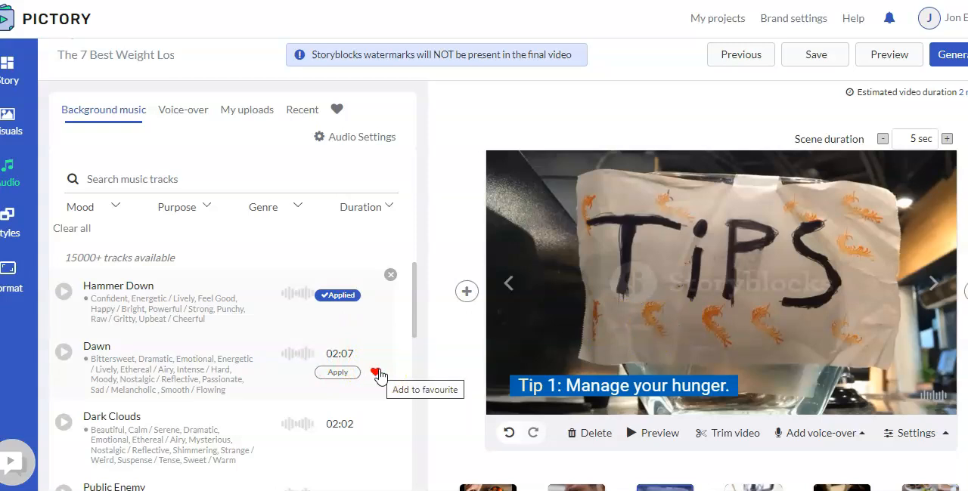
{"action": "left_click", "coordinate": [375, 372]}
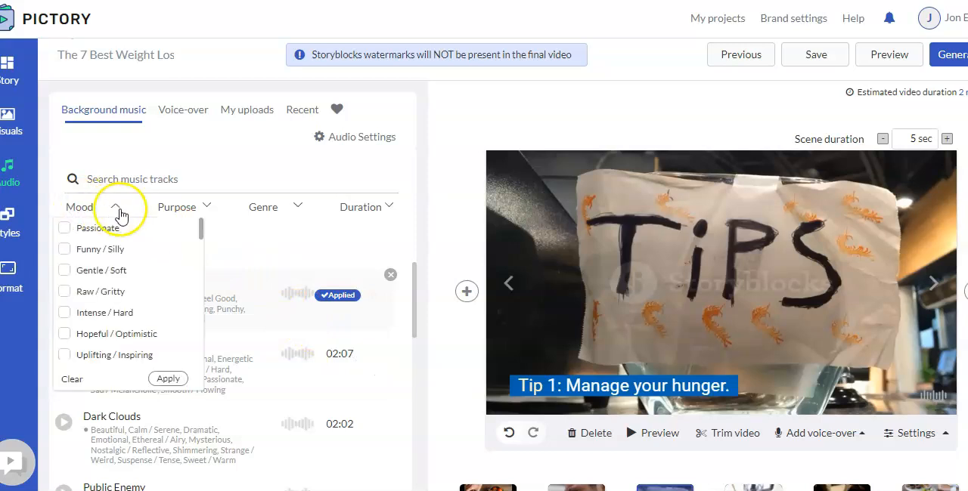
{"action": "left_click", "coordinate": [263, 206]}
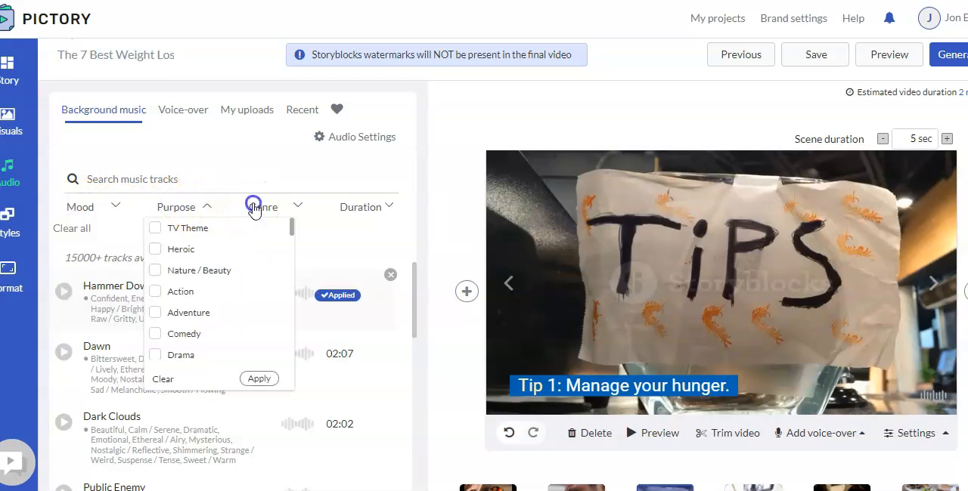
{"action": "left_click", "coordinate": [360, 206]}
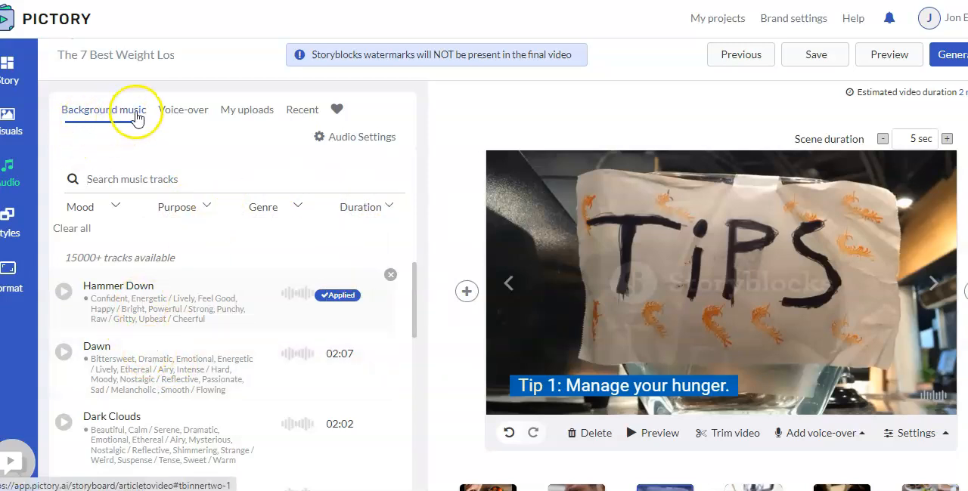
- Switch to the Voice-over tab and scroll through AI voices grouped by English accent
{"action": "left_click", "coordinate": [183, 110]}
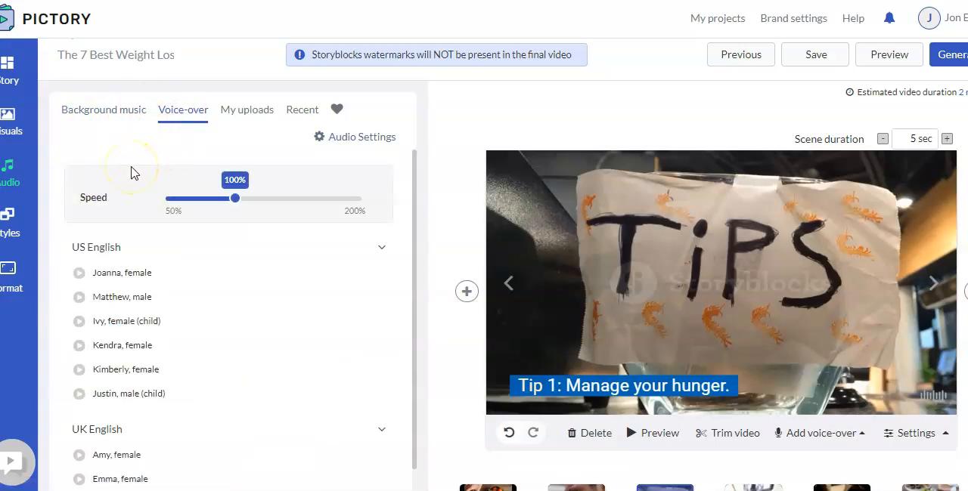
{"action": "mouse_move", "coordinate": [150, 251]}
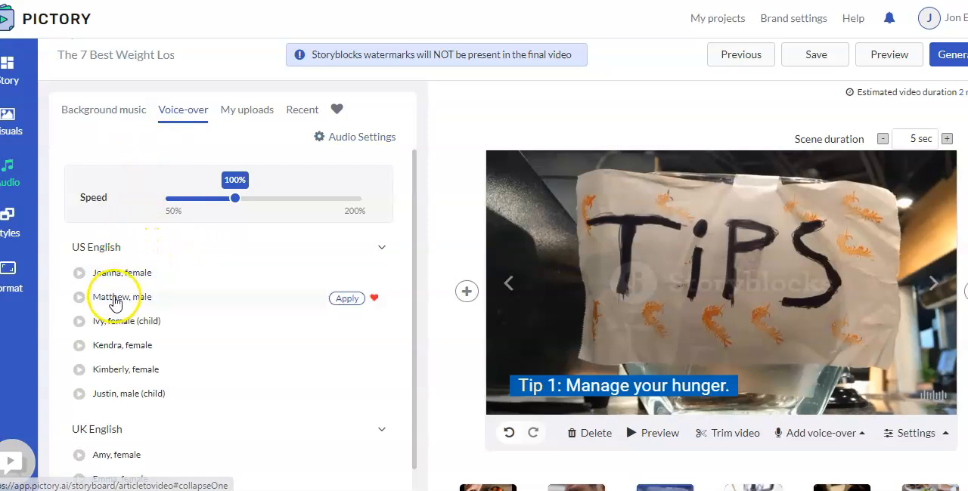
{"action": "scroll", "scroll_direction": "down", "scroll_amount": 3}
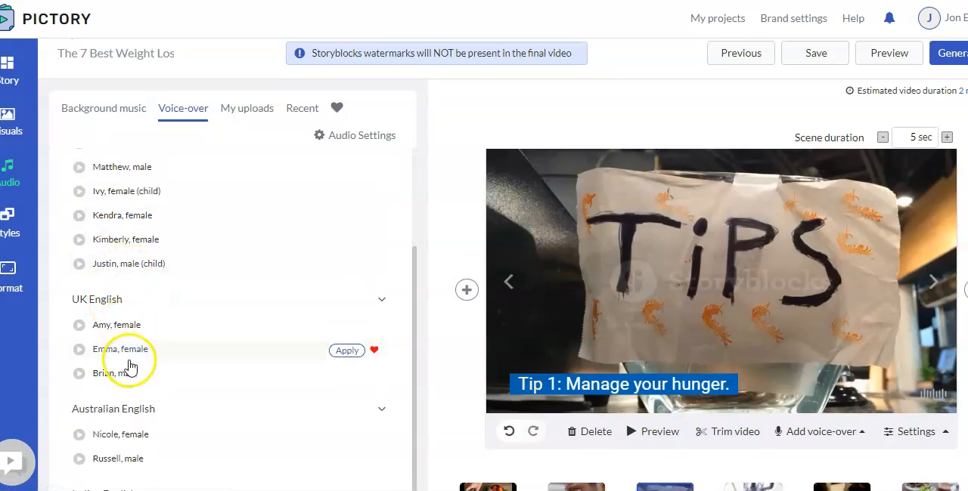
{"action": "scroll", "scroll_direction": "down", "scroll_amount": 3}
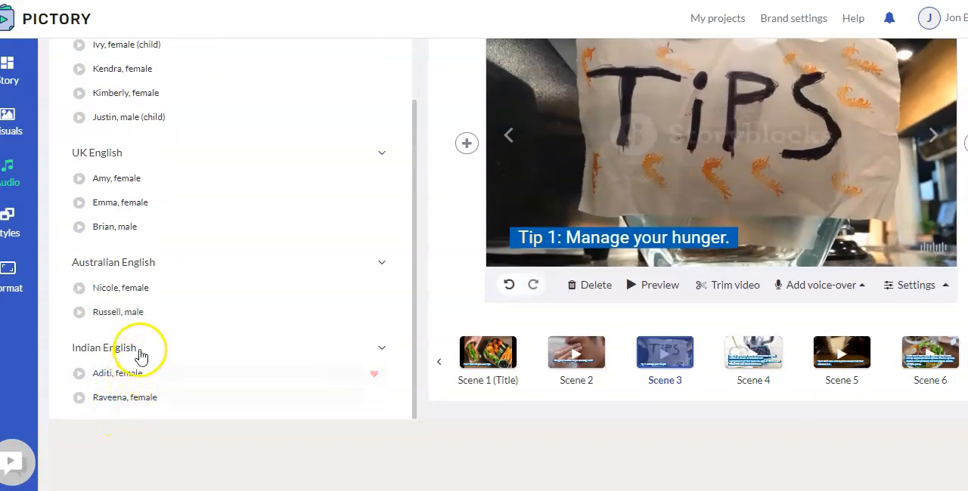
{"action": "scroll", "scroll_direction": "up", "scroll_amount": 3}
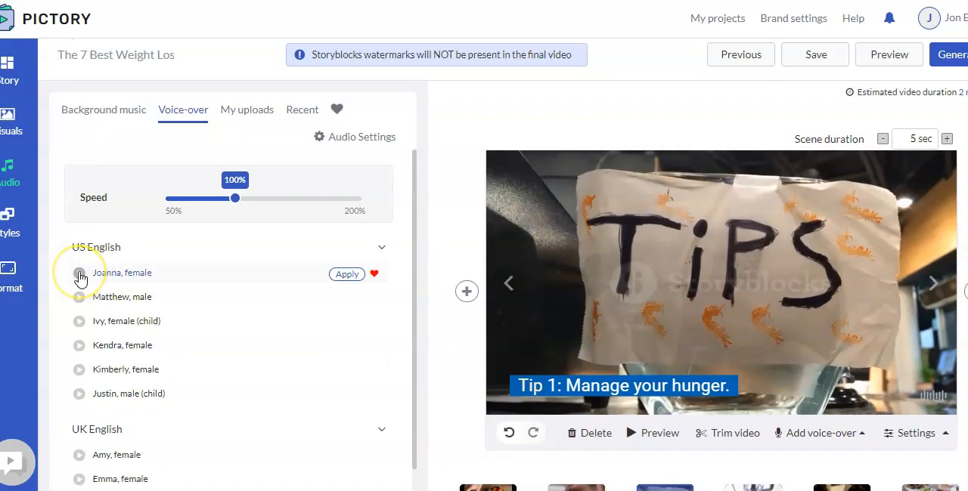
{"action": "mouse_move", "coordinate": [234, 199]}
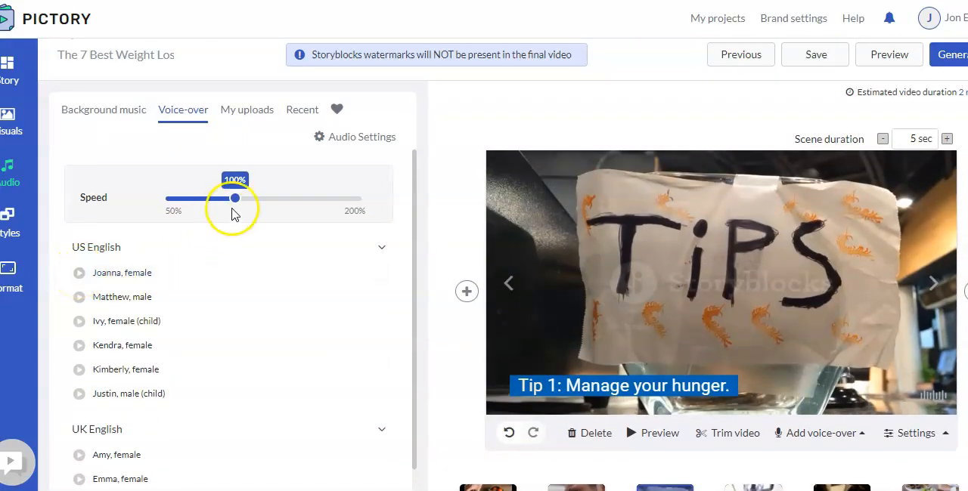
{"action": "mouse_move", "coordinate": [236, 199]}
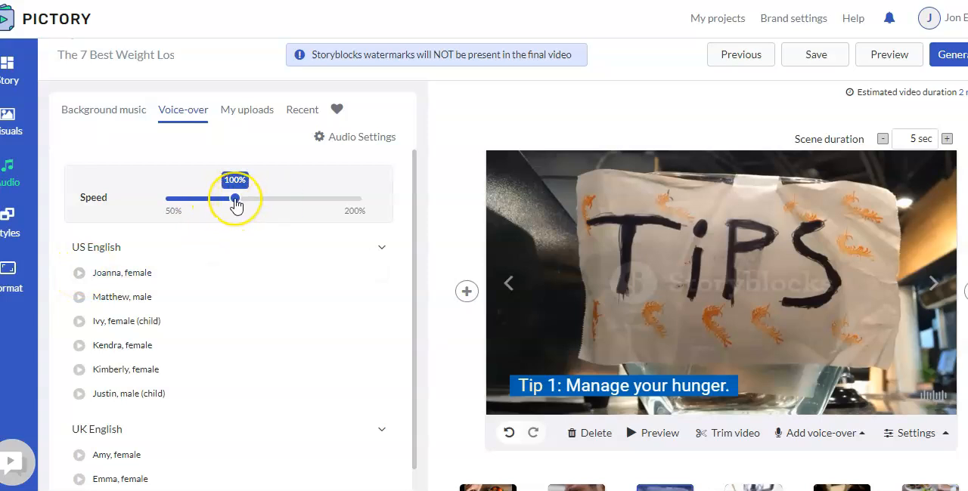
{"action": "mouse_move", "coordinate": [344, 273]}
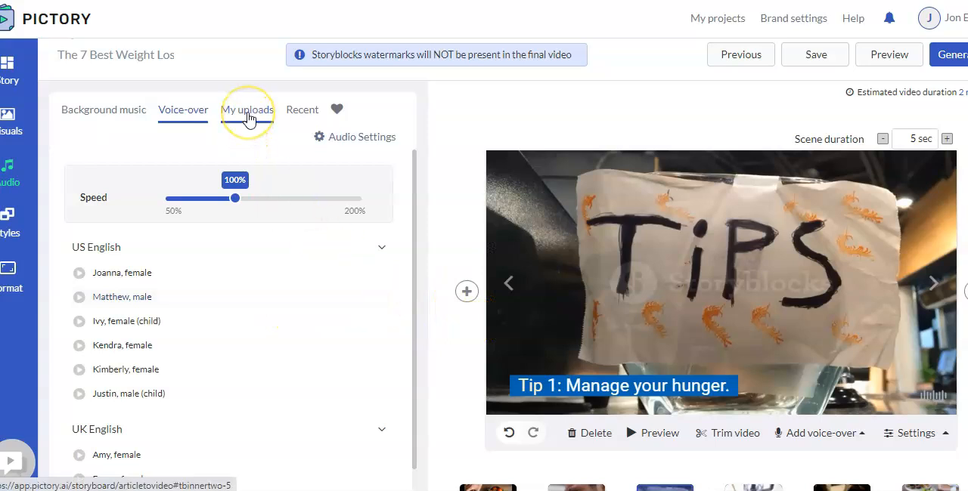
- Show the voice-over uploads with the upload box and three recent files
{"action": "left_click", "coordinate": [246, 110]}
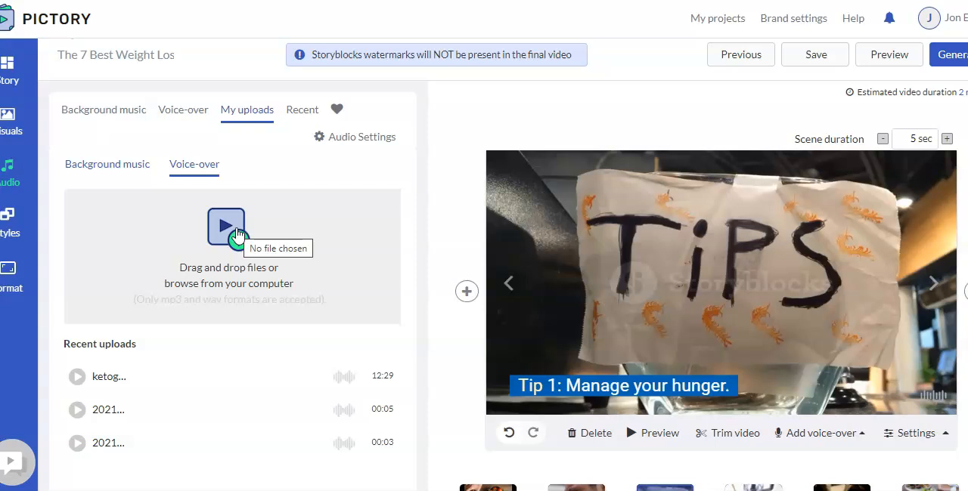
{"action": "mouse_move", "coordinate": [230, 155]}
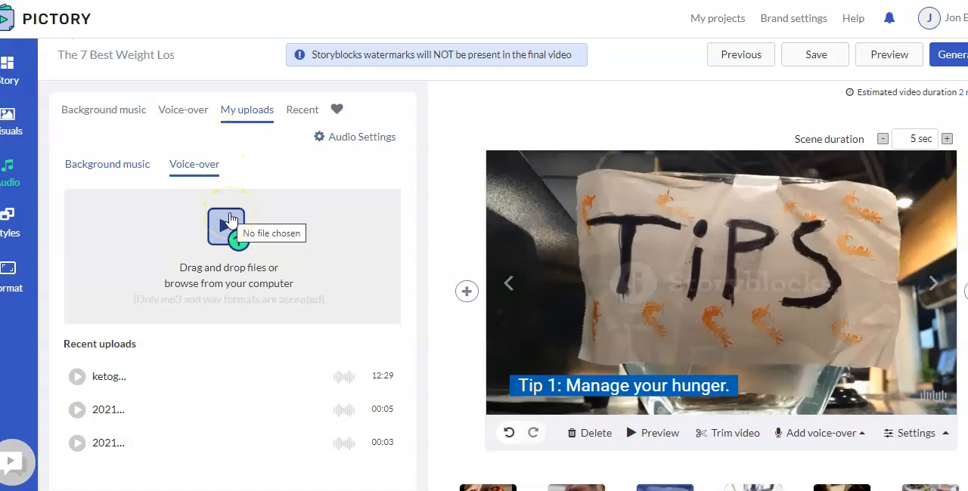
{"action": "mouse_move", "coordinate": [614, 357]}
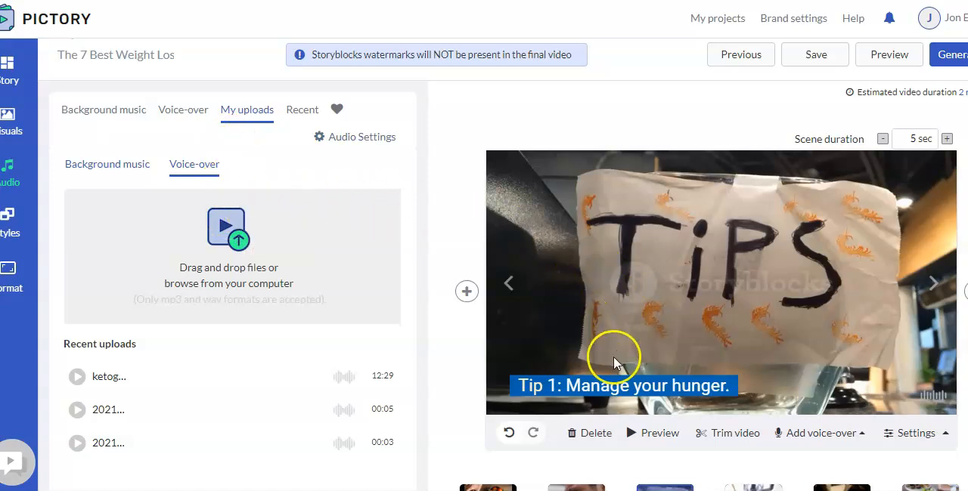
{"action": "mouse_move", "coordinate": [699, 314]}
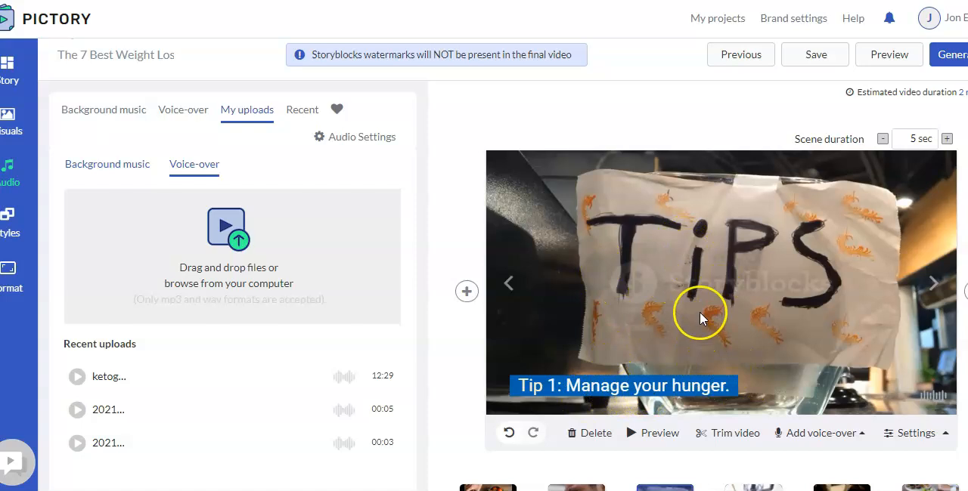
{"action": "mouse_move", "coordinate": [749, 327]}
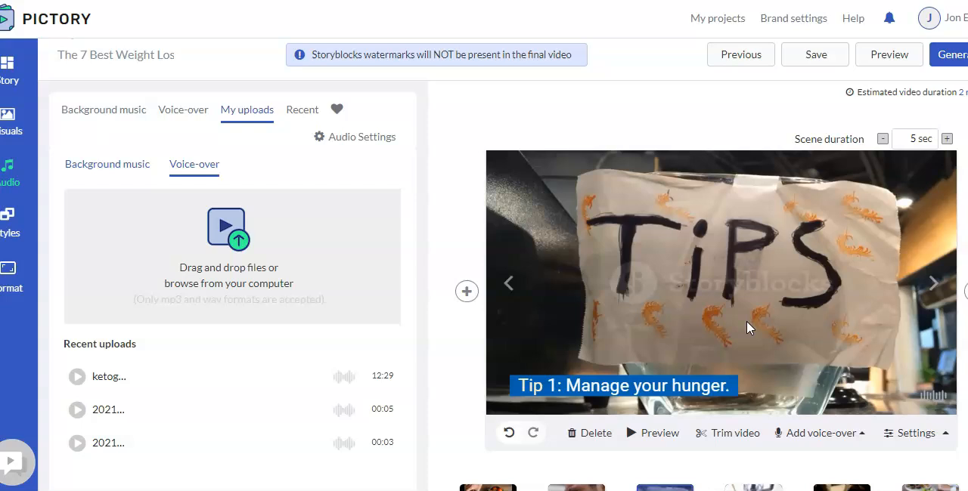
{"action": "mouse_move", "coordinate": [12, 219]}
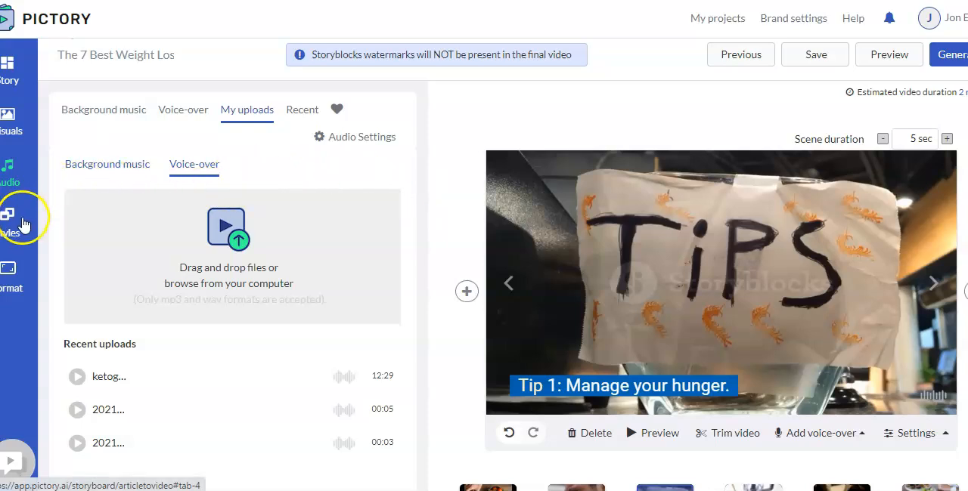
- Browse the caption Themes under Styles, then view the 720p, 16:9 Format settings
{"action": "left_click", "coordinate": [11, 219]}
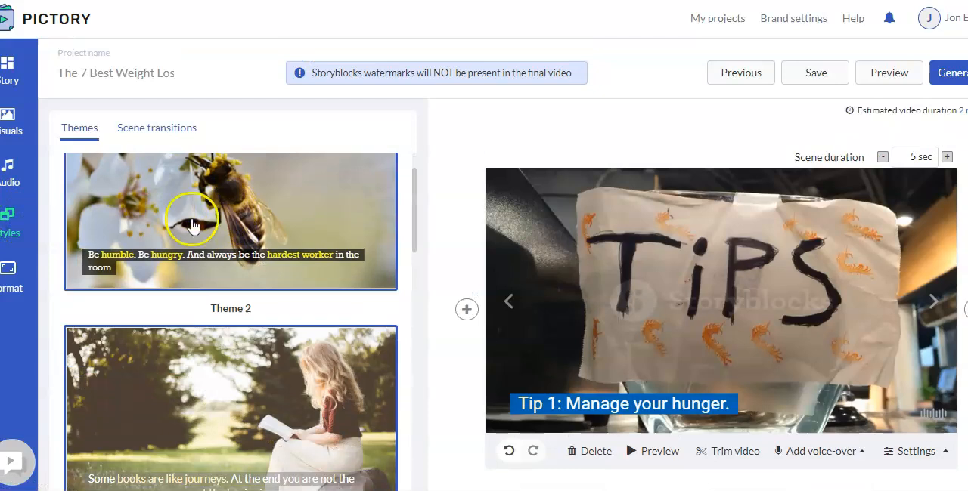
{"action": "scroll", "scroll_direction": "down", "scroll_amount": 3}
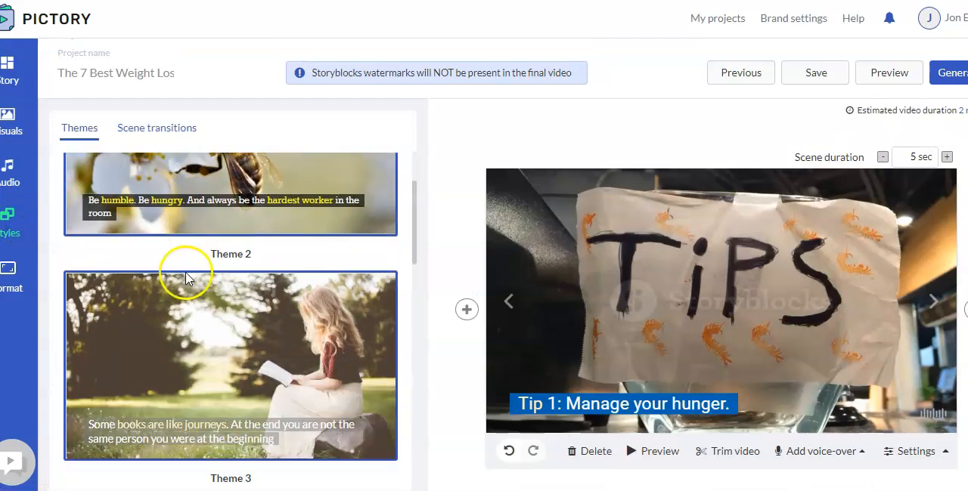
{"action": "scroll", "scroll_direction": "down", "scroll_amount": 3}
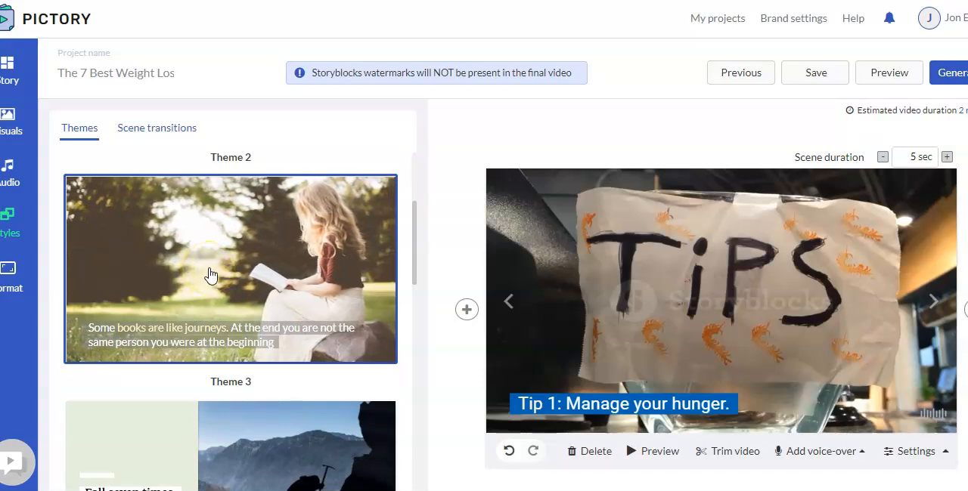
{"action": "scroll", "scroll_direction": "down", "scroll_amount": 3}
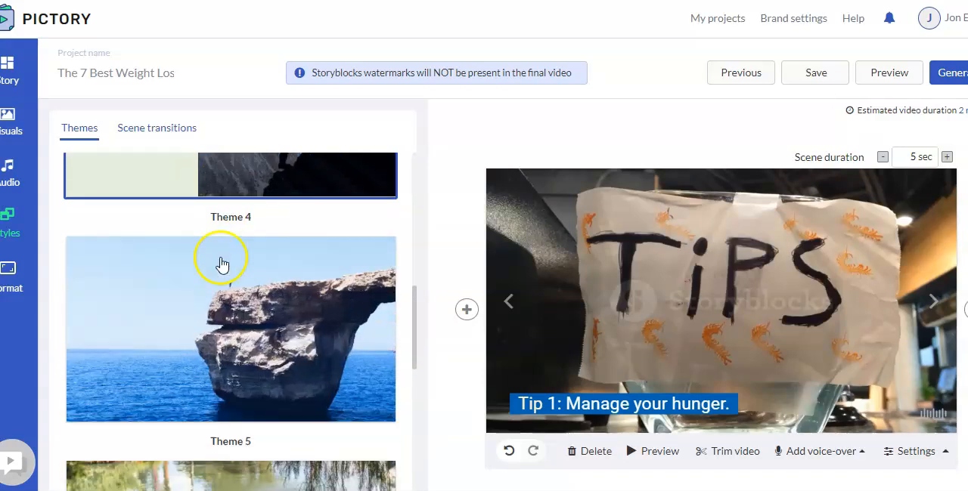
{"action": "scroll", "scroll_direction": "down", "scroll_amount": 3}
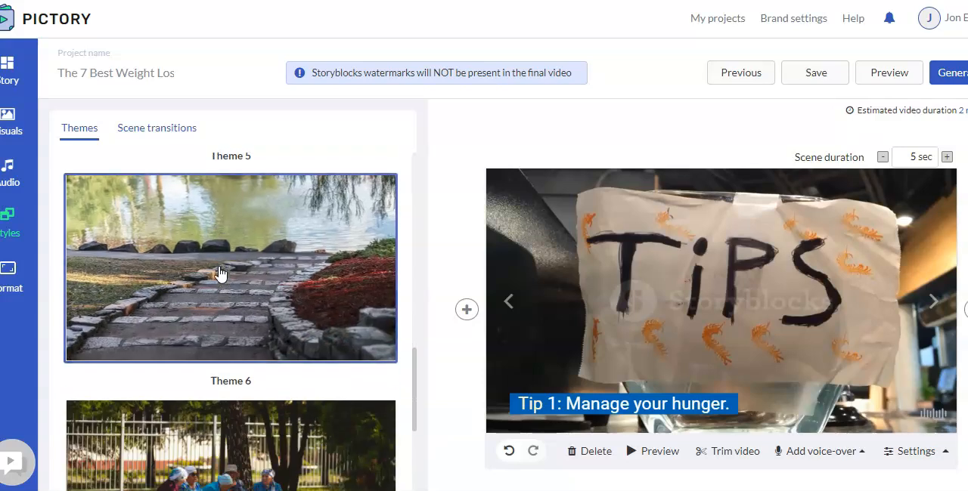
{"action": "scroll", "scroll_direction": "down", "scroll_amount": 3}
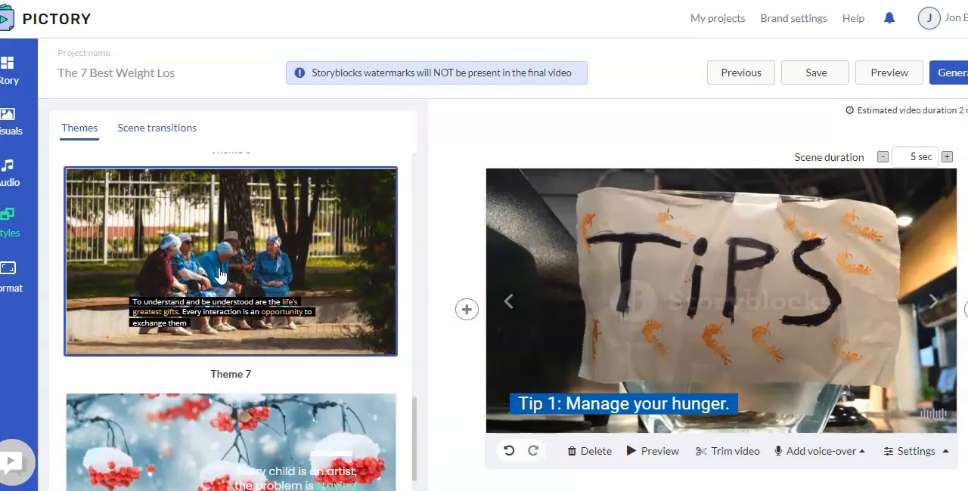
{"action": "left_click", "coordinate": [11, 276]}
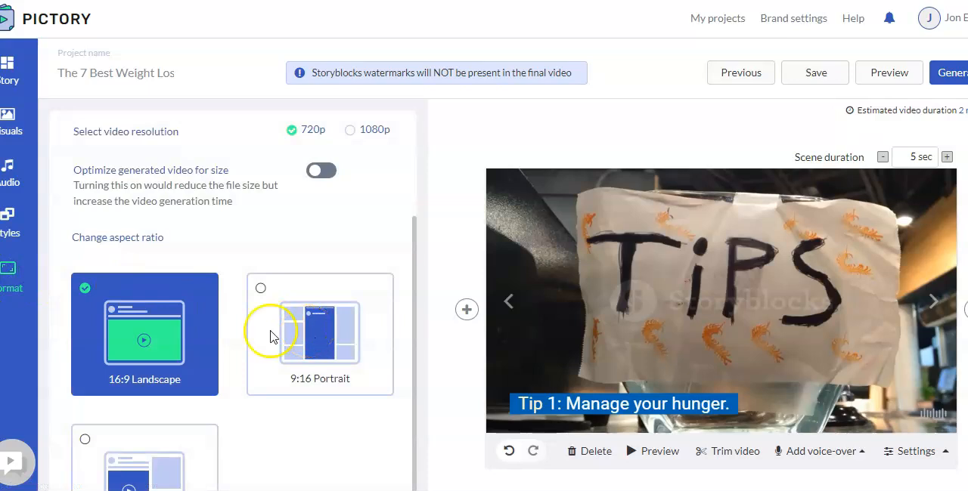
{"action": "mouse_move", "coordinate": [324, 363]}
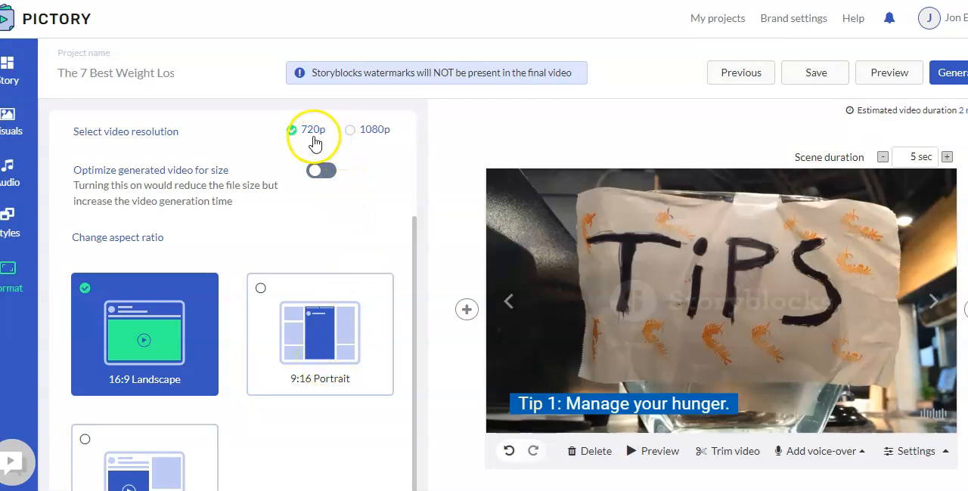
{"action": "mouse_move", "coordinate": [366, 143]}
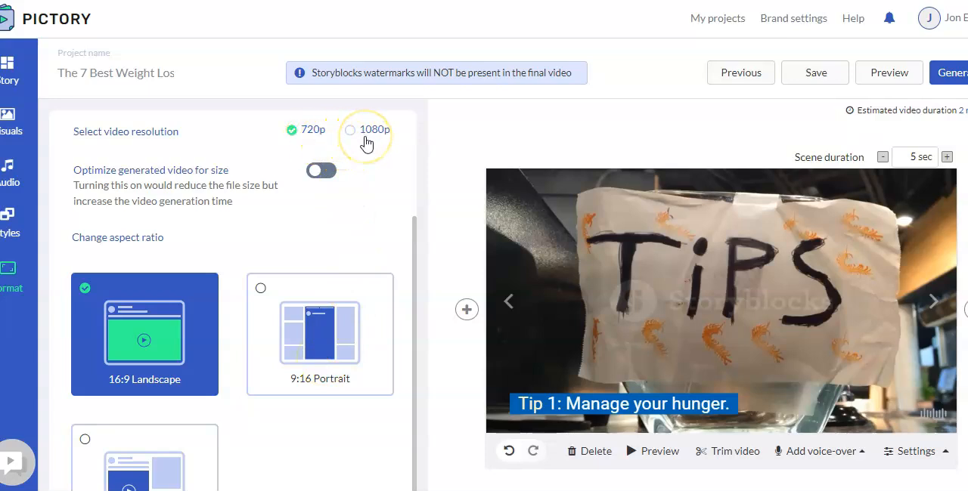
{"action": "mouse_move", "coordinate": [292, 210]}
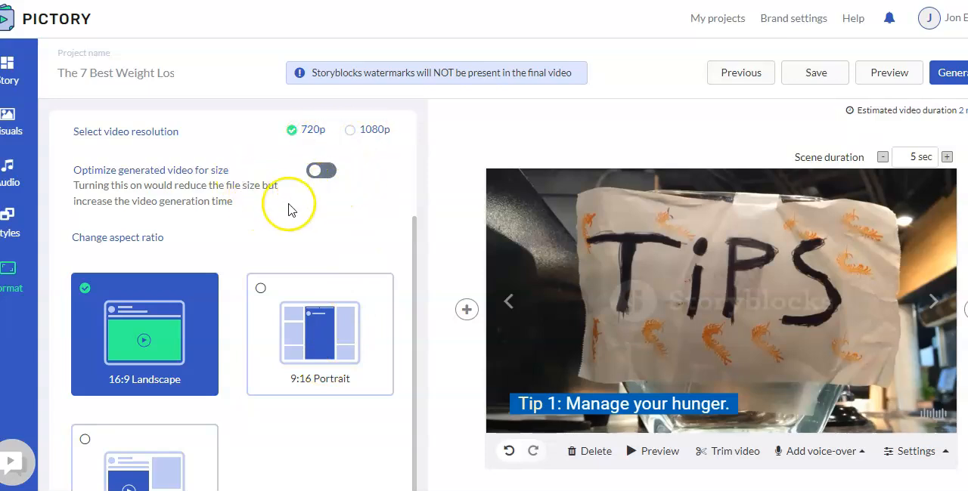
{"action": "mouse_move", "coordinate": [815, 72]}
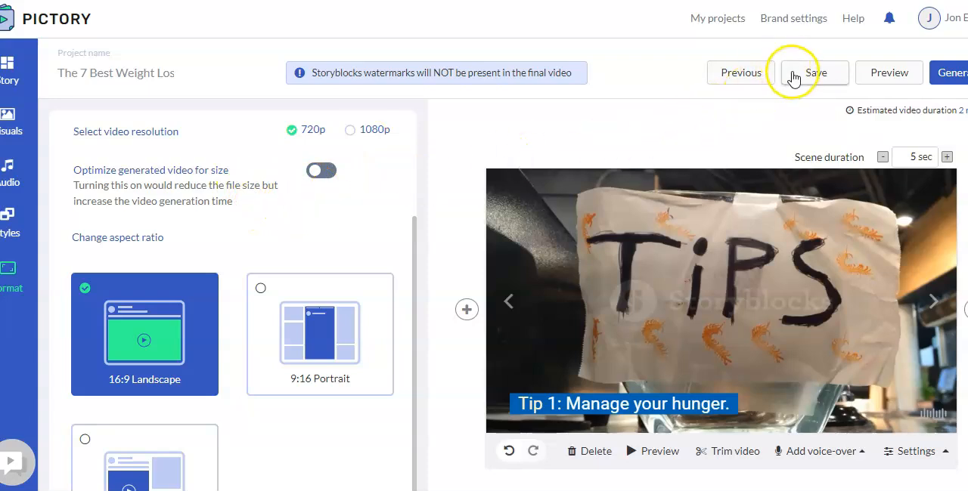
{"action": "mouse_move", "coordinate": [765, 83]}
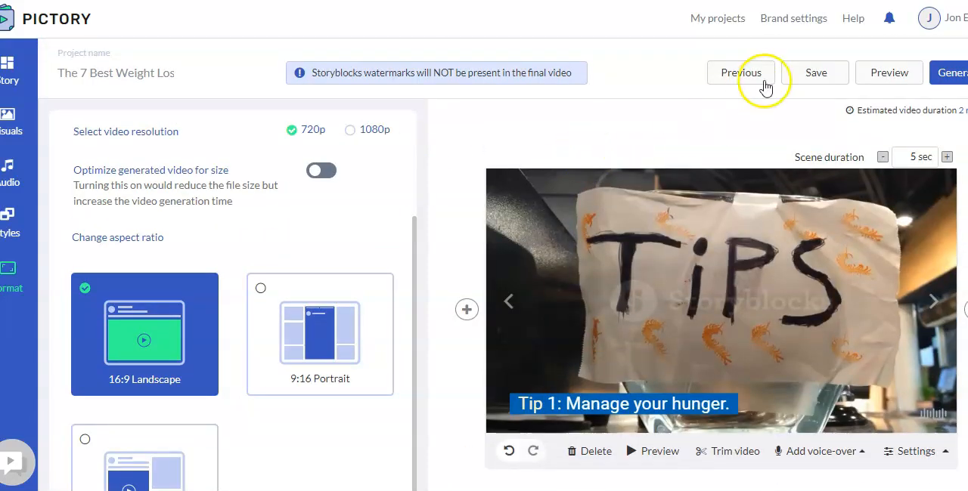
{"action": "left_click", "coordinate": [815, 73]}
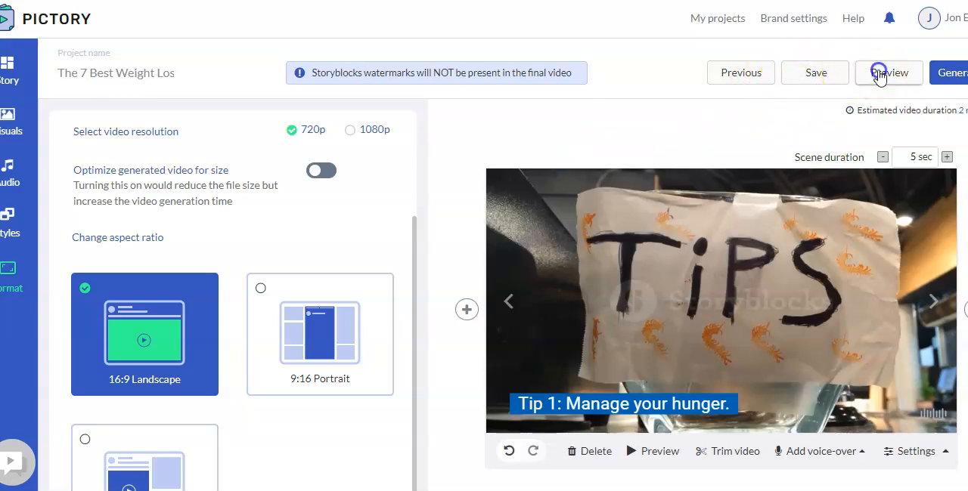
{"action": "left_click", "coordinate": [888, 72]}
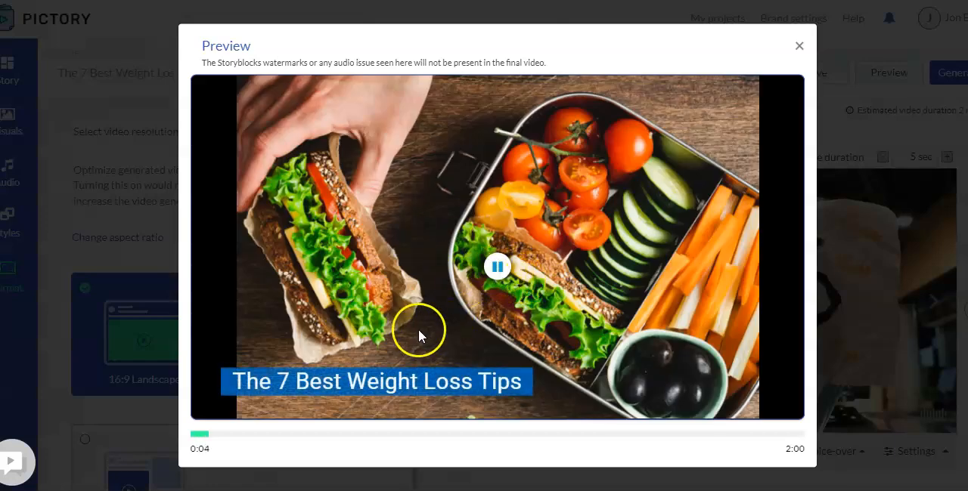
{"action": "mouse_move", "coordinate": [429, 307]}
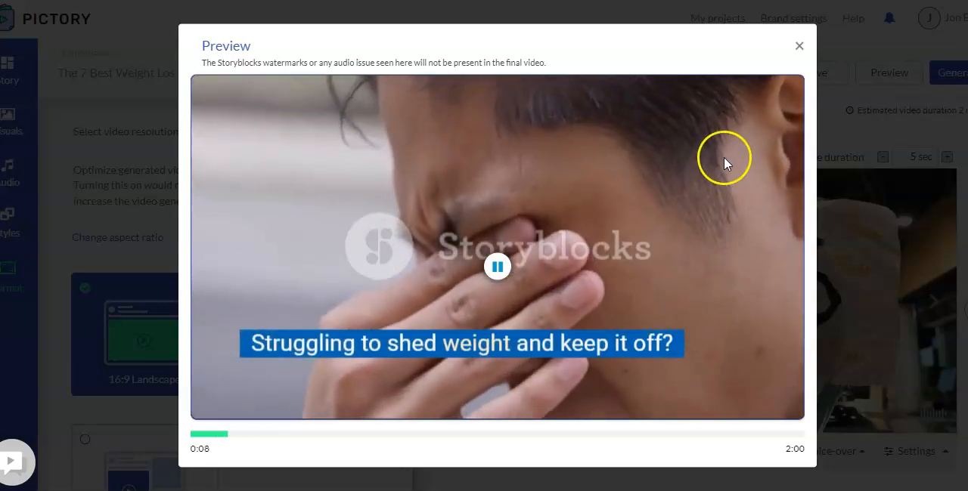
{"action": "left_click", "coordinate": [798, 46]}
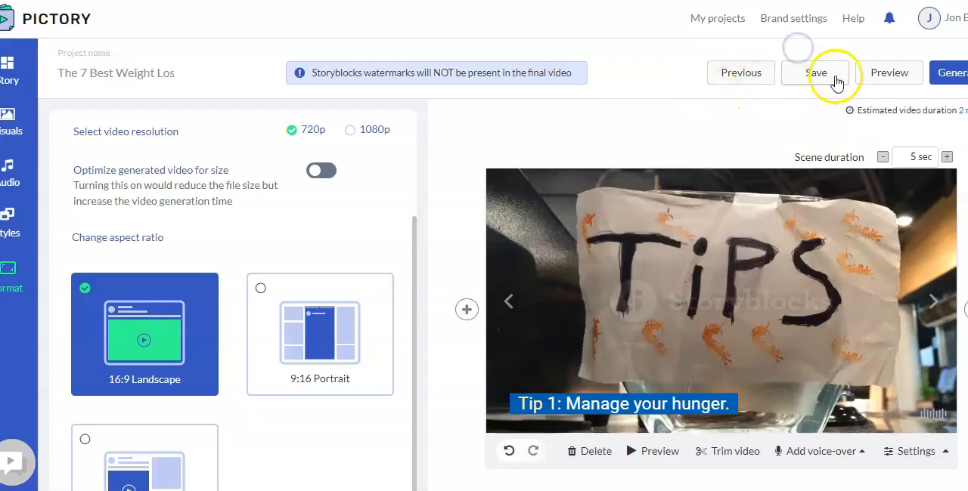
- Generate the project as a Video and dismiss the generation progress window
{"action": "left_click", "coordinate": [951, 72]}
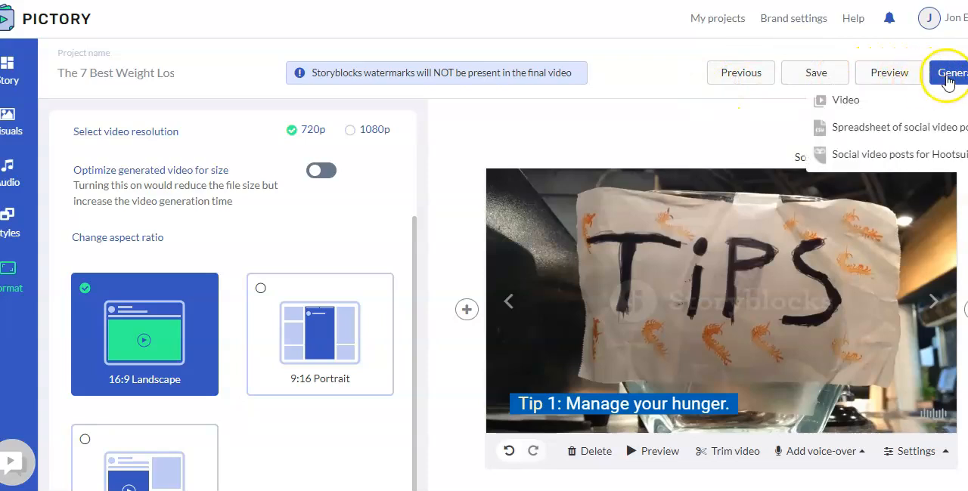
{"action": "mouse_move", "coordinate": [908, 110]}
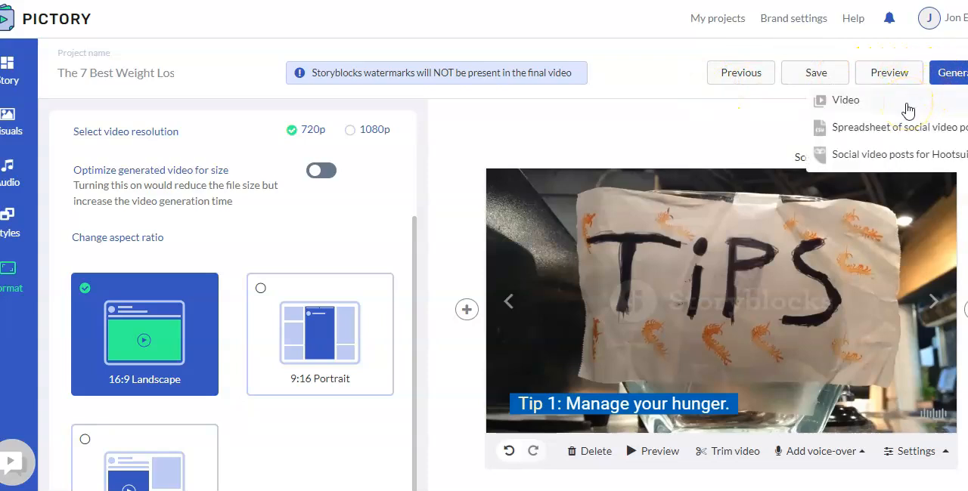
{"action": "left_click", "coordinate": [845, 100]}
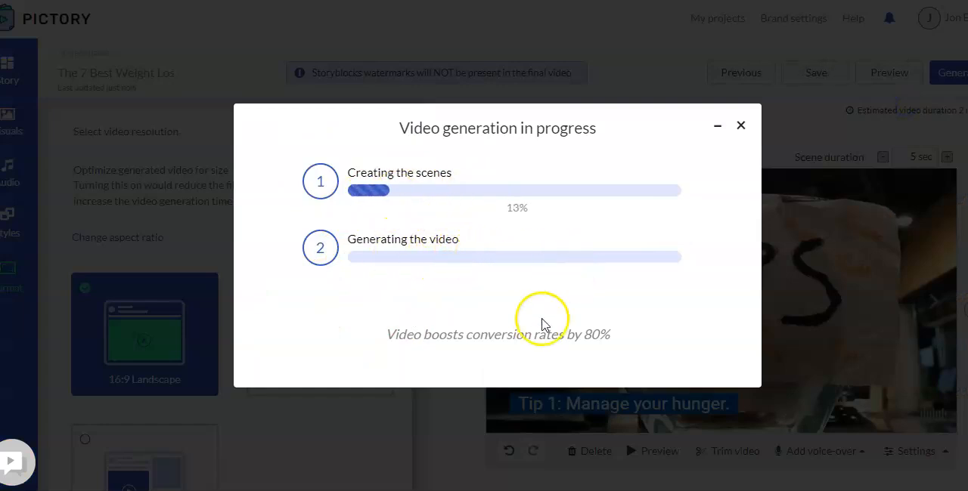
{"action": "mouse_move", "coordinate": [741, 126]}
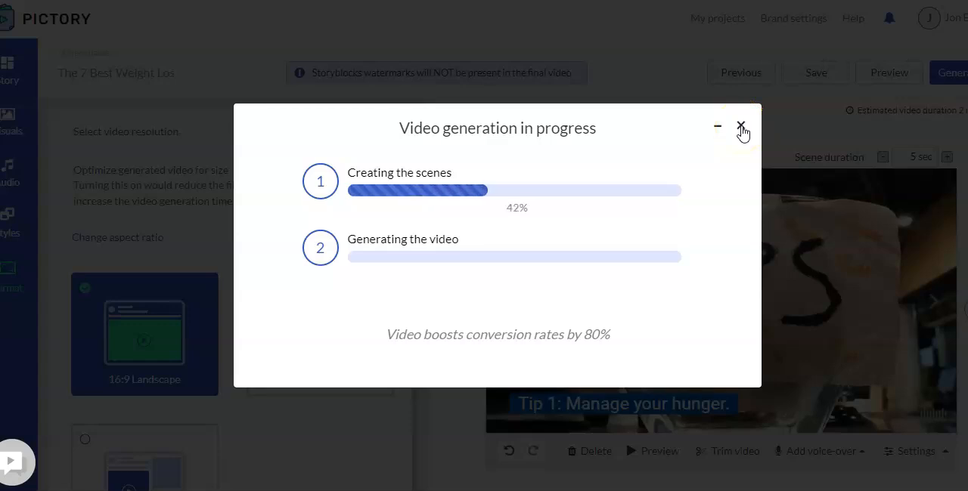
{"action": "left_click", "coordinate": [741, 126]}
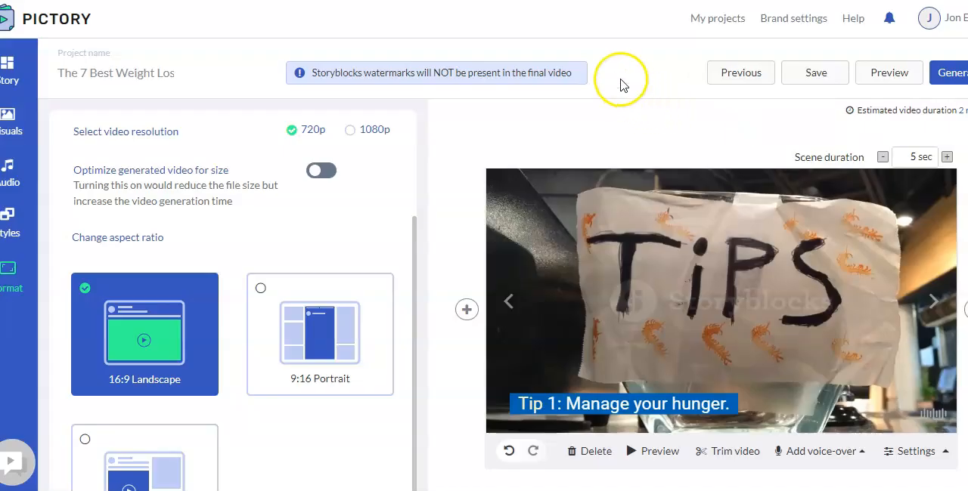
{"action": "mouse_move", "coordinate": [621, 80]}
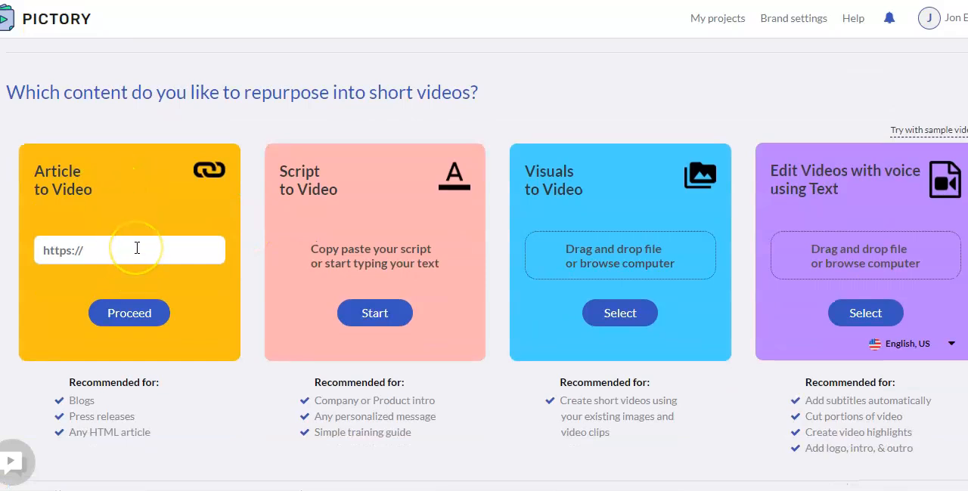
{"action": "mouse_move", "coordinate": [323, 204]}
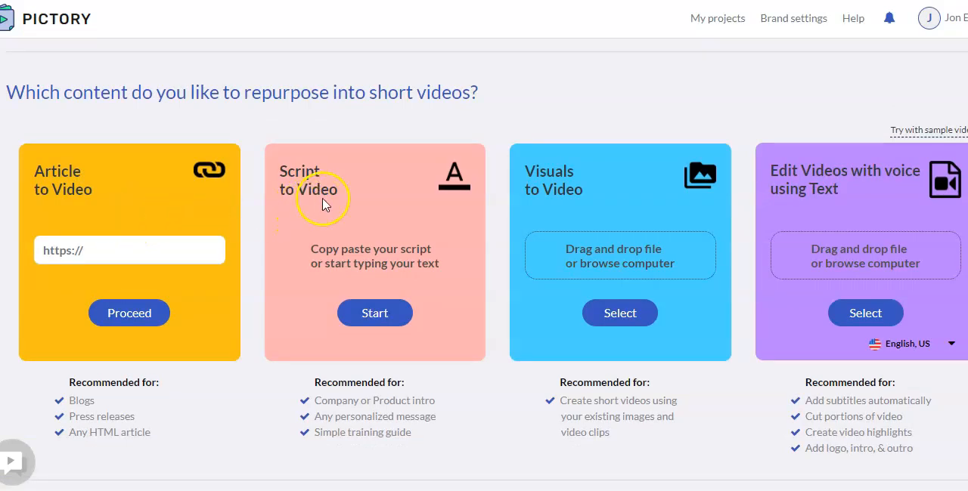
{"action": "mouse_move", "coordinate": [371, 204]}
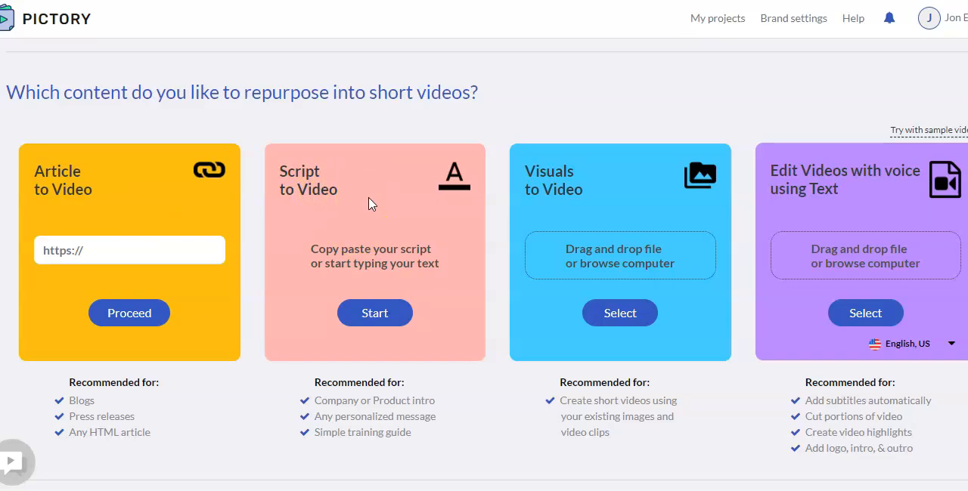
{"action": "mouse_move", "coordinate": [382, 254]}
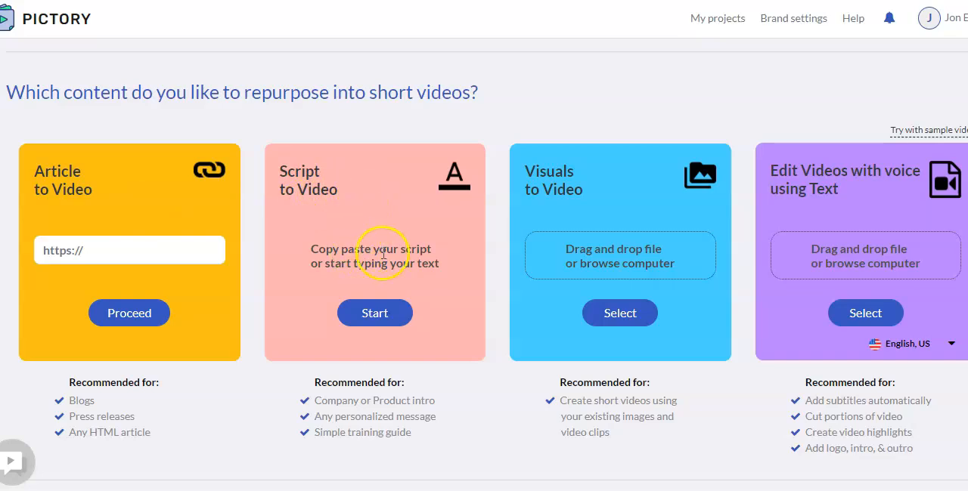
{"action": "mouse_move", "coordinate": [363, 227]}
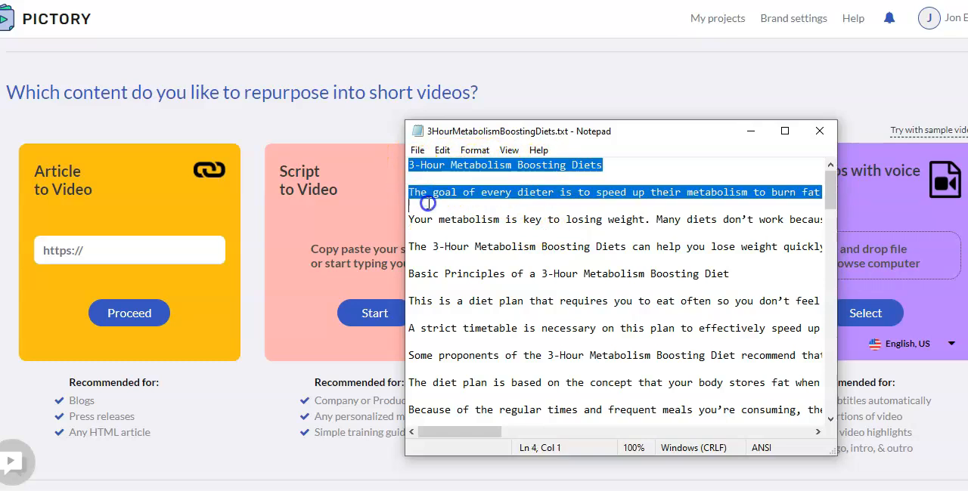
- Select the 3-Hour Metabolism Boosting Diets article text in Notepad
{"action": "left_click_drag", "start_coordinate": [429, 202], "coordinate": [678, 263]}
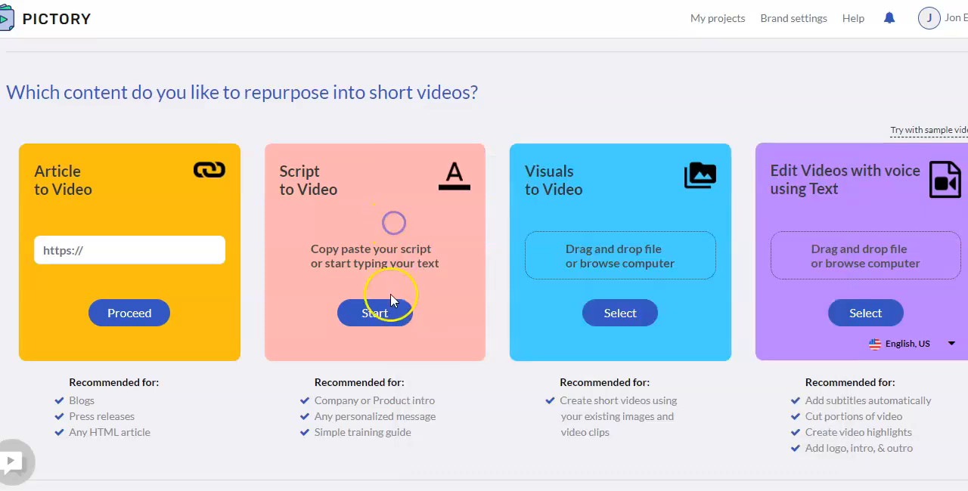
- Start a Script to Video project and split the pasted diet article's paragraphs
{"action": "left_click", "coordinate": [375, 313]}
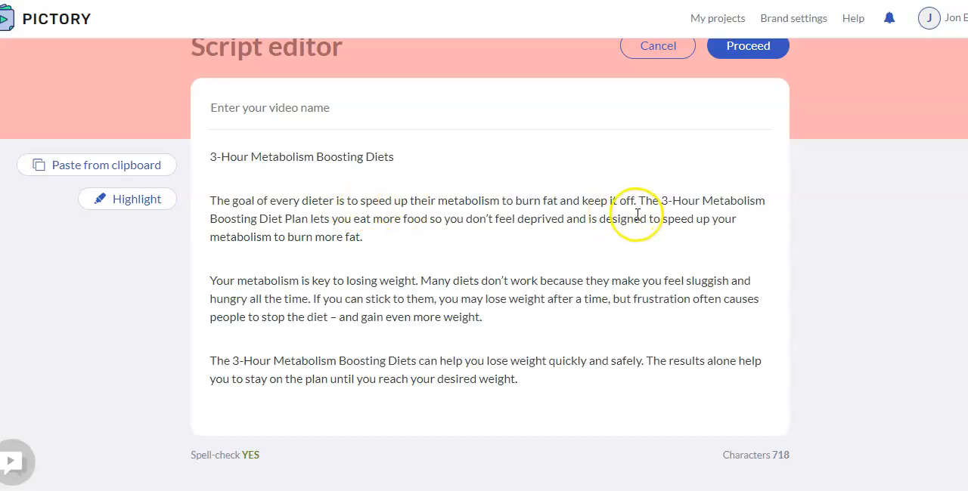
{"action": "mouse_move", "coordinate": [641, 203]}
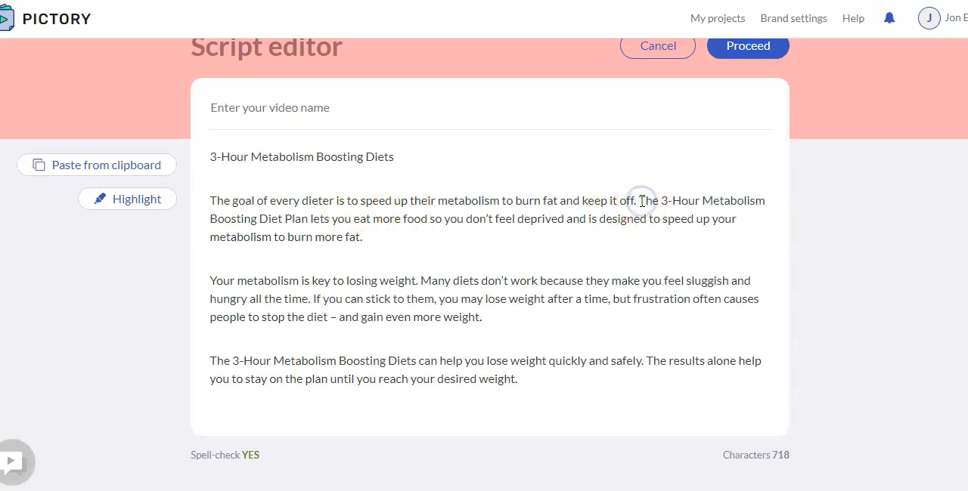
{"action": "left_click", "coordinate": [641, 200]}
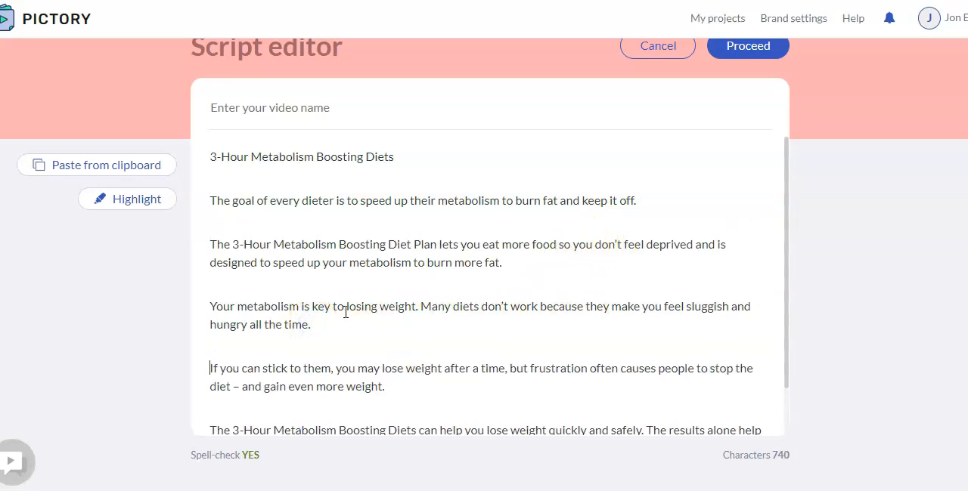
{"action": "scroll", "scroll_direction": "down", "scroll_amount": 3}
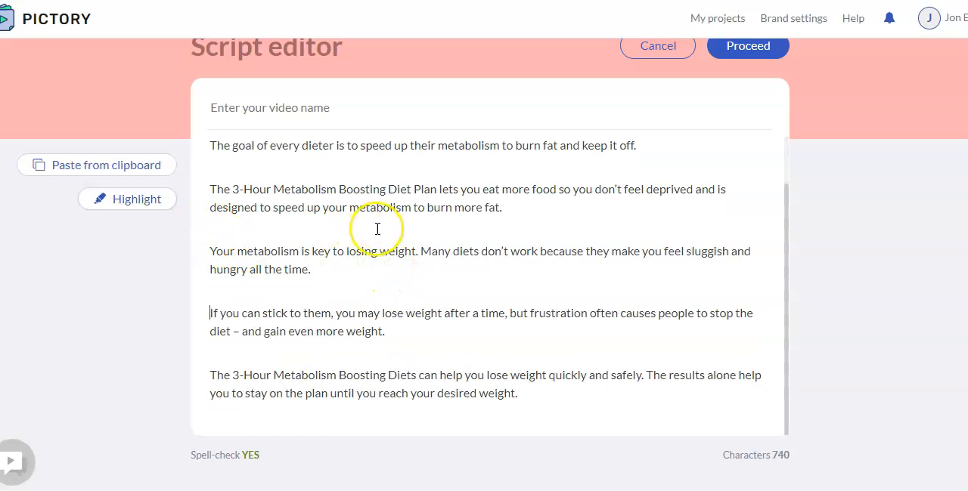
{"action": "mouse_move", "coordinate": [413, 319]}
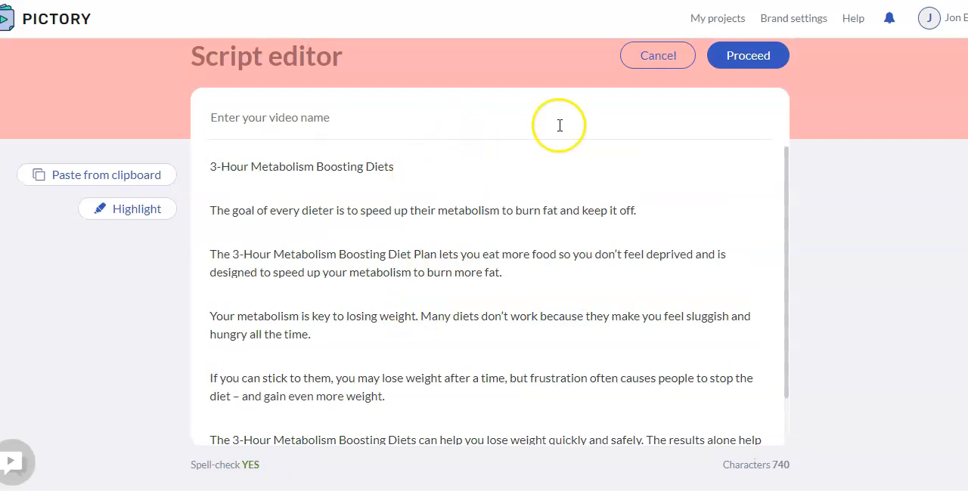
- Choose 16:9 landscape and open the metabolism diets storyboard
{"action": "left_click", "coordinate": [747, 56]}
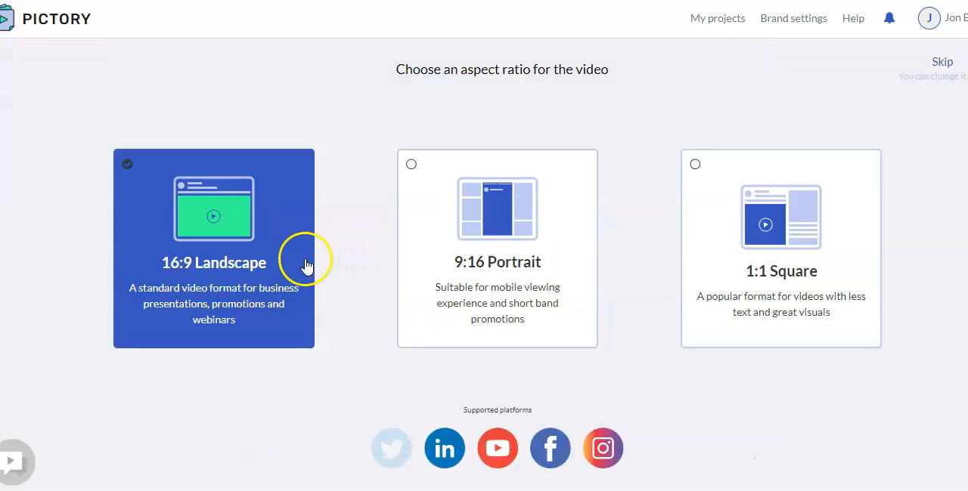
{"action": "left_click", "coordinate": [214, 249]}
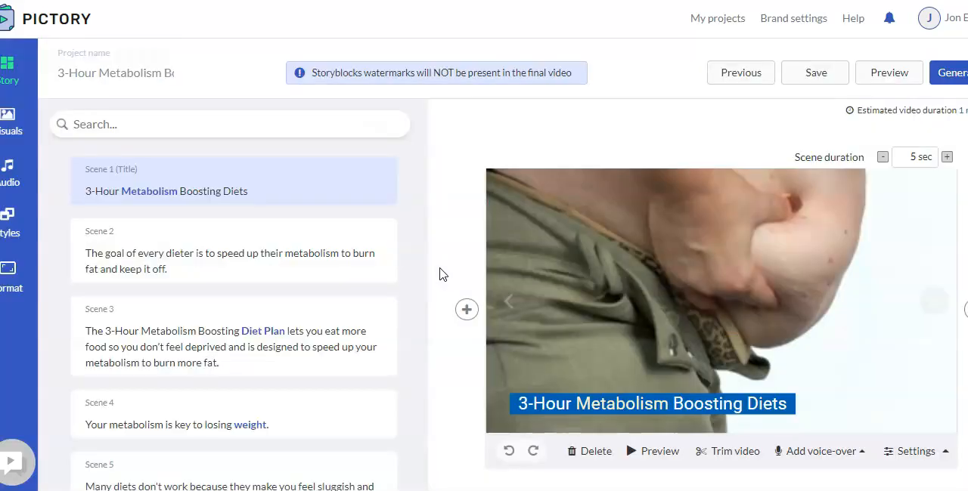
{"action": "mouse_move", "coordinate": [427, 228]}
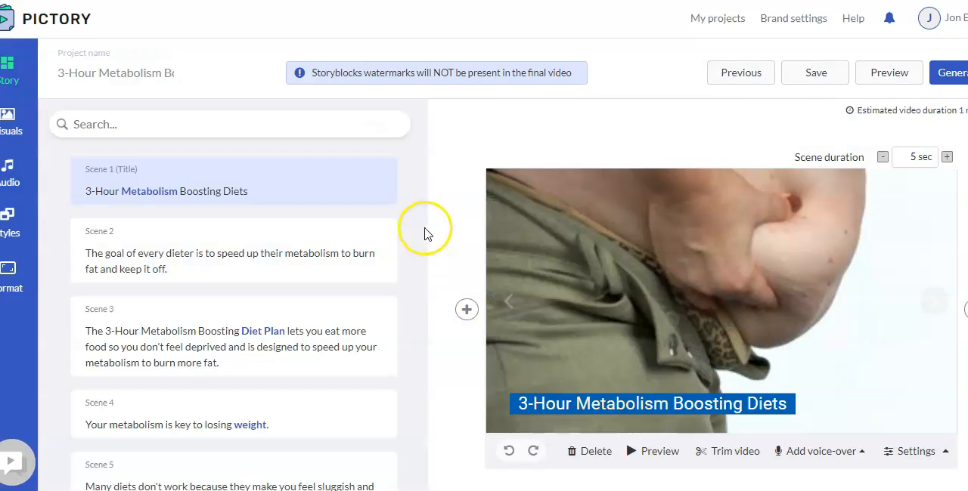
{"action": "mouse_move", "coordinate": [462, 208]}
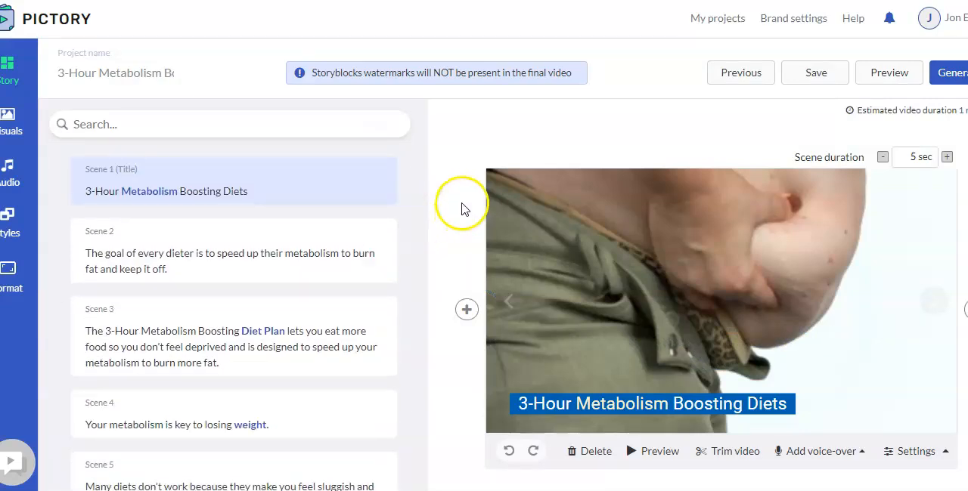
{"action": "scroll", "scroll_direction": "down", "scroll_amount": 3}
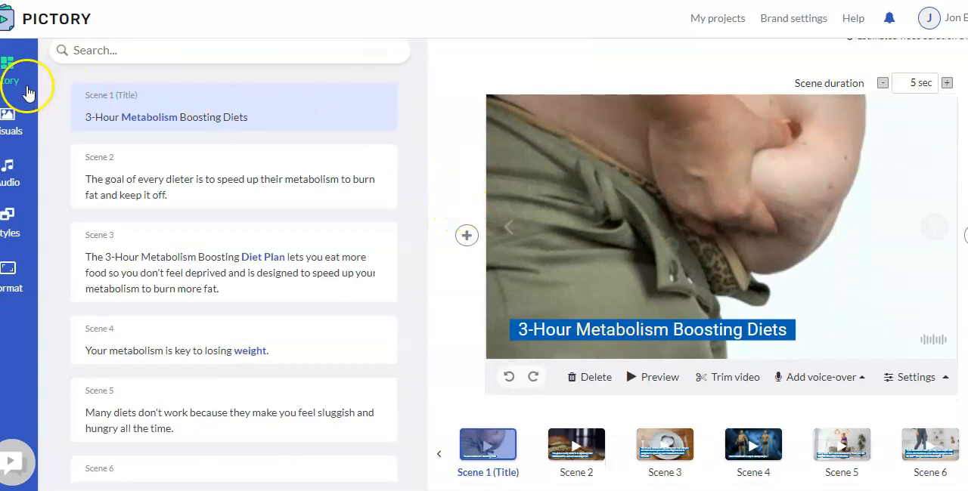
{"action": "mouse_move", "coordinate": [214, 265]}
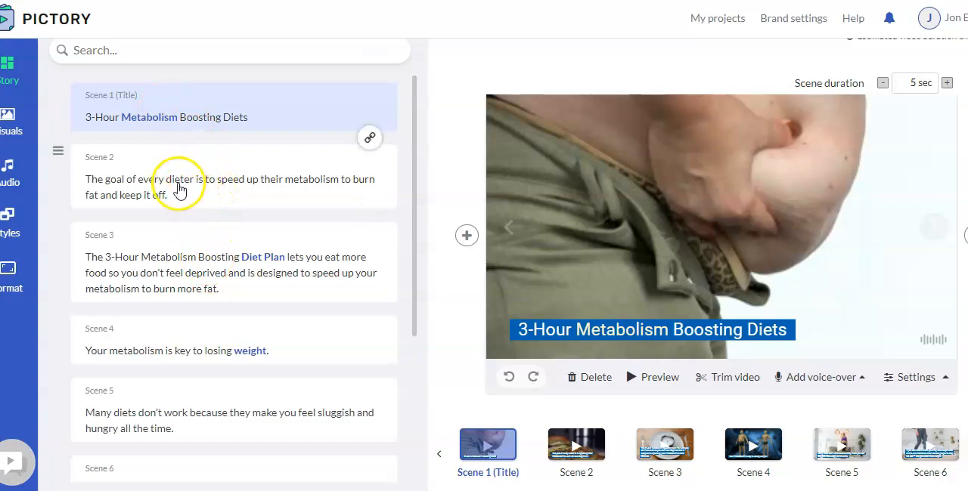
{"action": "mouse_move", "coordinate": [59, 91]}
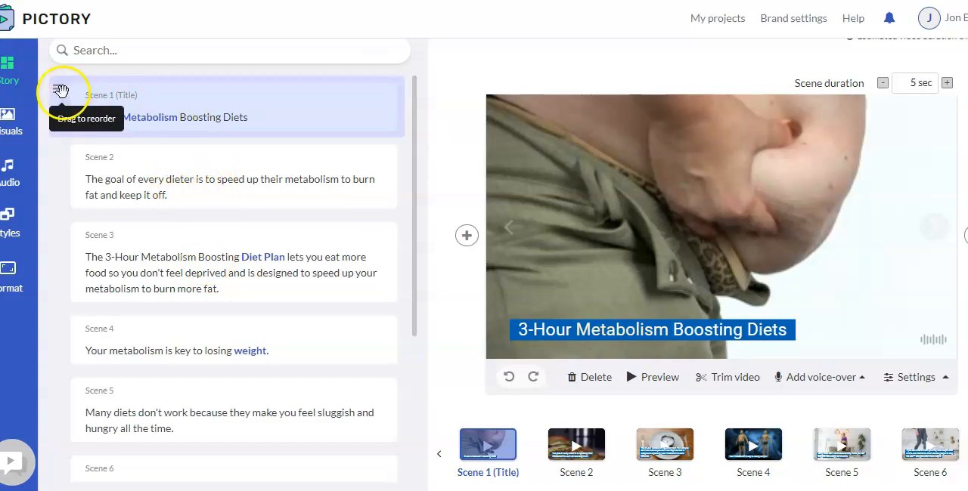
{"action": "left_click_drag", "start_coordinate": [64, 94], "coordinate": [64, 174]}
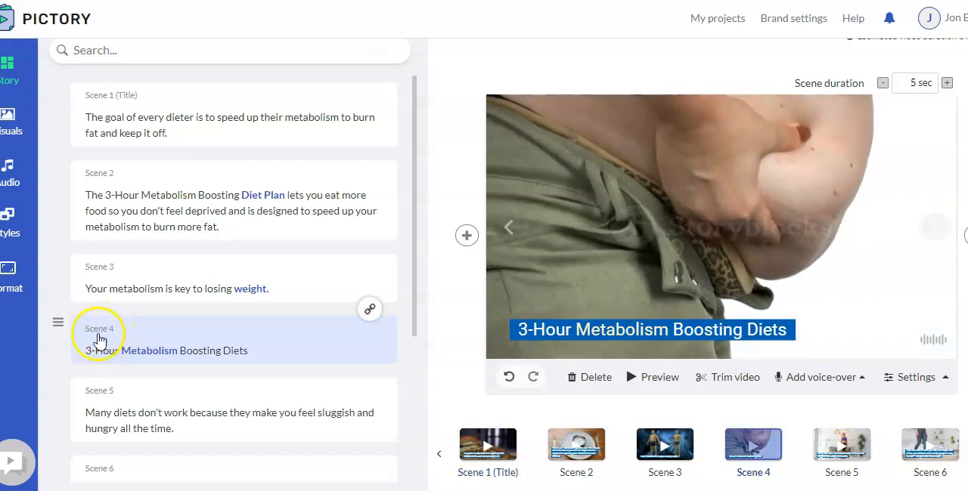
{"action": "mouse_move", "coordinate": [58, 322]}
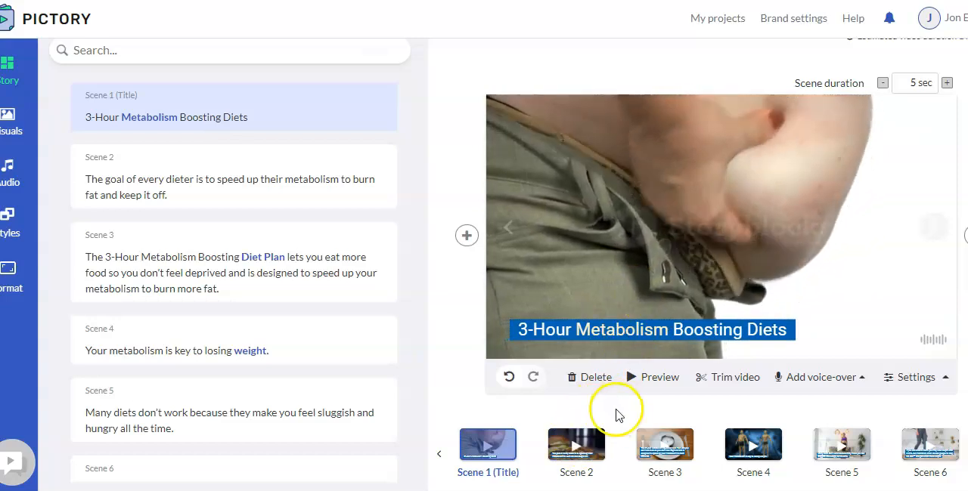
- Swap Scene 2's burger visual for the 'metabolism' library clip of a woman holding her waist
{"action": "left_click", "coordinate": [576, 444]}
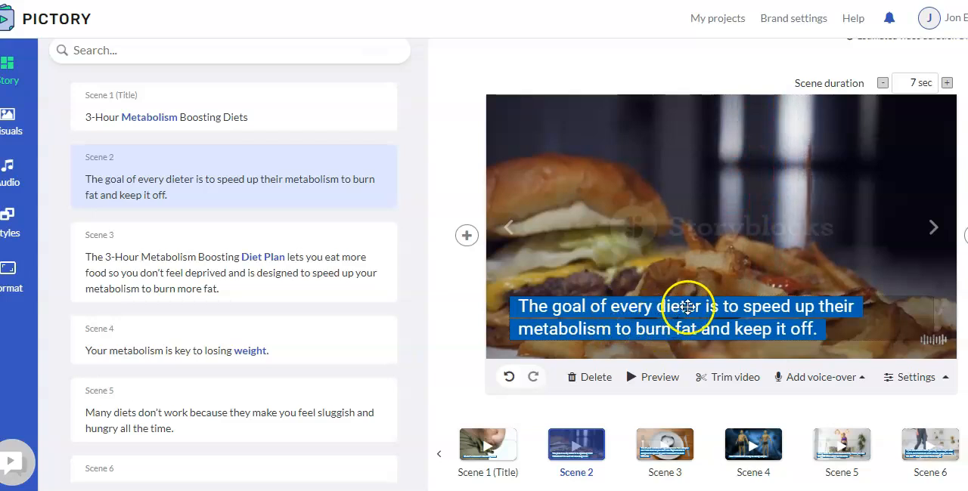
{"action": "mouse_move", "coordinate": [747, 313]}
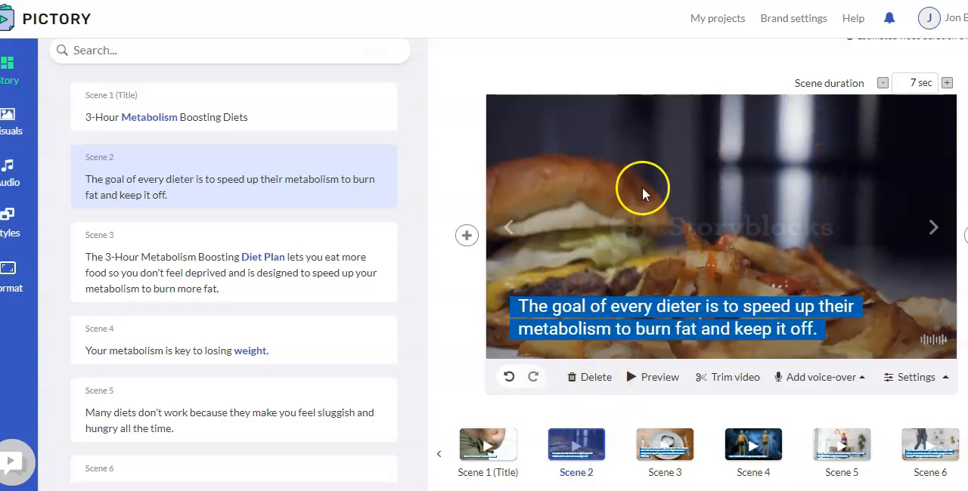
{"action": "mouse_move", "coordinate": [88, 125]}
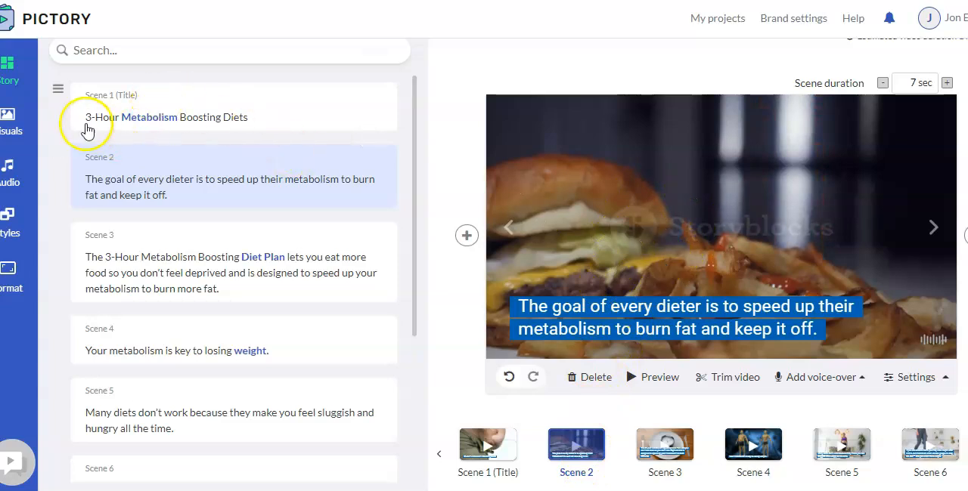
{"action": "left_click", "coordinate": [10, 121]}
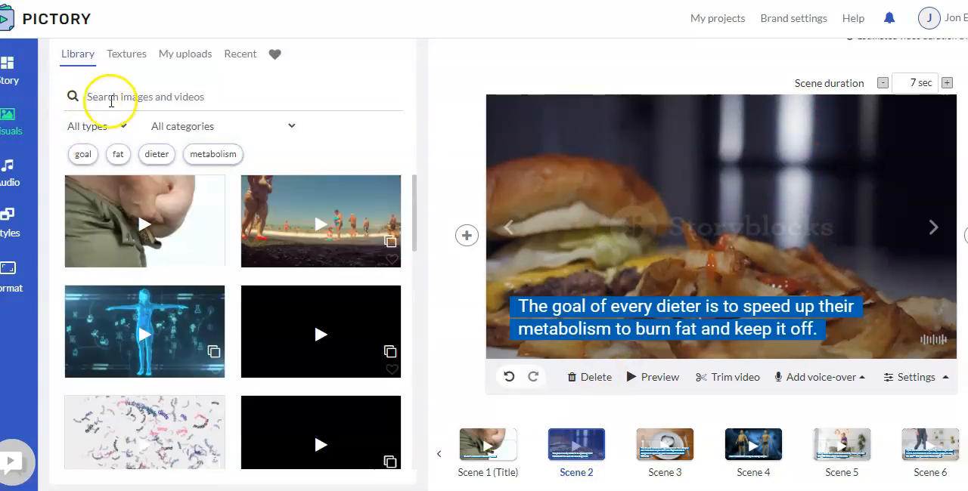
{"action": "left_click", "coordinate": [213, 154]}
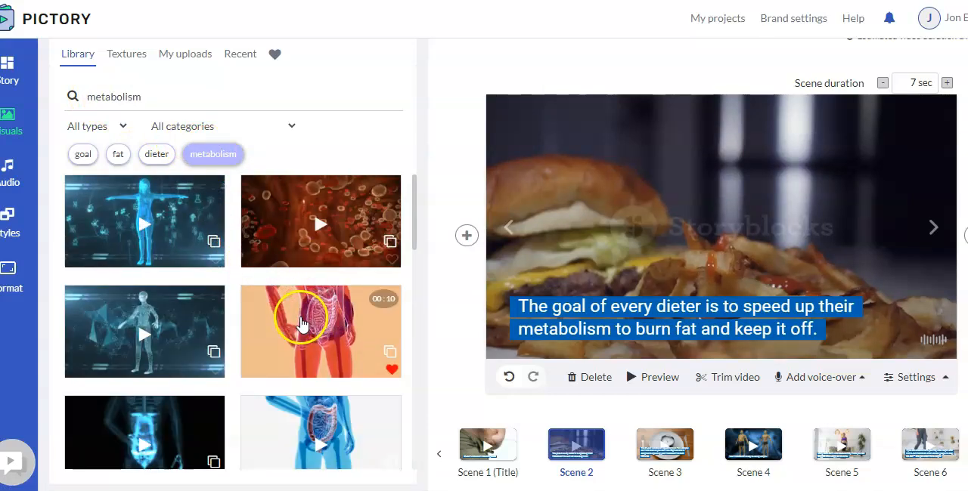
{"action": "scroll", "scroll_direction": "down", "scroll_amount": 3}
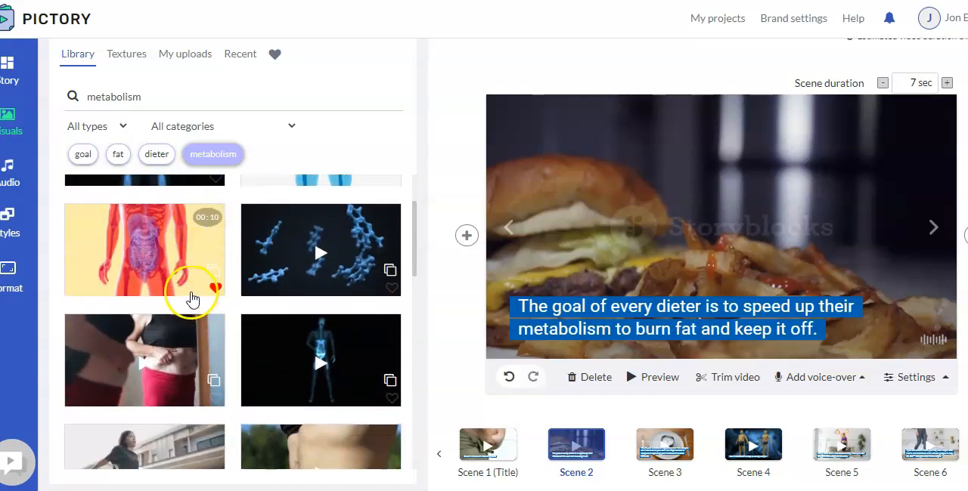
{"action": "scroll", "scroll_direction": "down", "scroll_amount": 3}
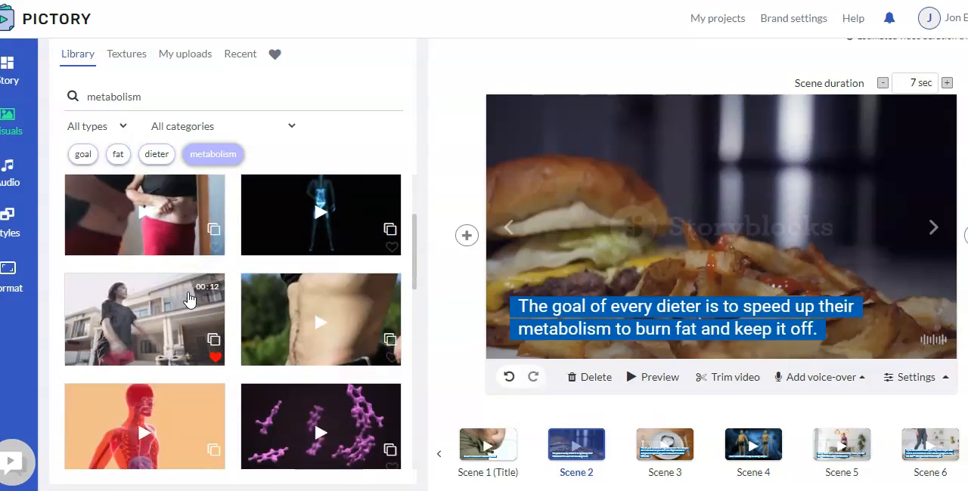
{"action": "scroll", "scroll_direction": "down", "scroll_amount": 3}
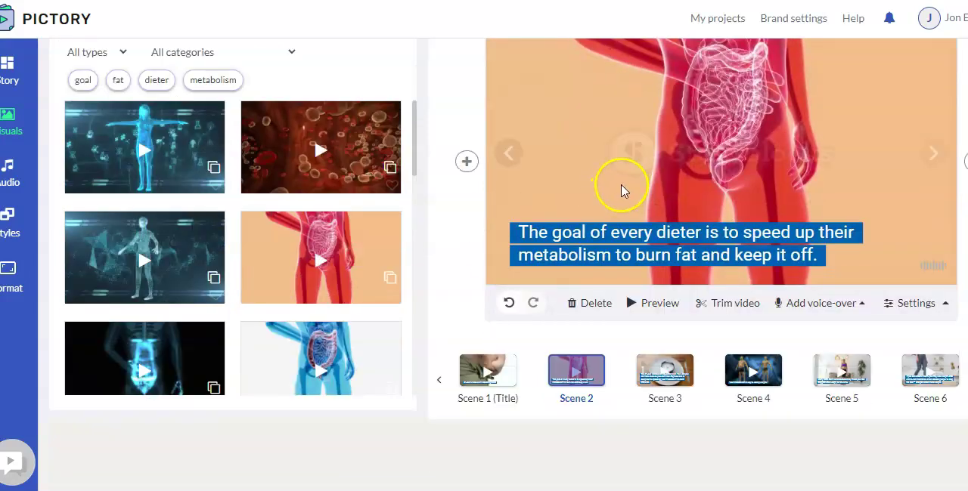
{"action": "scroll", "scroll_direction": "down", "scroll_amount": 3}
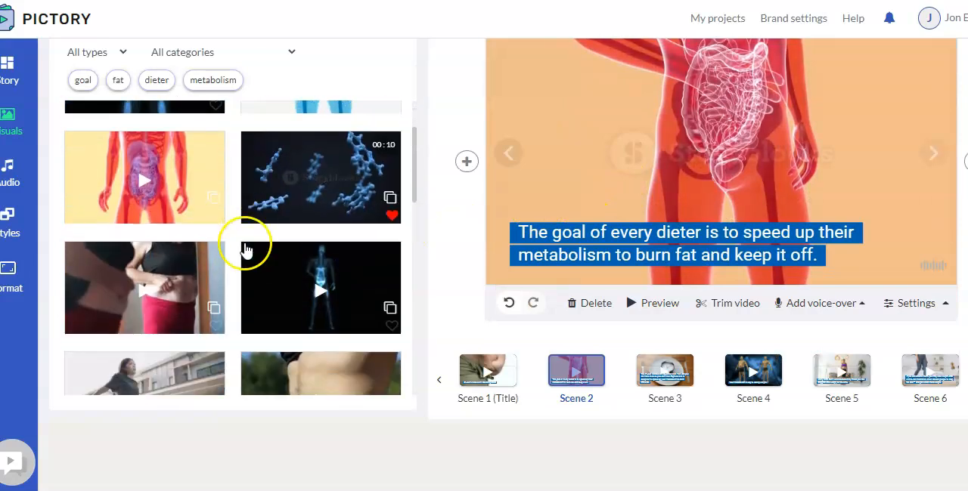
{"action": "scroll", "scroll_direction": "down", "scroll_amount": 3}
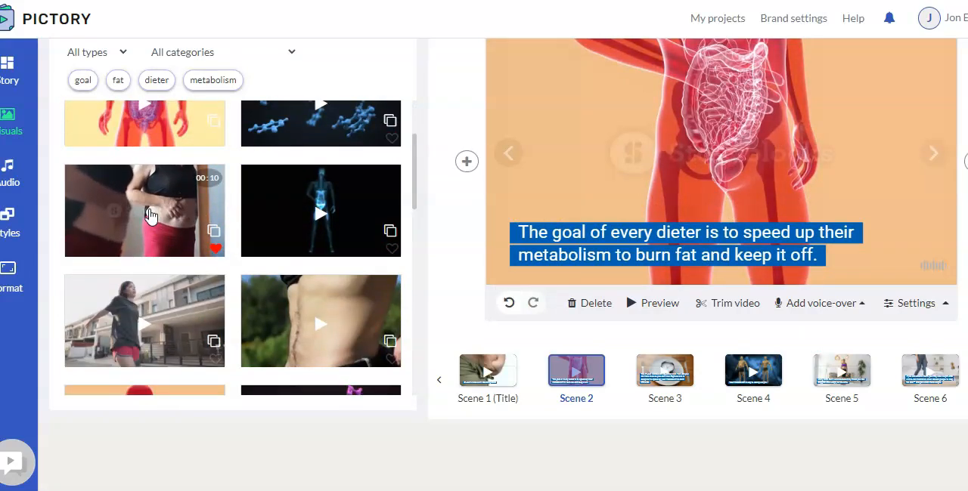
{"action": "left_click", "coordinate": [144, 210]}
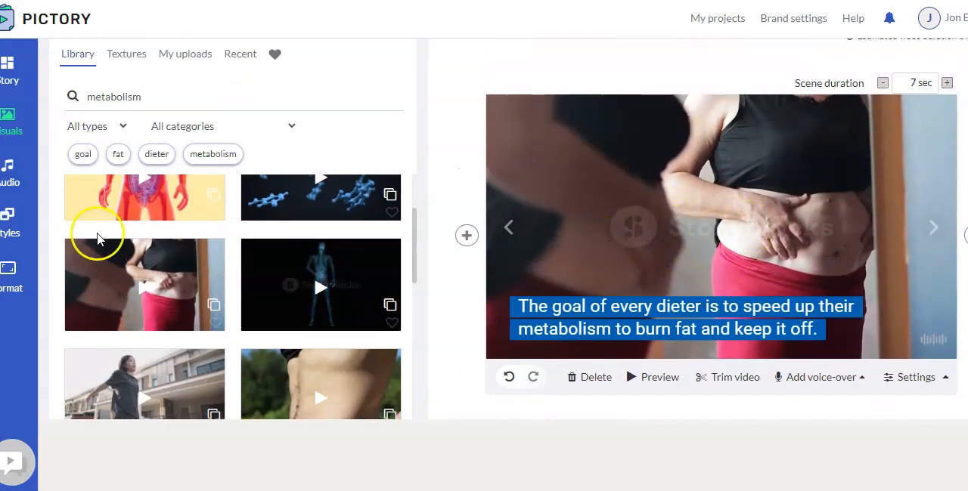
- Pass through the music and theme panels to the 720p, 16:9 Format panel
{"action": "left_click", "coordinate": [8, 173]}
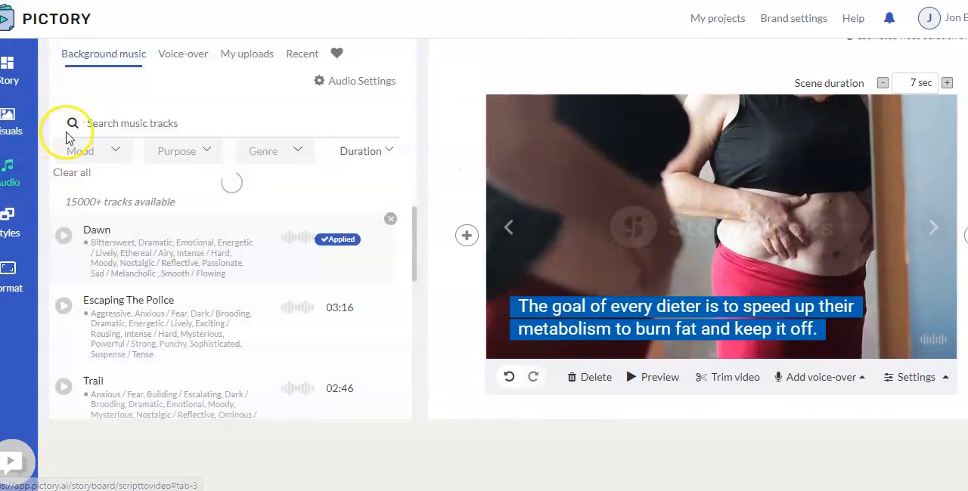
{"action": "scroll", "scroll_direction": "down", "scroll_amount": 3}
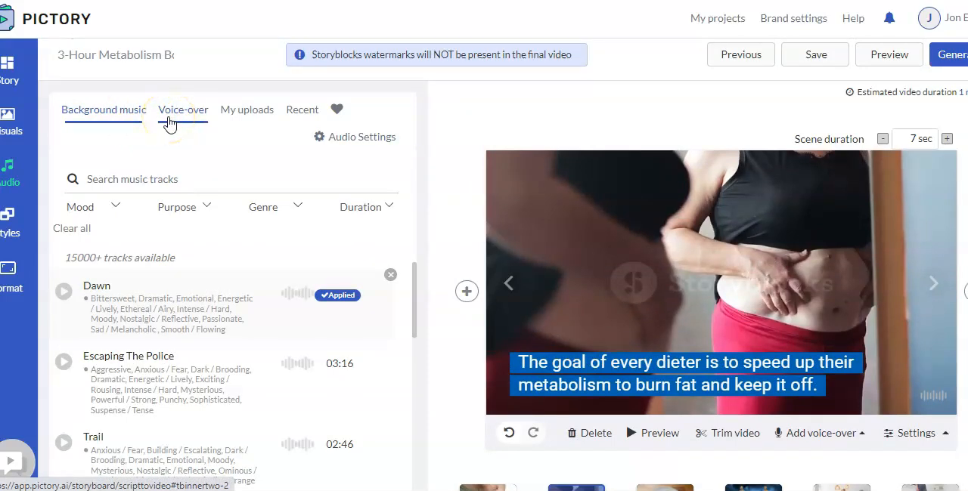
{"action": "left_click", "coordinate": [10, 219]}
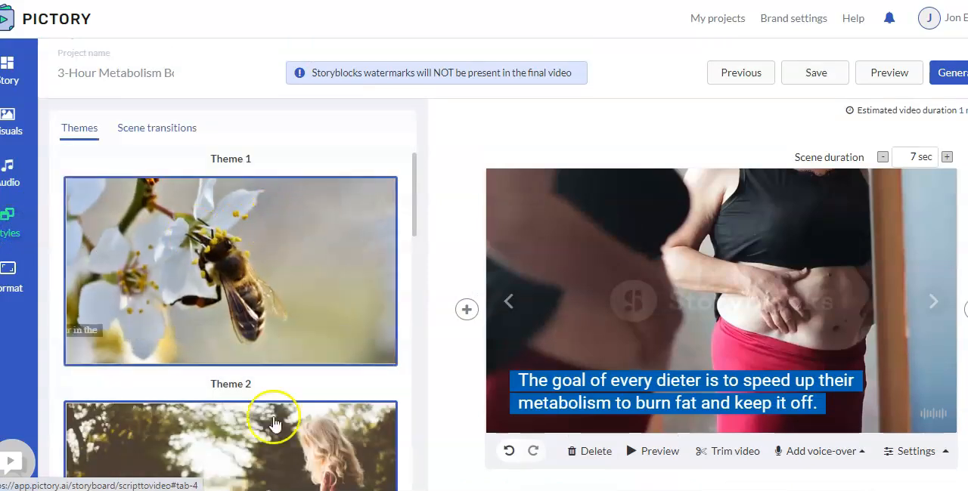
{"action": "left_click", "coordinate": [11, 272]}
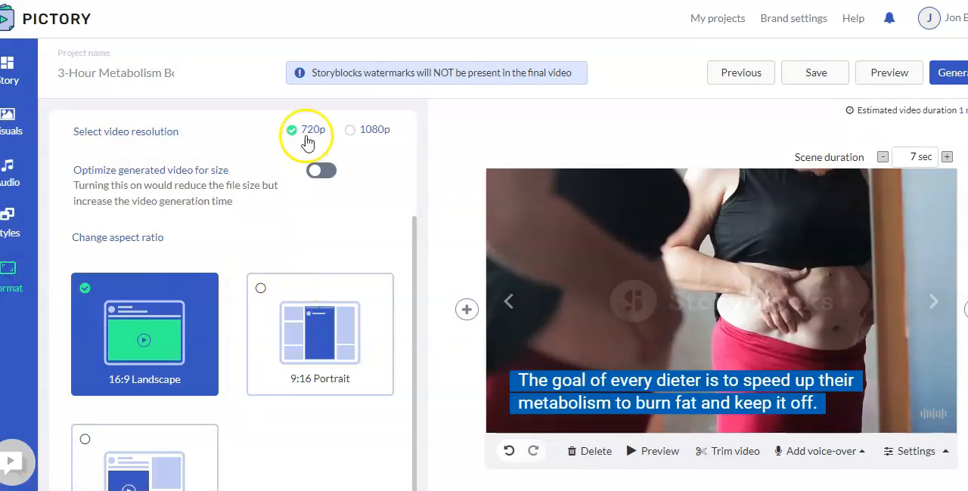
{"action": "mouse_move", "coordinate": [798, 98]}
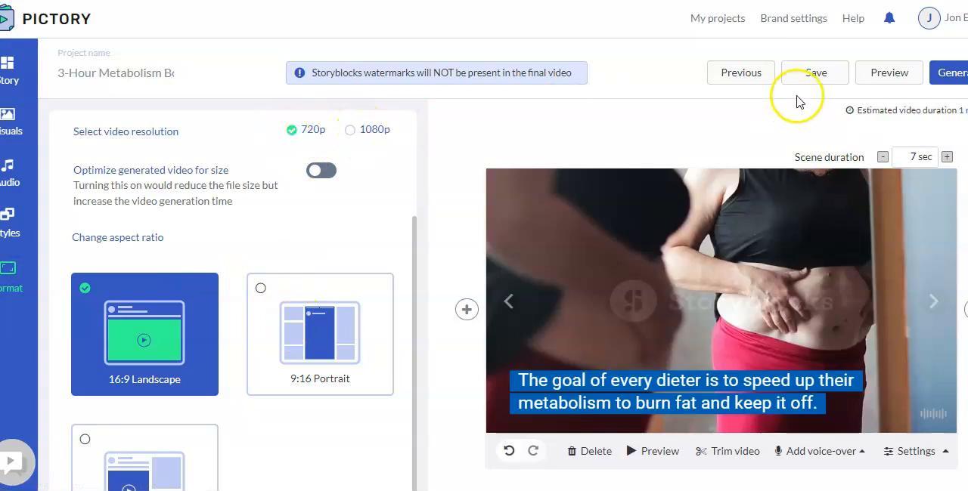
{"action": "mouse_move", "coordinate": [58, 19]}
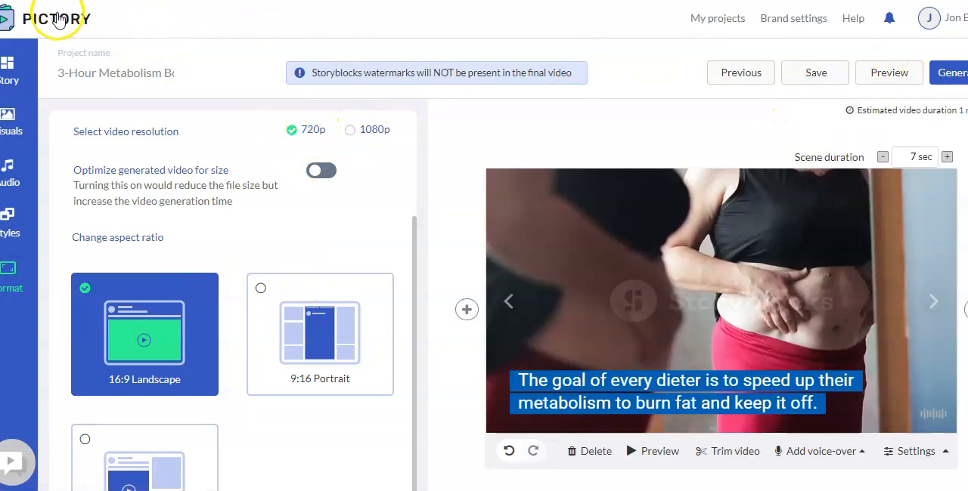
- Return to the dashboard home page and scroll through the four content-type options
{"action": "left_click", "coordinate": [56, 19]}
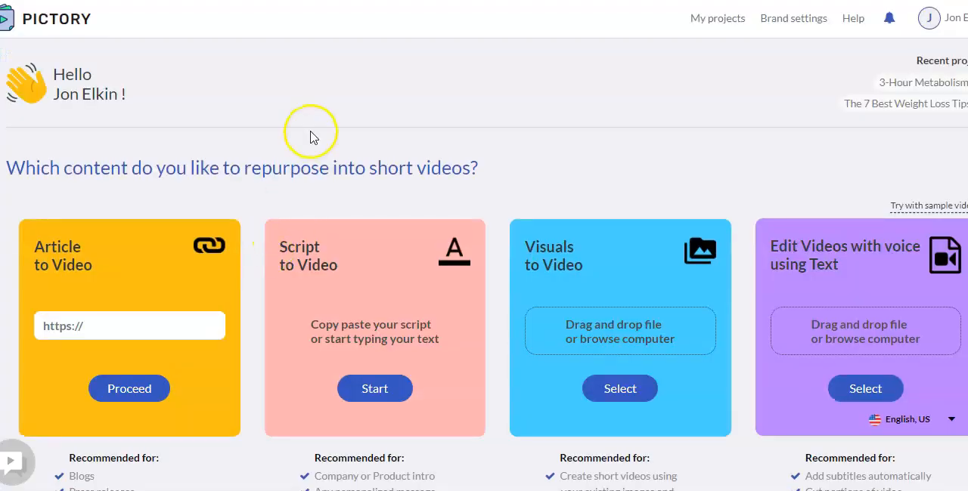
{"action": "scroll", "scroll_direction": "down", "scroll_amount": 3}
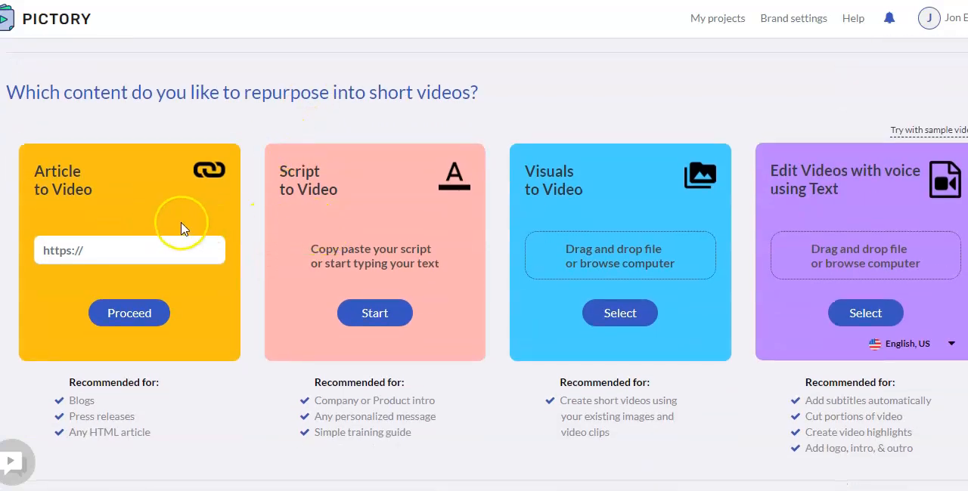
{"action": "mouse_move", "coordinate": [125, 214]}
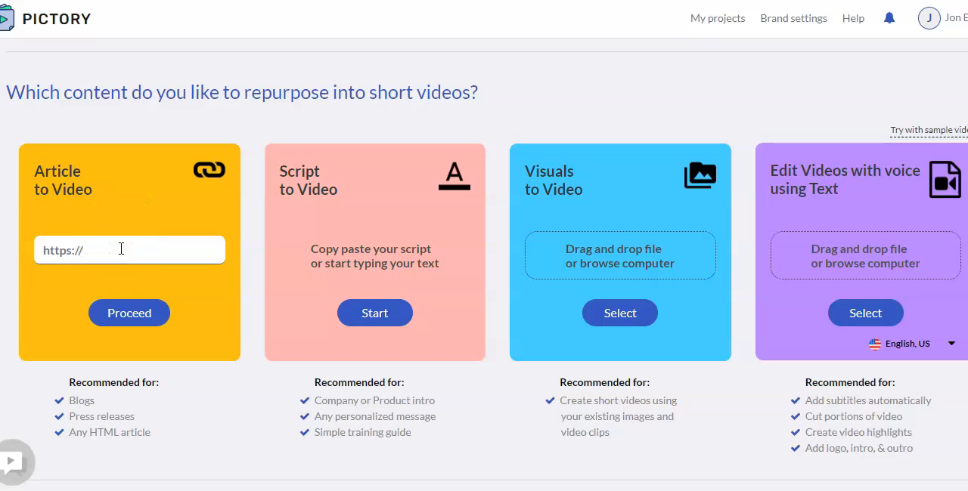
{"action": "mouse_move", "coordinate": [472, 198]}
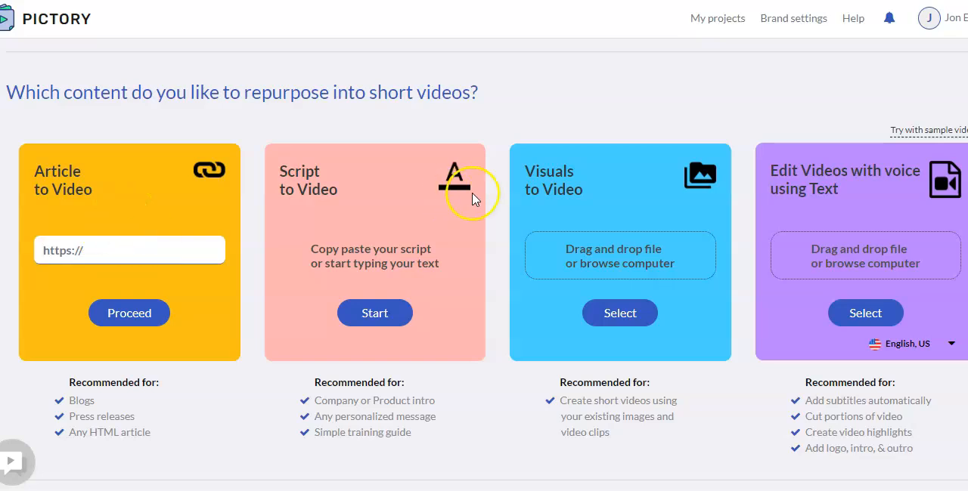
{"action": "mouse_move", "coordinate": [463, 219]}
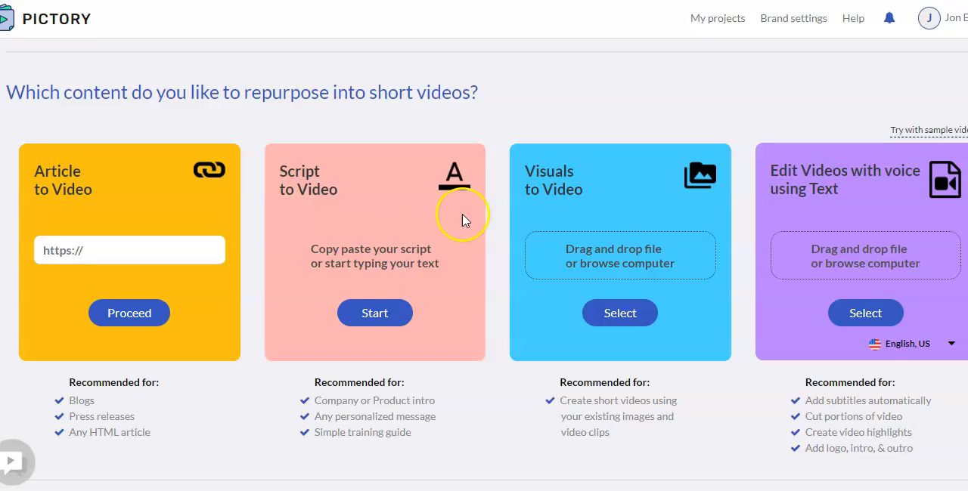
{"action": "mouse_move", "coordinate": [601, 187]}
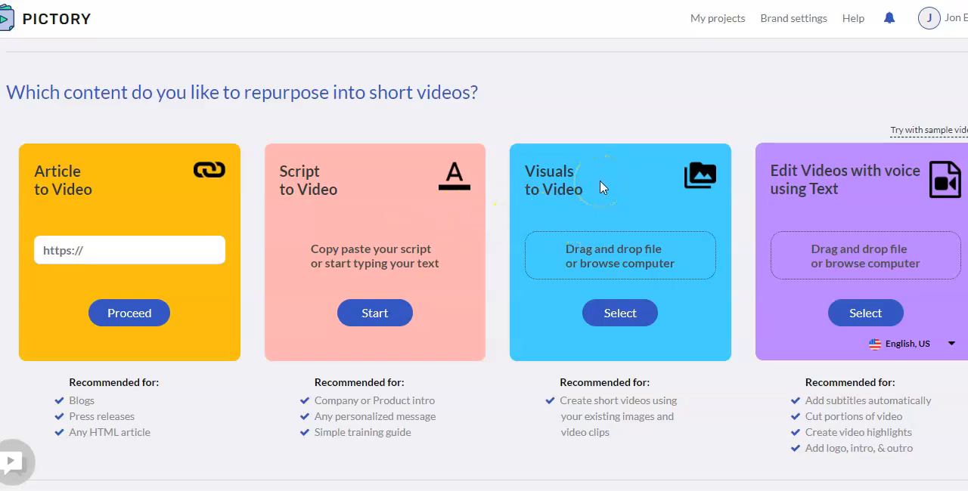
{"action": "mouse_move", "coordinate": [604, 267]}
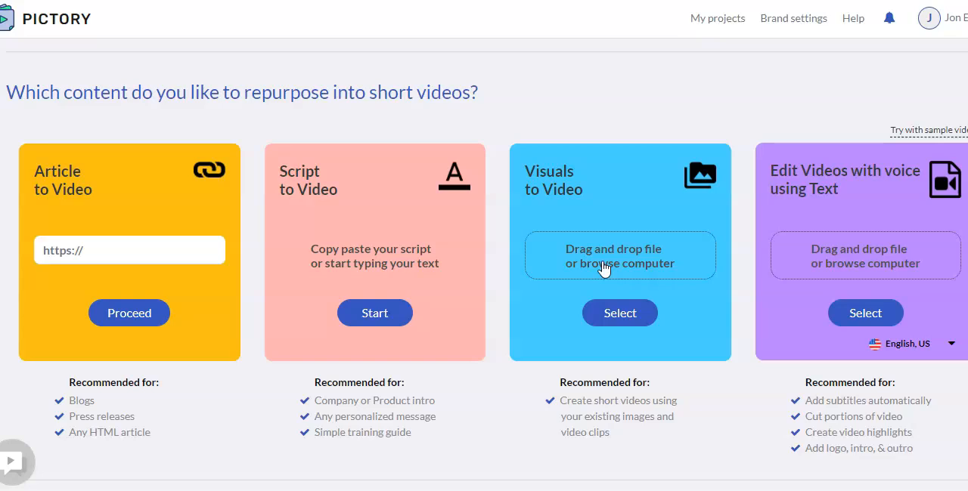
{"action": "mouse_move", "coordinate": [616, 223]}
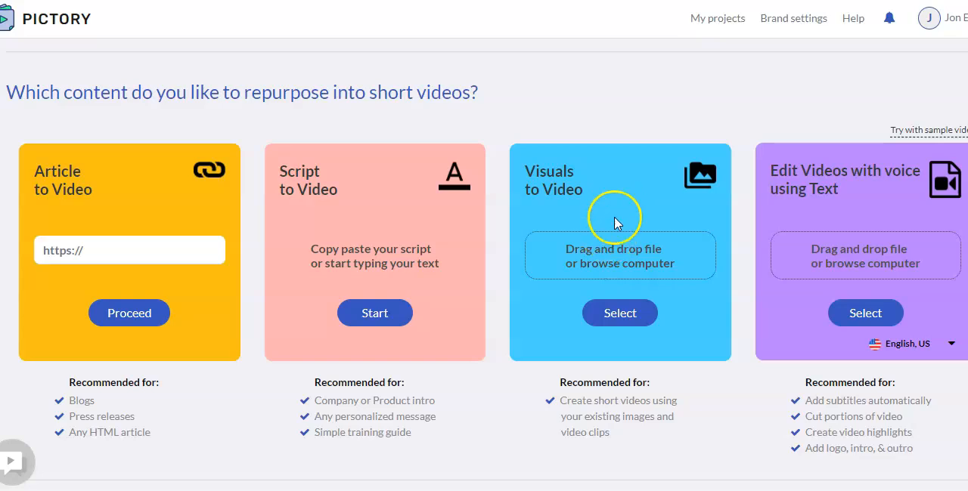
{"action": "mouse_move", "coordinate": [617, 211]}
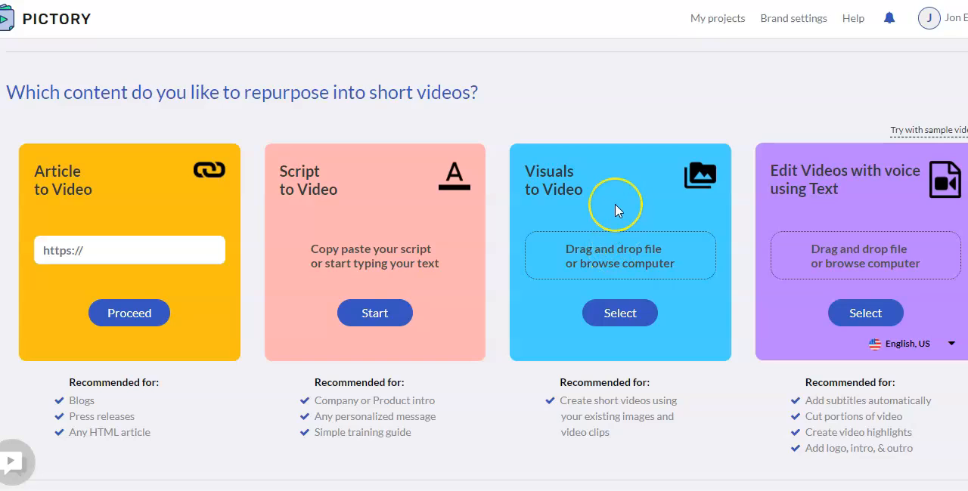
{"action": "mouse_move", "coordinate": [616, 210]}
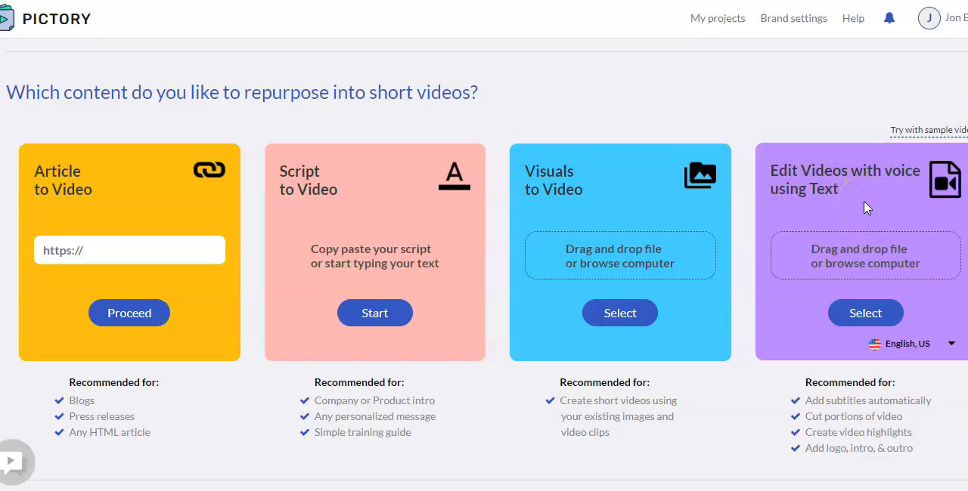
{"action": "mouse_move", "coordinate": [860, 405]}
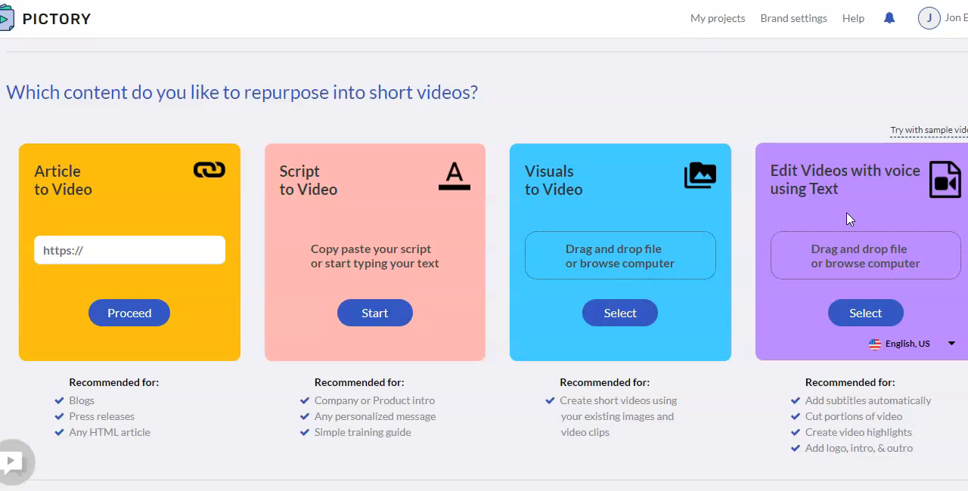
{"action": "mouse_move", "coordinate": [836, 399]}
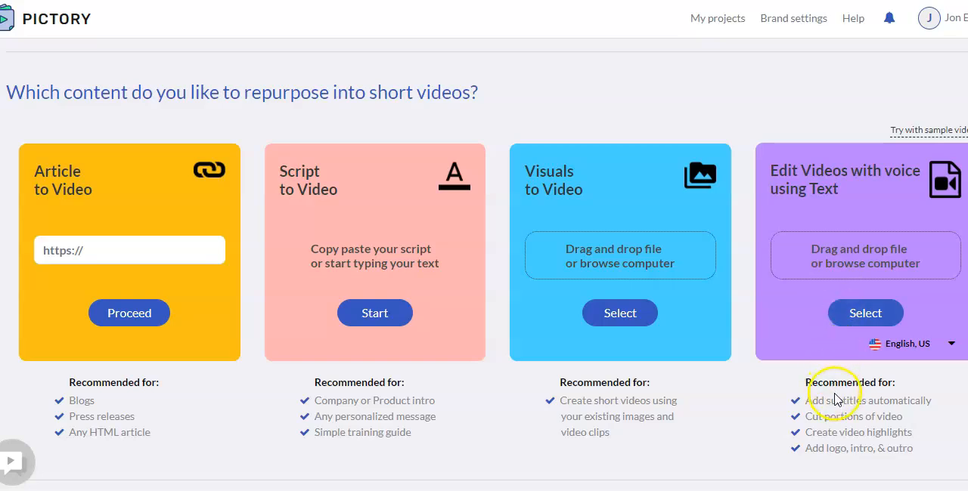
{"action": "mouse_move", "coordinate": [835, 397]}
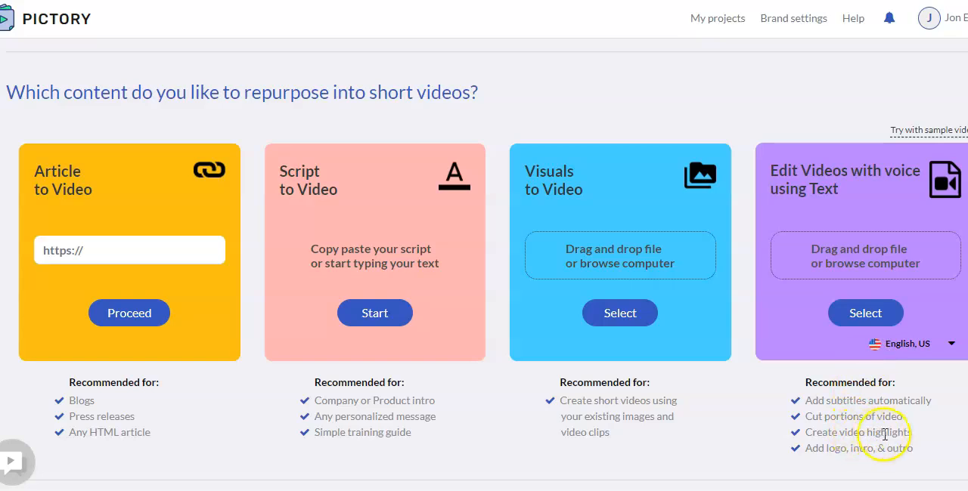
{"action": "mouse_move", "coordinate": [873, 412]}
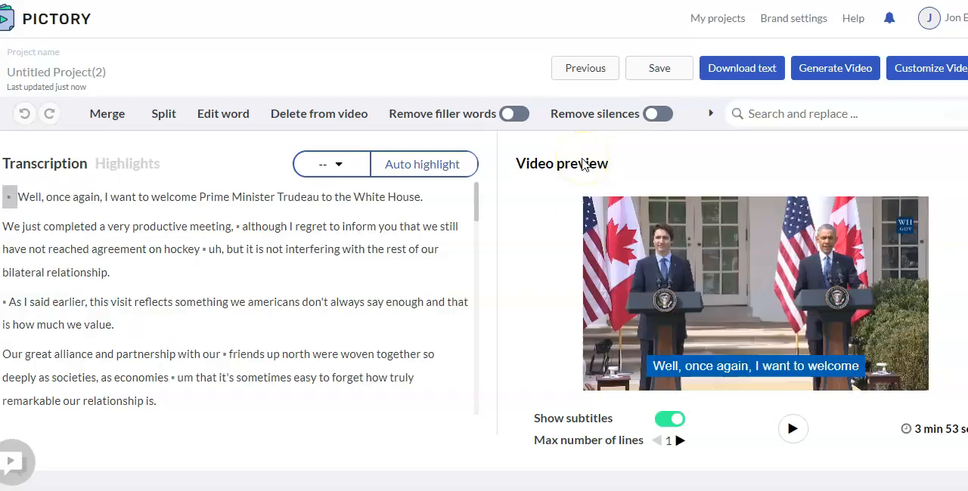
{"action": "left_click", "coordinate": [658, 68]}
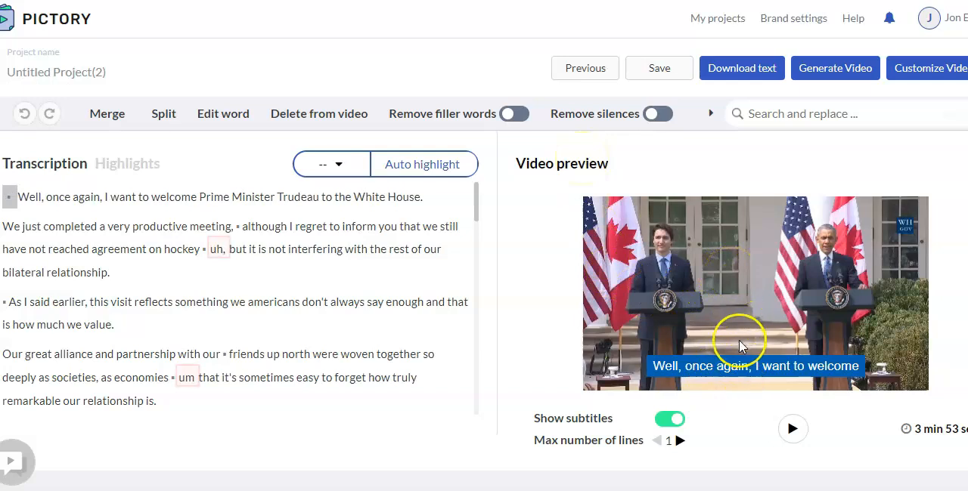
{"action": "left_click", "coordinate": [679, 441]}
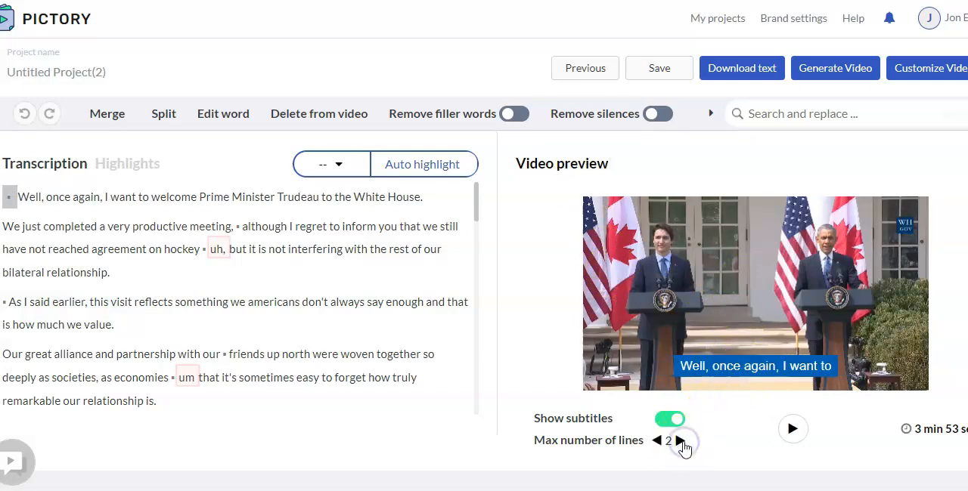
{"action": "left_click", "coordinate": [659, 68]}
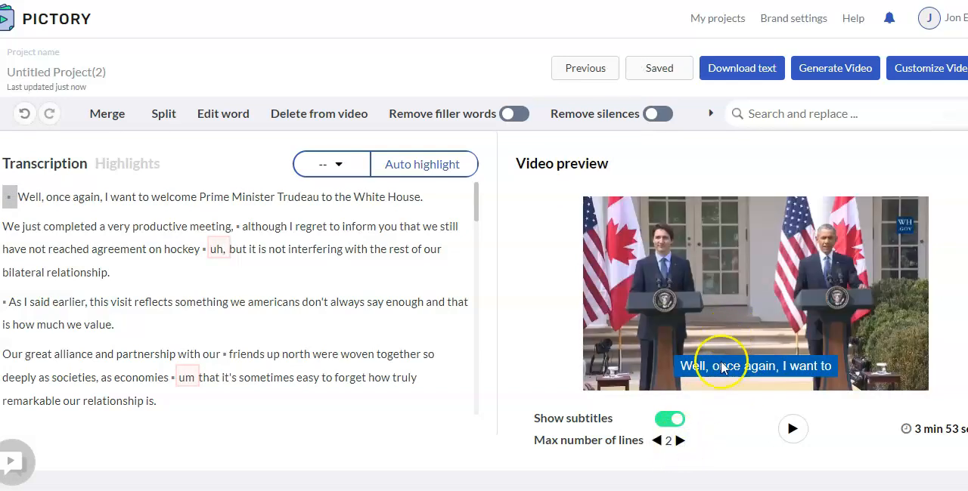
{"action": "left_click", "coordinate": [679, 440]}
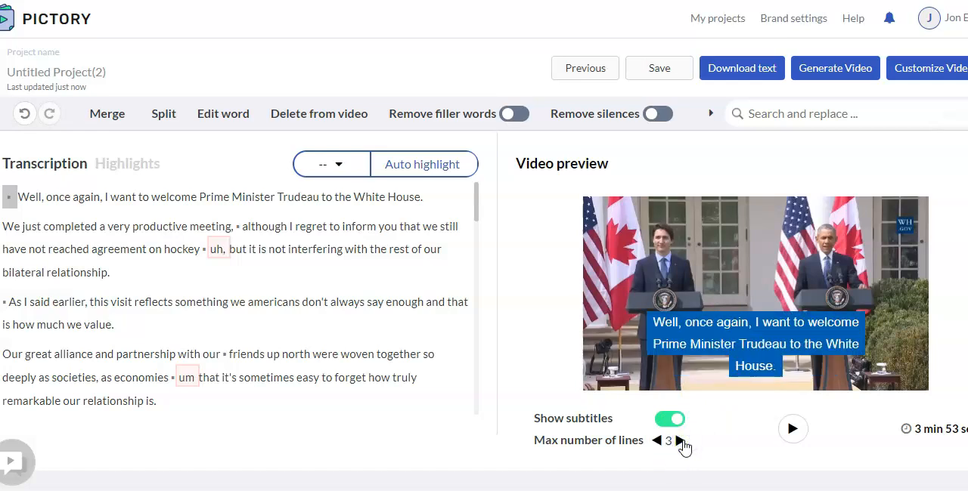
{"action": "left_click", "coordinate": [681, 441]}
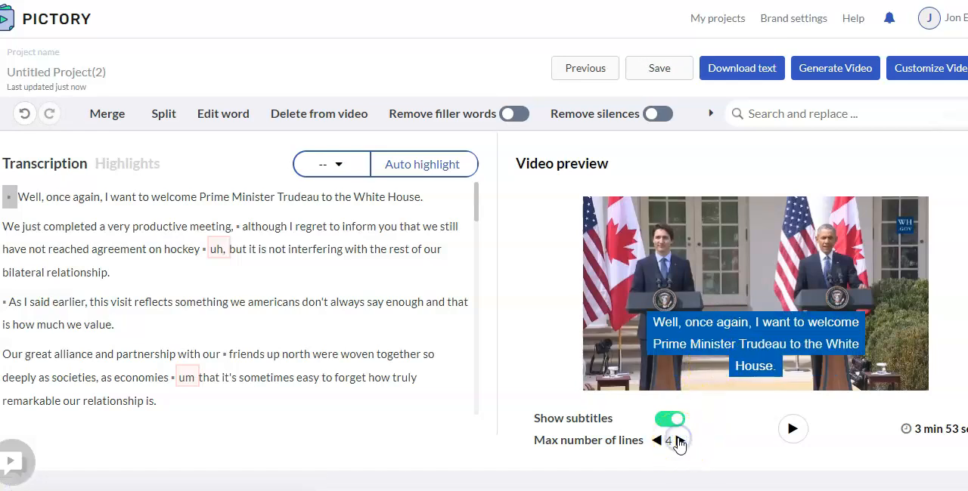
{"action": "left_click", "coordinate": [656, 440]}
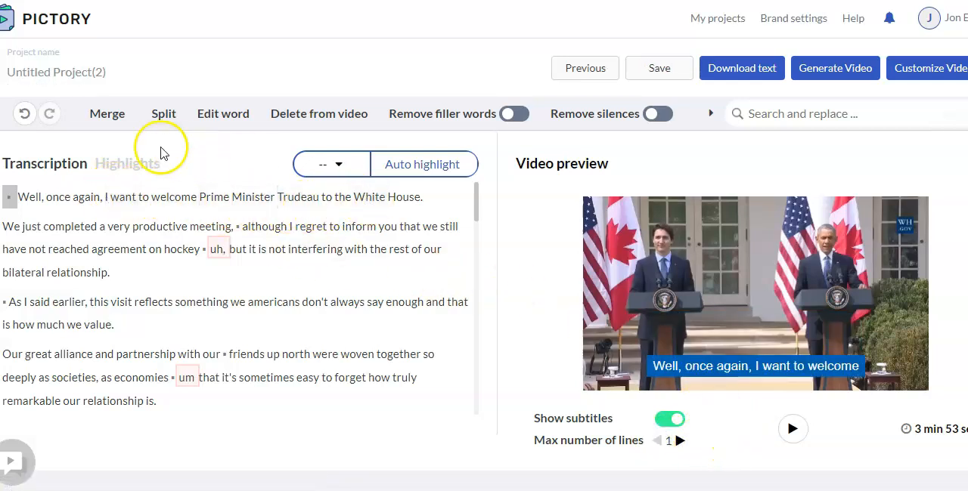
{"action": "mouse_move", "coordinate": [182, 121]}
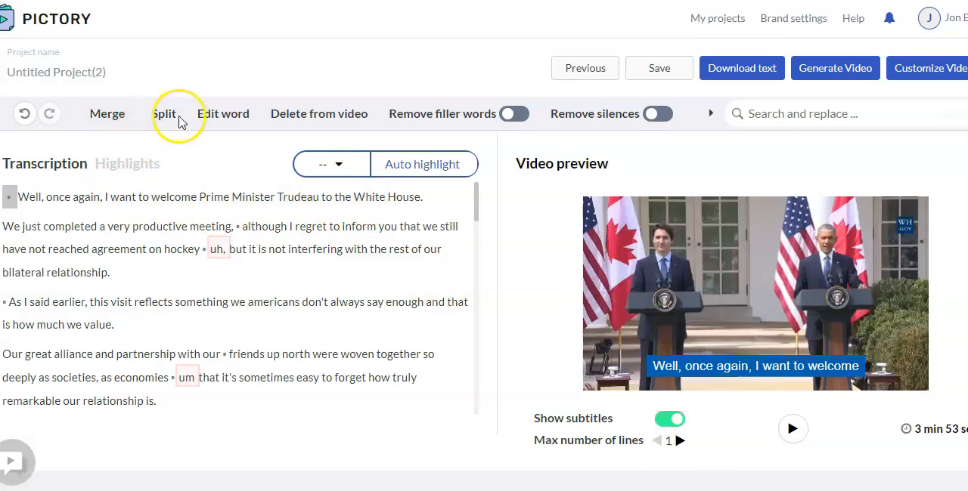
{"action": "mouse_move", "coordinate": [319, 113]}
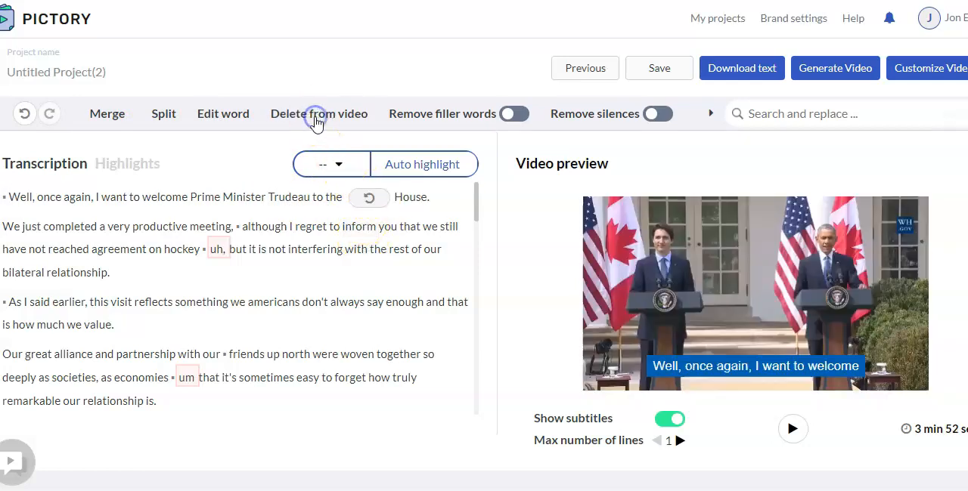
{"action": "left_click", "coordinate": [368, 198]}
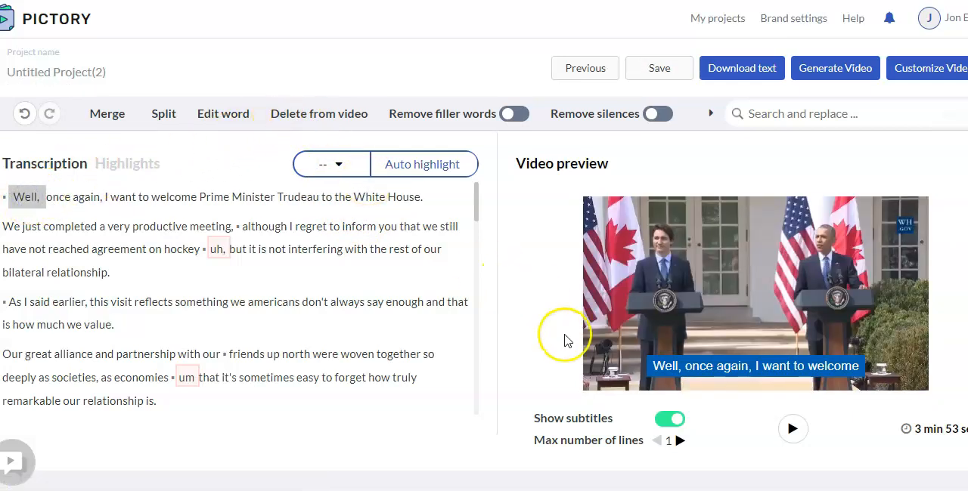
{"action": "left_click", "coordinate": [318, 113]}
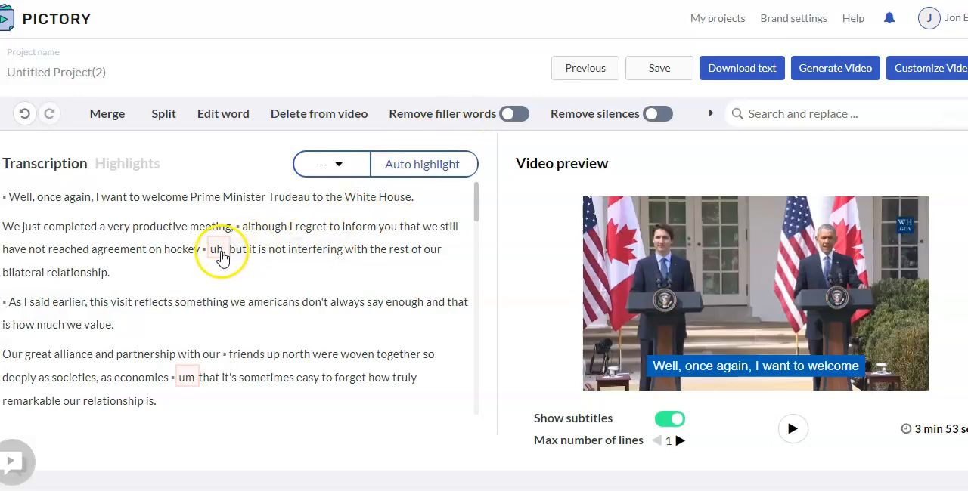
{"action": "mouse_move", "coordinate": [219, 240]}
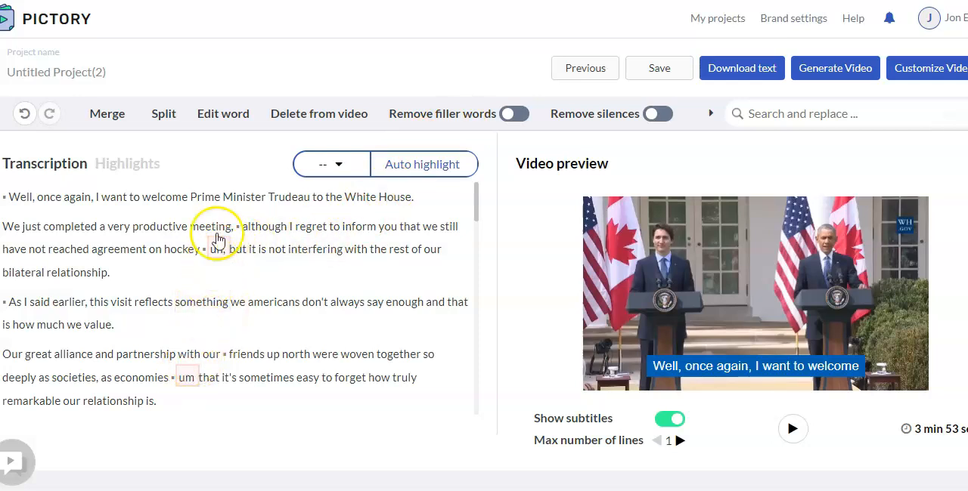
- Turn on Remove filler words to cut 'uh' and 'um', shortening the video to 3:48
{"action": "left_click", "coordinate": [513, 113]}
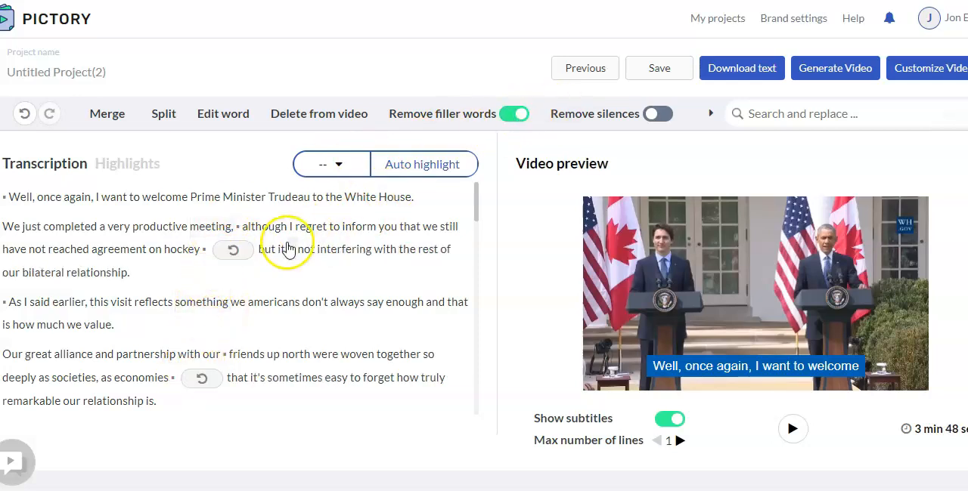
{"action": "left_click", "coordinate": [233, 249]}
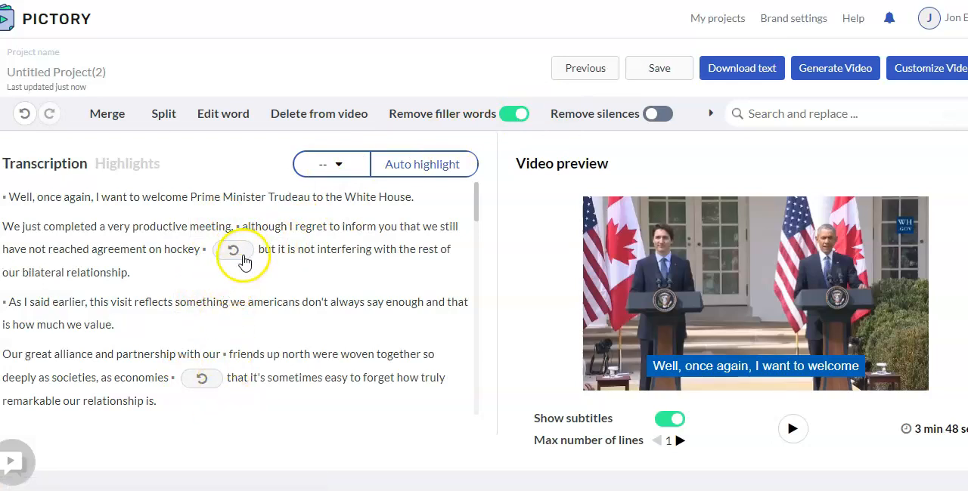
{"action": "mouse_move", "coordinate": [604, 213]}
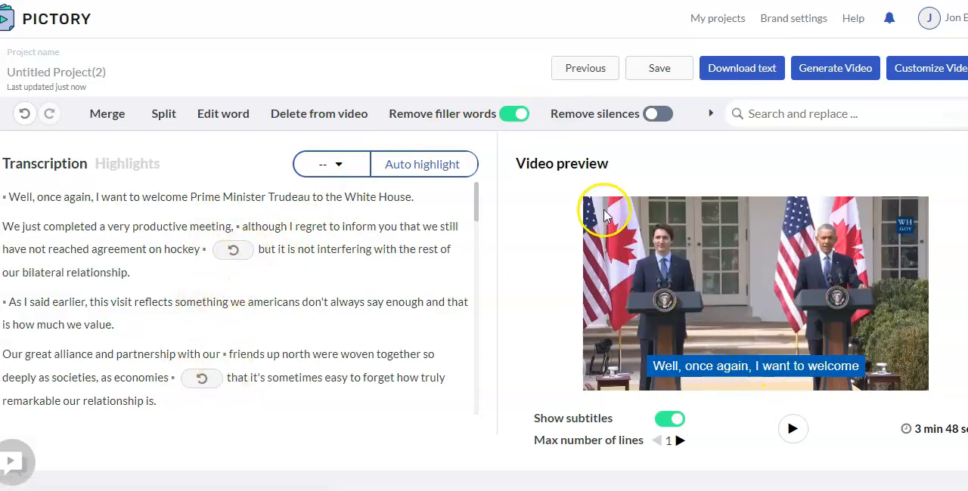
- Scroll the transcript and view the 2-second silence threshold, keeping silence removal off
{"action": "scroll", "scroll_direction": "down", "scroll_amount": 3}
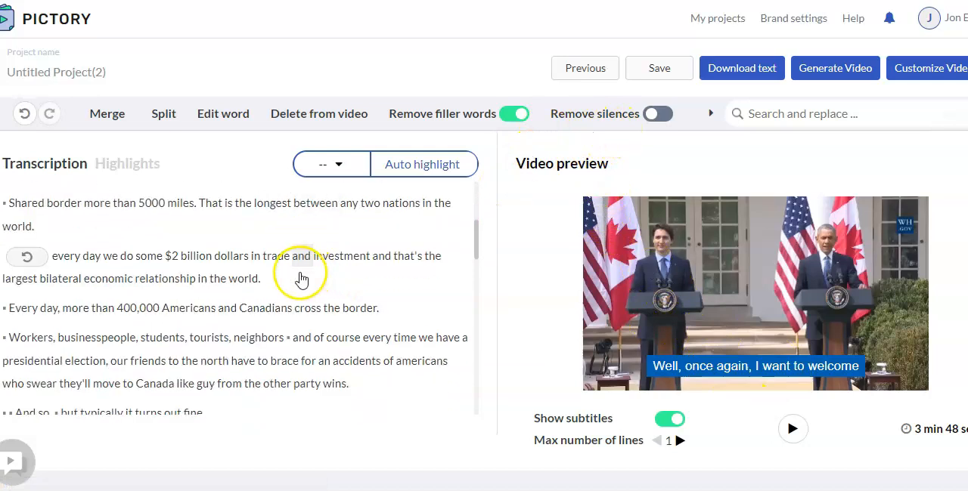
{"action": "scroll", "scroll_direction": "down", "scroll_amount": 3}
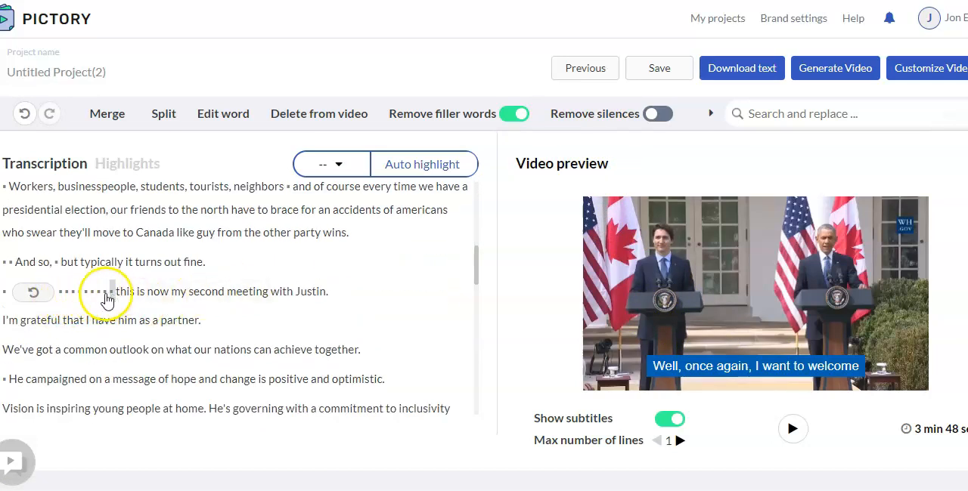
{"action": "scroll", "scroll_direction": "down", "scroll_amount": 3}
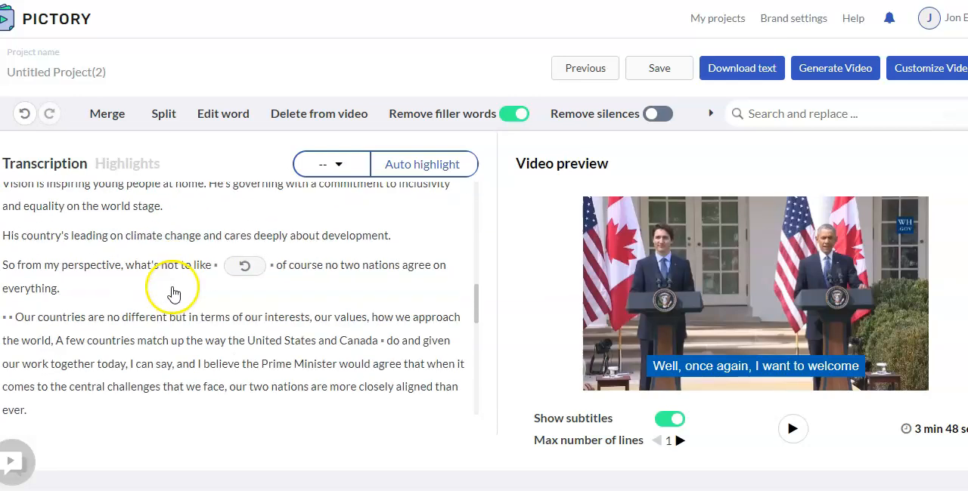
{"action": "scroll", "scroll_direction": "down", "scroll_amount": 3}
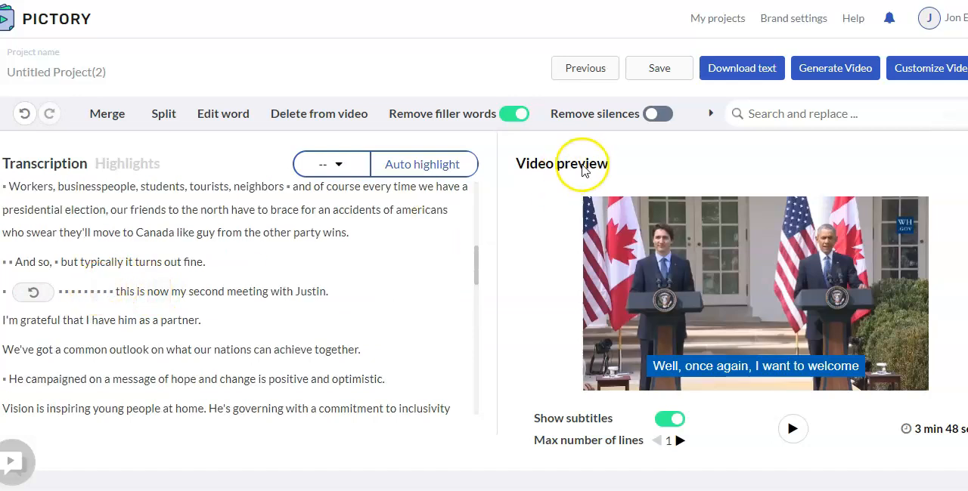
{"action": "left_click", "coordinate": [656, 114]}
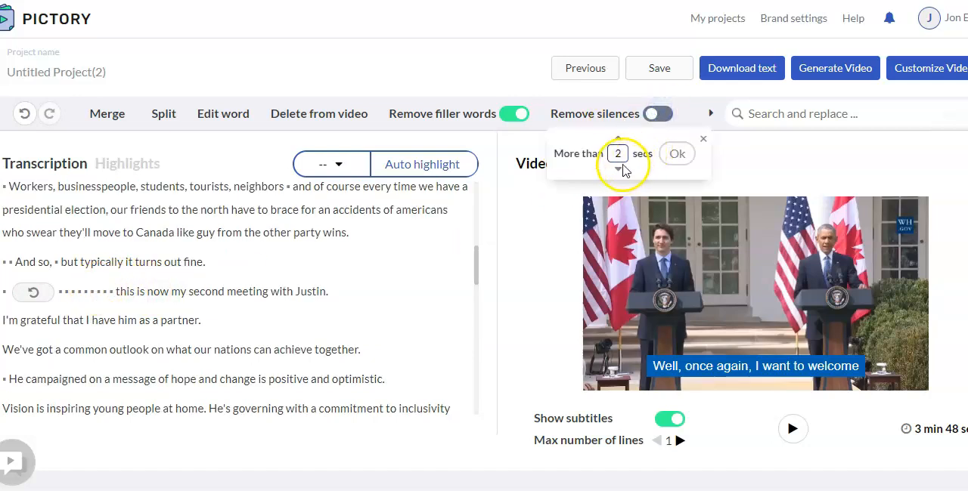
{"action": "mouse_move", "coordinate": [654, 168]}
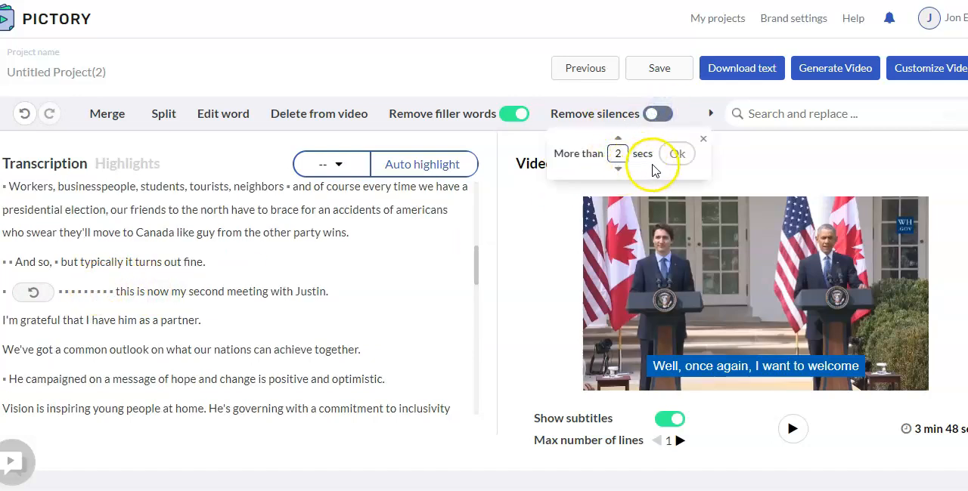
{"action": "left_click", "coordinate": [677, 153]}
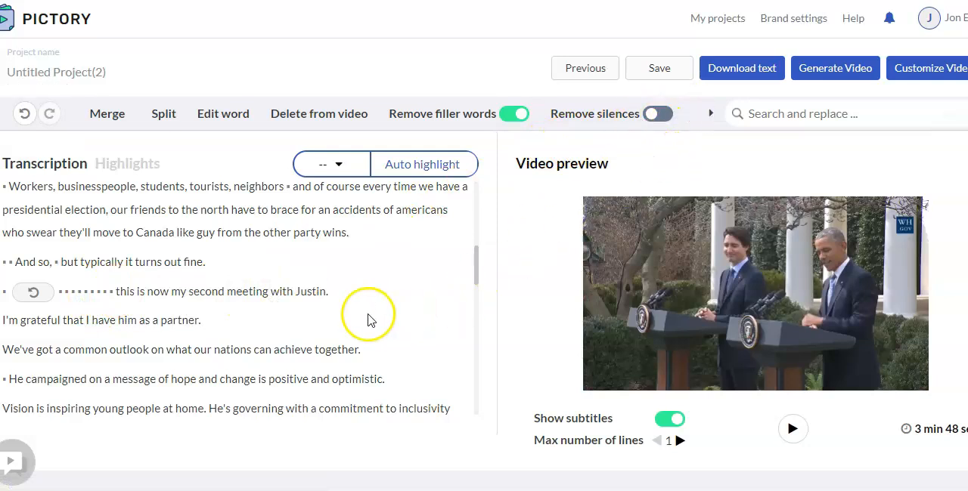
{"action": "mouse_move", "coordinate": [392, 272]}
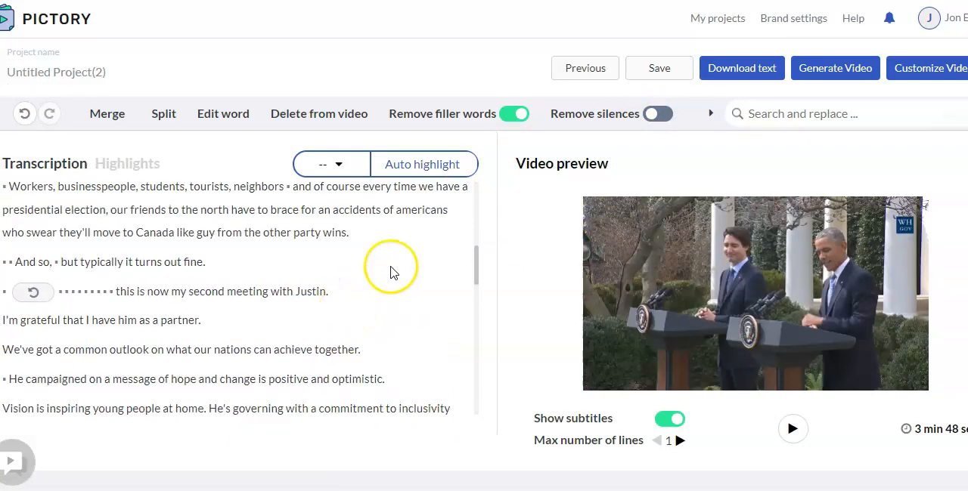
{"action": "mouse_move", "coordinate": [219, 272]}
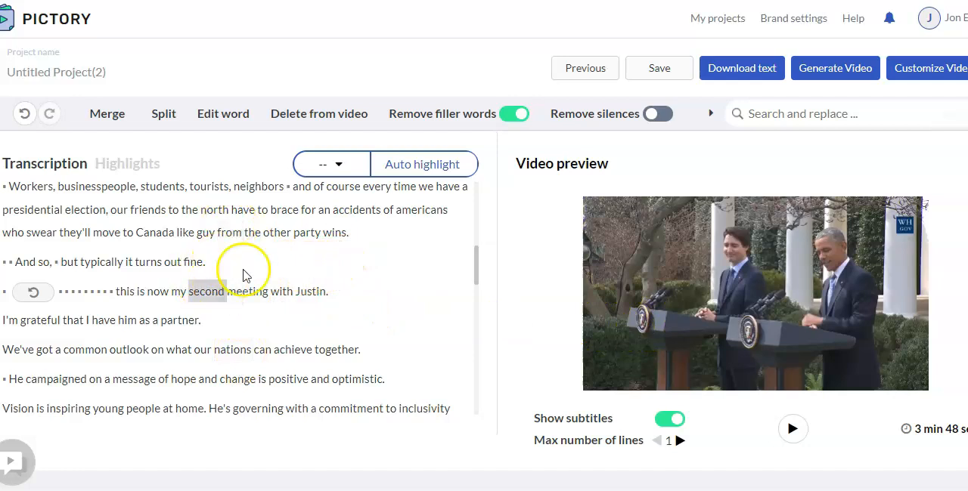
{"action": "mouse_move", "coordinate": [513, 180]}
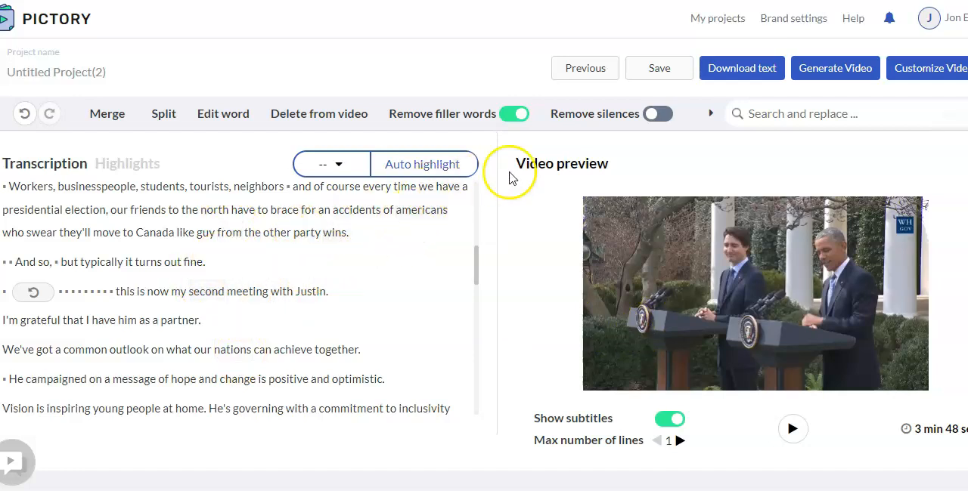
- Exit the press-conference project editor back to the Pictory home dashboard
{"action": "left_click", "coordinate": [742, 67]}
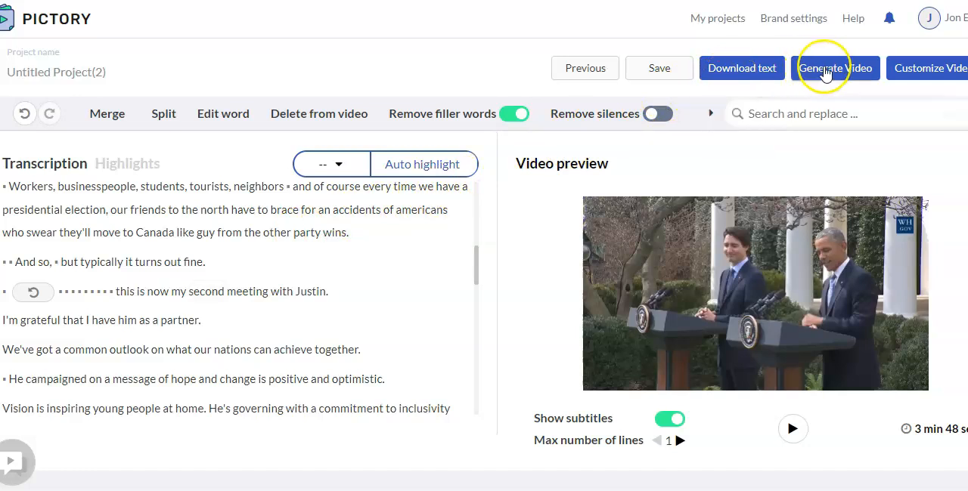
{"action": "mouse_move", "coordinate": [926, 68]}
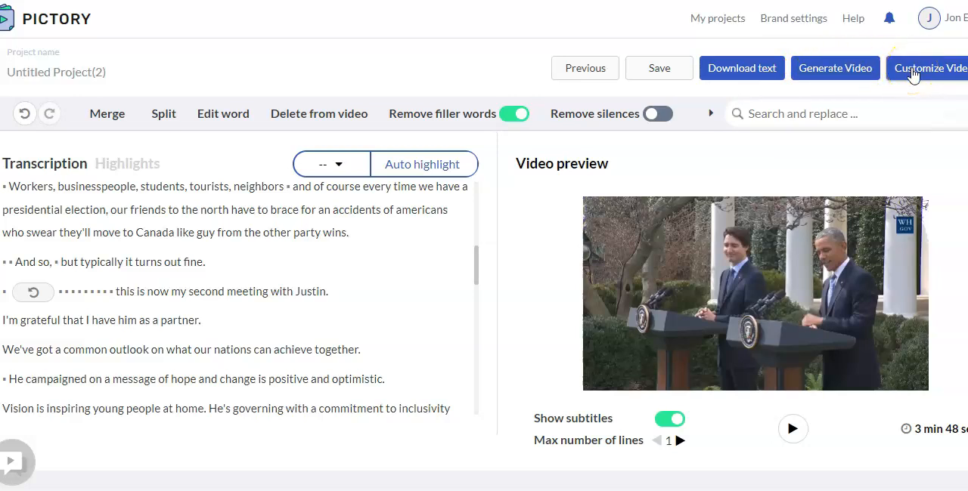
{"action": "mouse_move", "coordinate": [202, 58]}
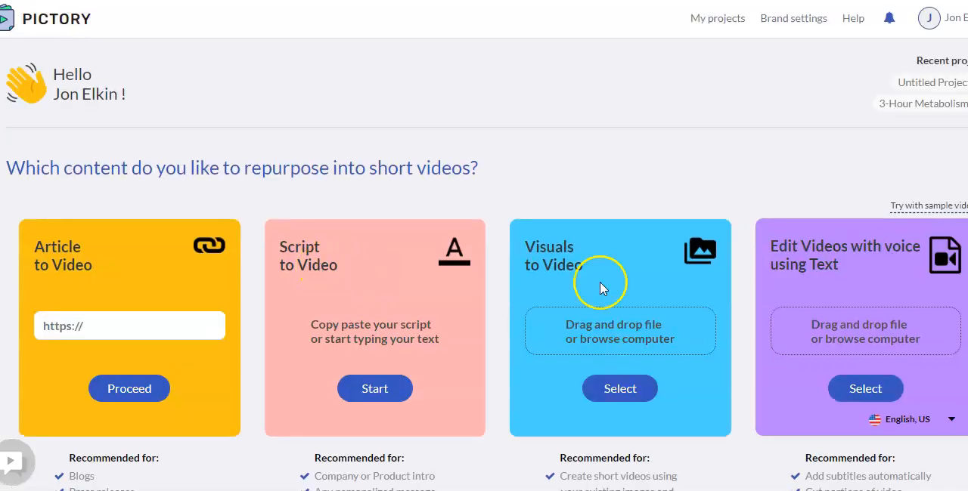
- Scroll the pricing tables comparing yearly ($0, $19, $39, Custom) and monthly ($0, $29, $59) plans
{"action": "scroll", "scroll_direction": "up", "scroll_amount": 3}
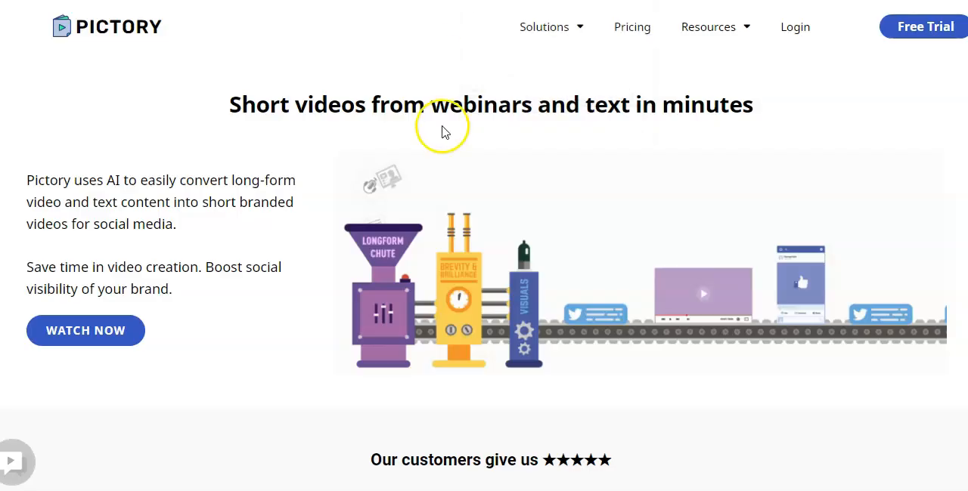
{"action": "mouse_move", "coordinate": [475, 164]}
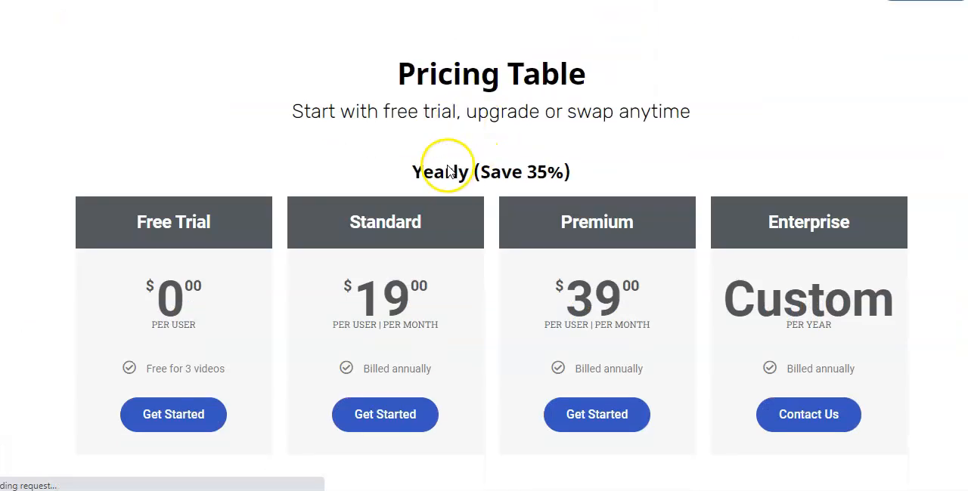
{"action": "scroll", "scroll_direction": "down", "scroll_amount": 3}
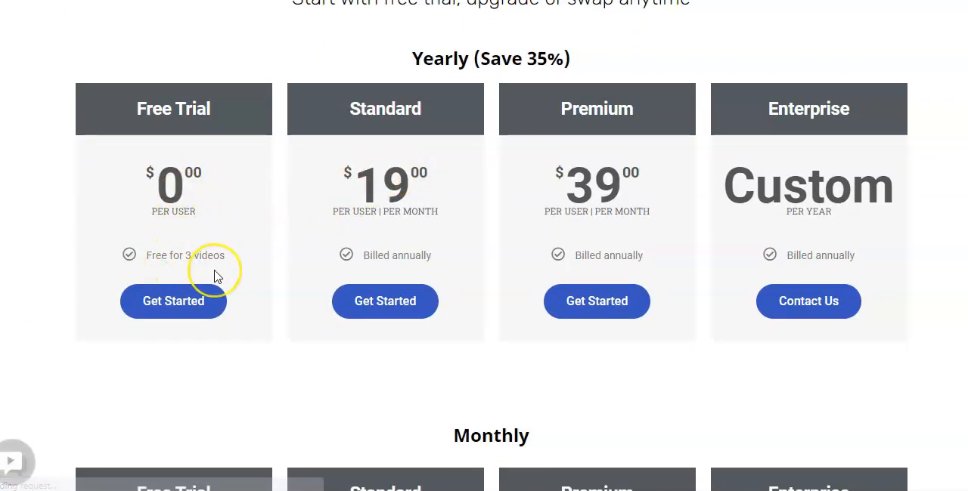
{"action": "mouse_move", "coordinate": [230, 219]}
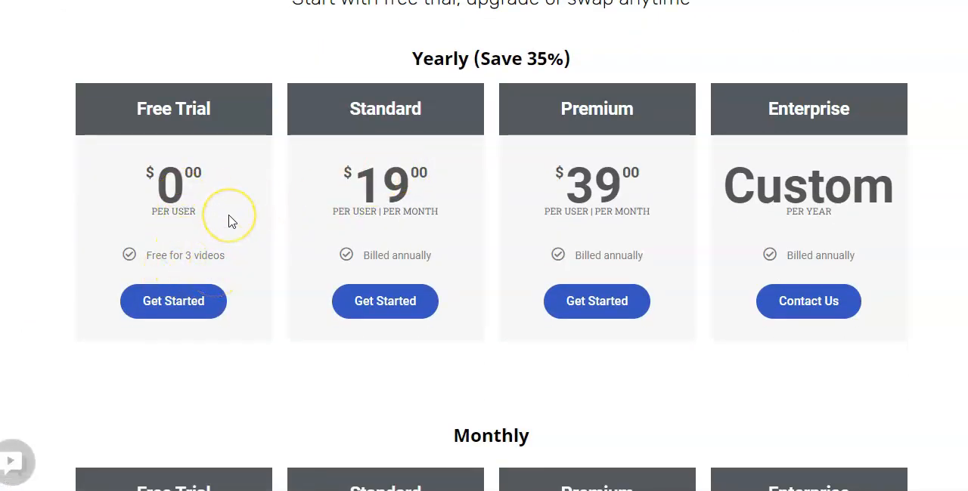
{"action": "mouse_move", "coordinate": [232, 221]}
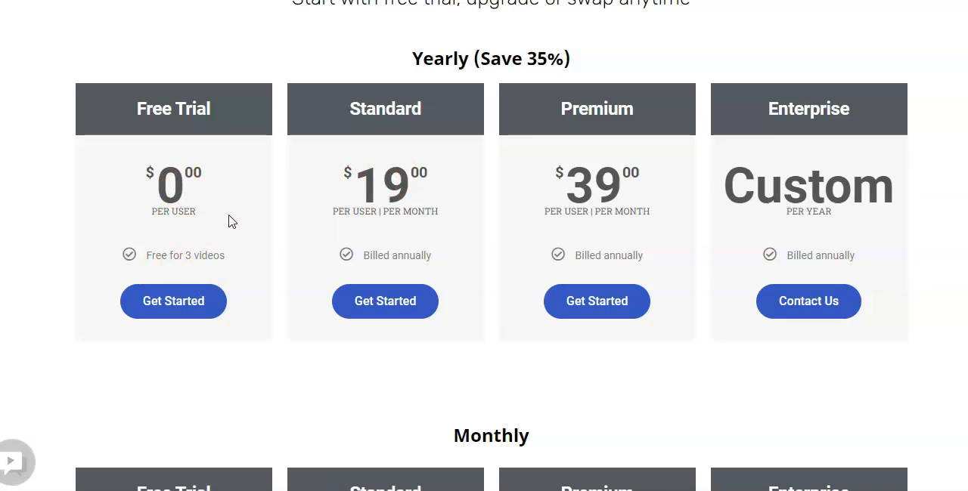
{"action": "mouse_move", "coordinate": [449, 74]}
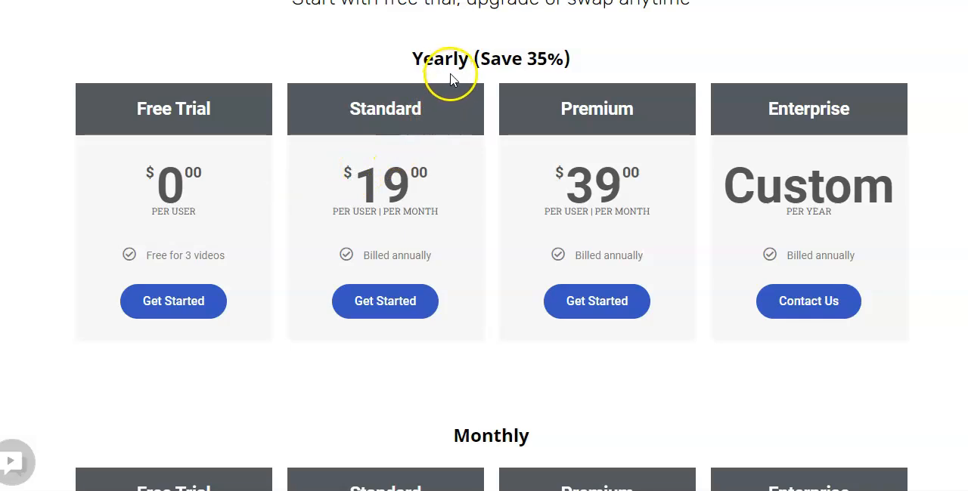
{"action": "mouse_move", "coordinate": [548, 62]}
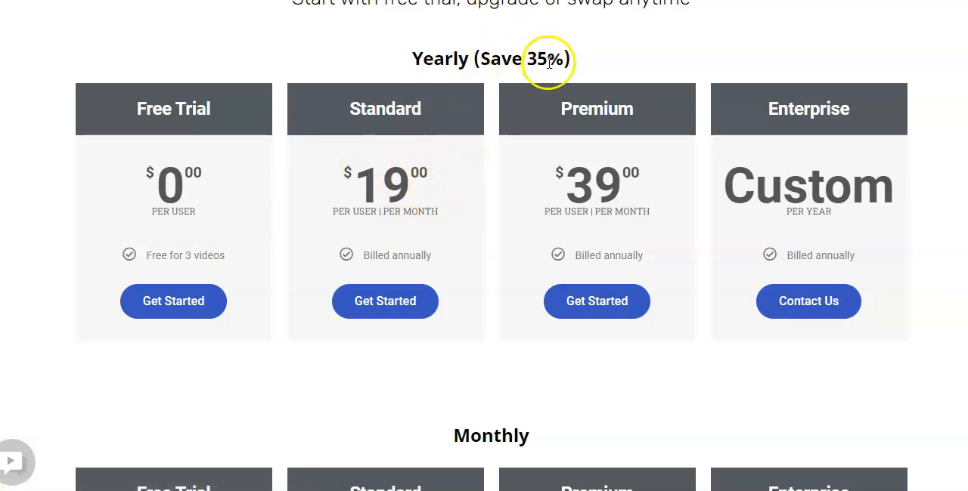
{"action": "mouse_move", "coordinate": [357, 214]}
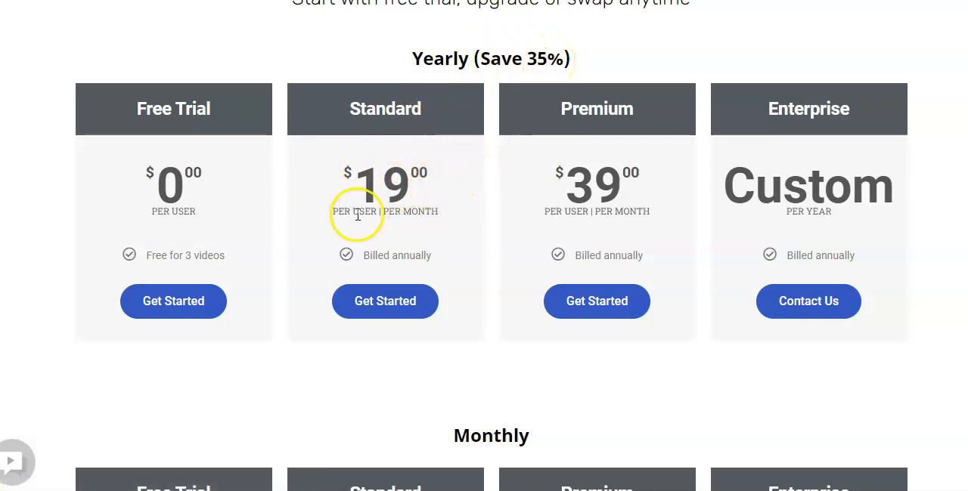
{"action": "mouse_move", "coordinate": [392, 223]}
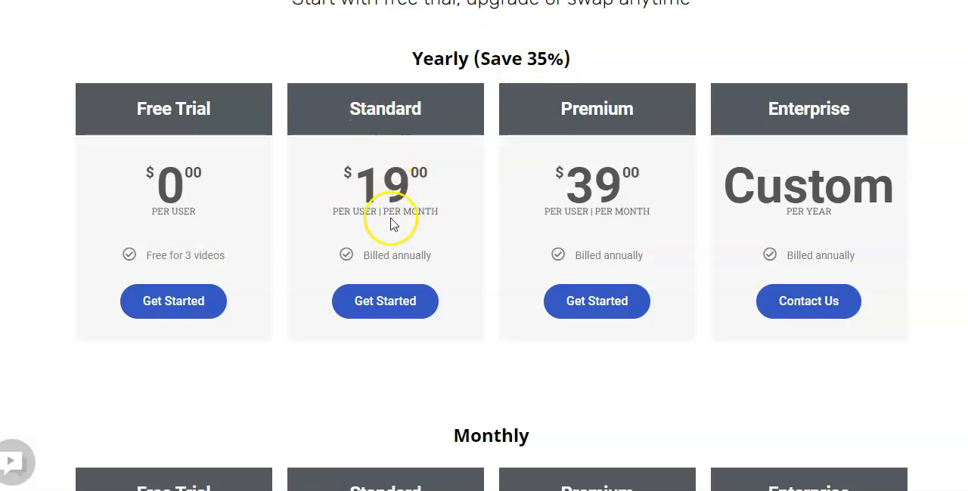
{"action": "mouse_move", "coordinate": [597, 140]}
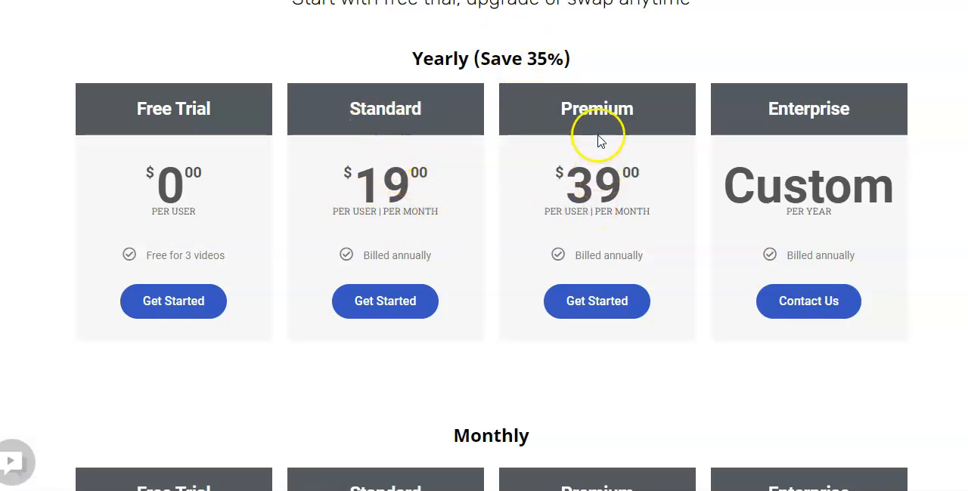
{"action": "scroll", "scroll_direction": "down", "scroll_amount": 3}
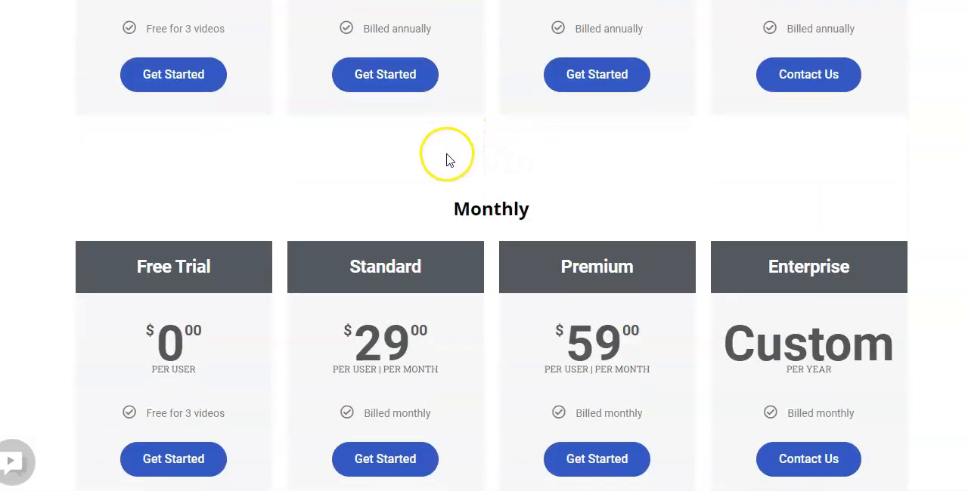
{"action": "scroll", "scroll_direction": "down", "scroll_amount": 3}
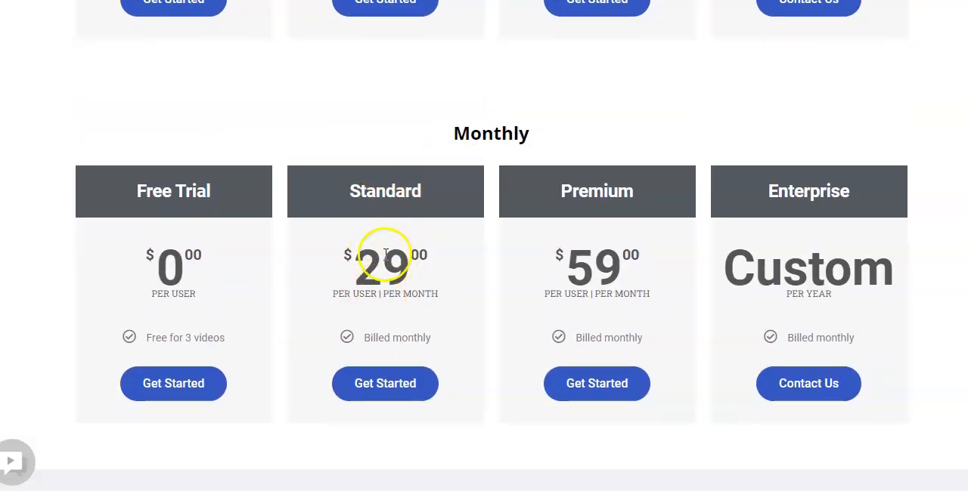
{"action": "scroll", "scroll_direction": "up", "scroll_amount": 3}
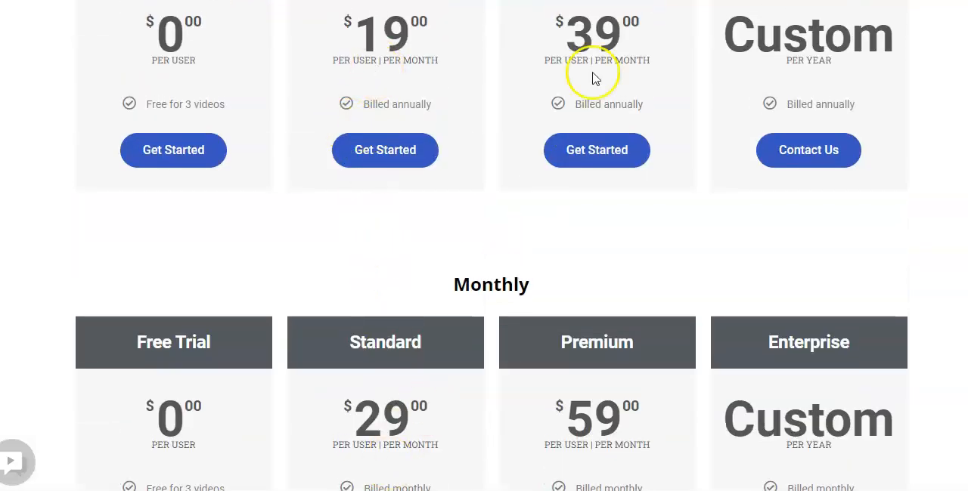
{"action": "mouse_move", "coordinate": [608, 414]}
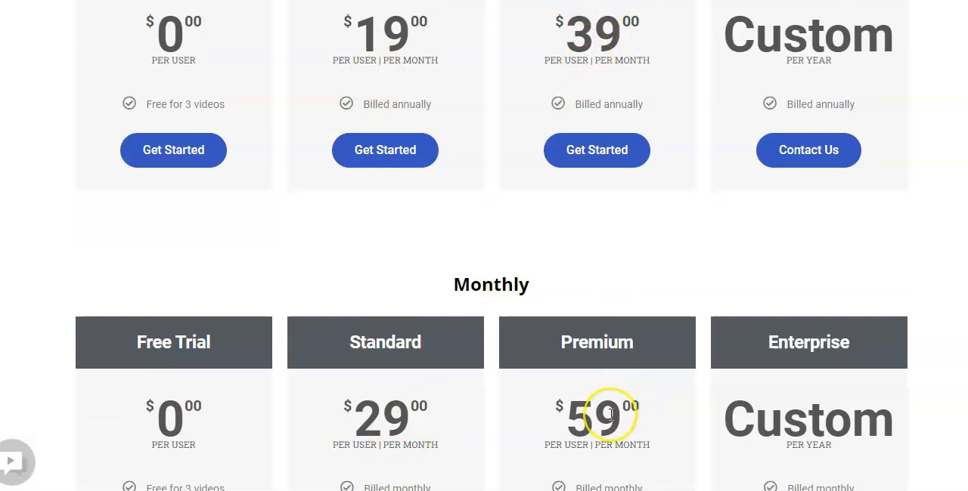
{"action": "scroll", "scroll_direction": "down", "scroll_amount": 3}
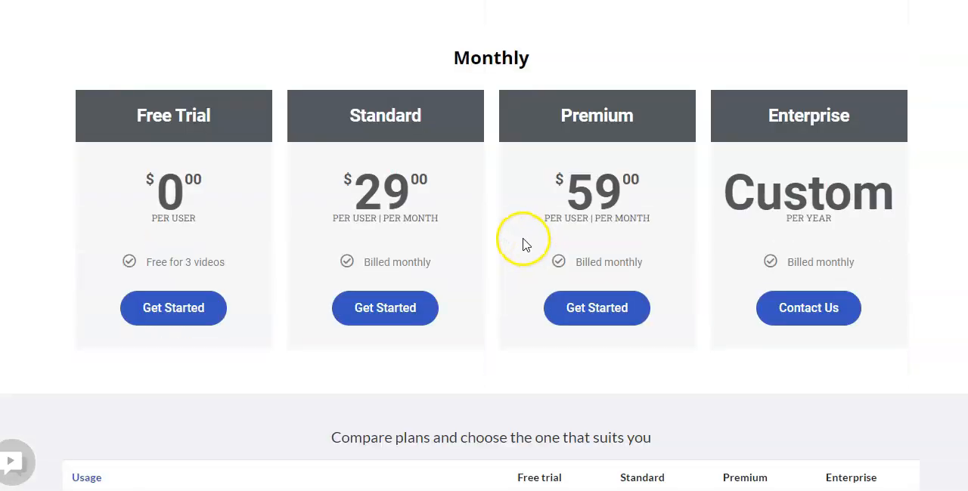
{"action": "scroll", "scroll_direction": "down", "scroll_amount": 3}
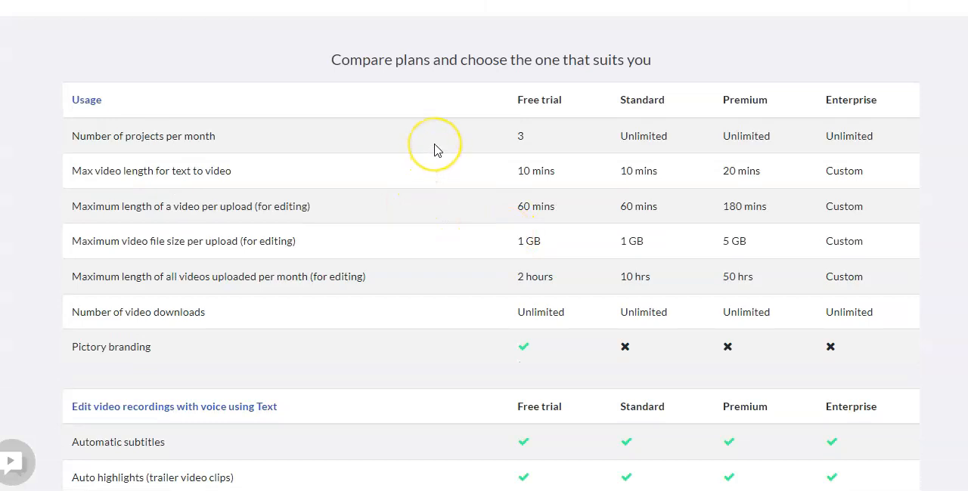
{"action": "mouse_move", "coordinate": [566, 126]}
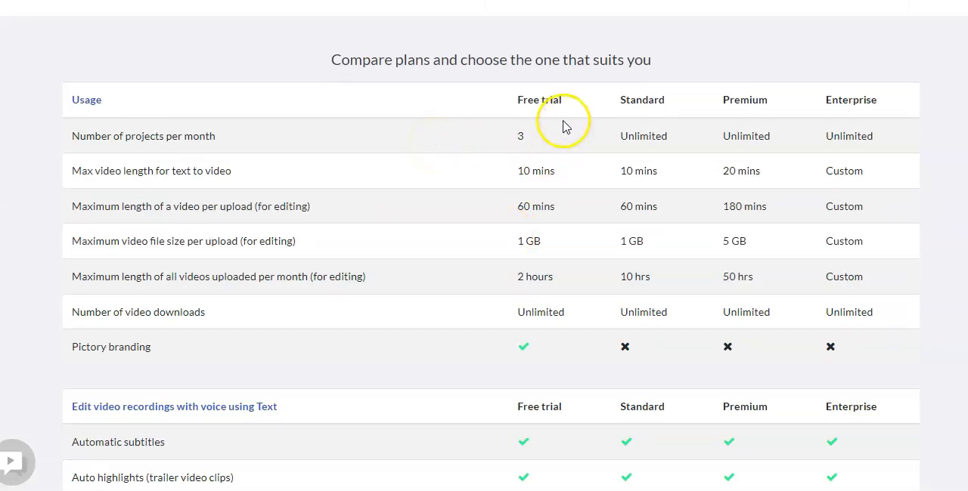
{"action": "mouse_move", "coordinate": [628, 116]}
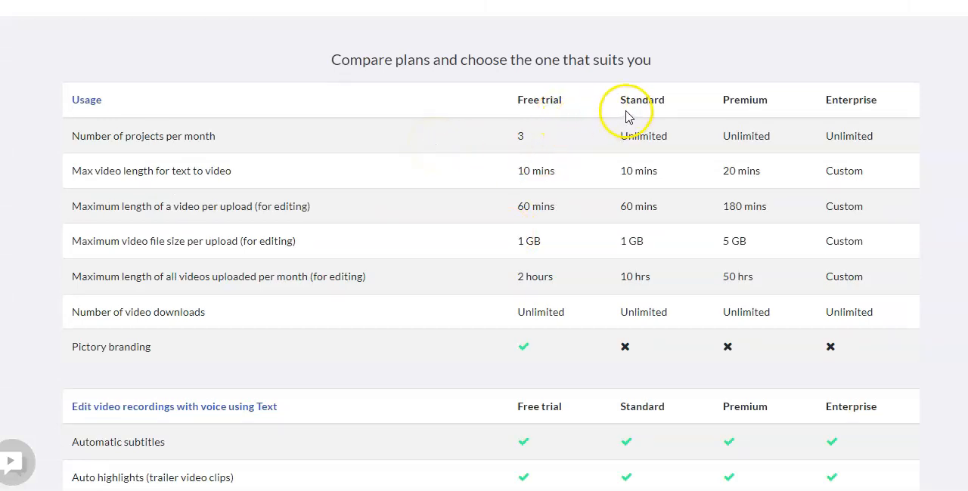
{"action": "mouse_move", "coordinate": [749, 113]}
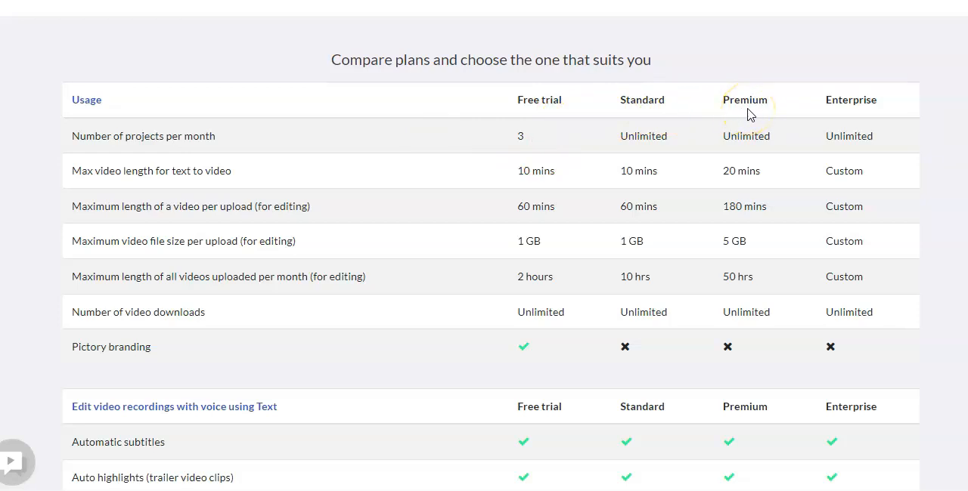
{"action": "scroll", "scroll_direction": "down", "scroll_amount": 3}
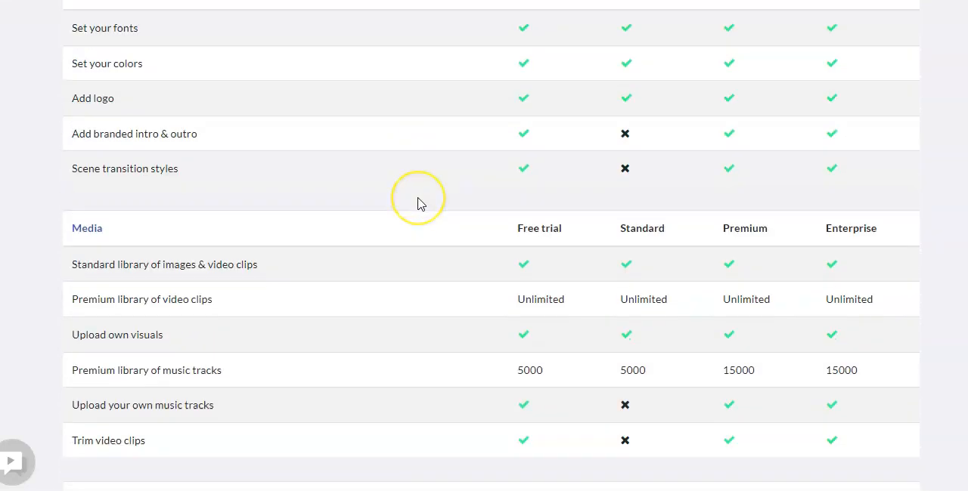
{"action": "scroll", "scroll_direction": "up", "scroll_amount": 3}
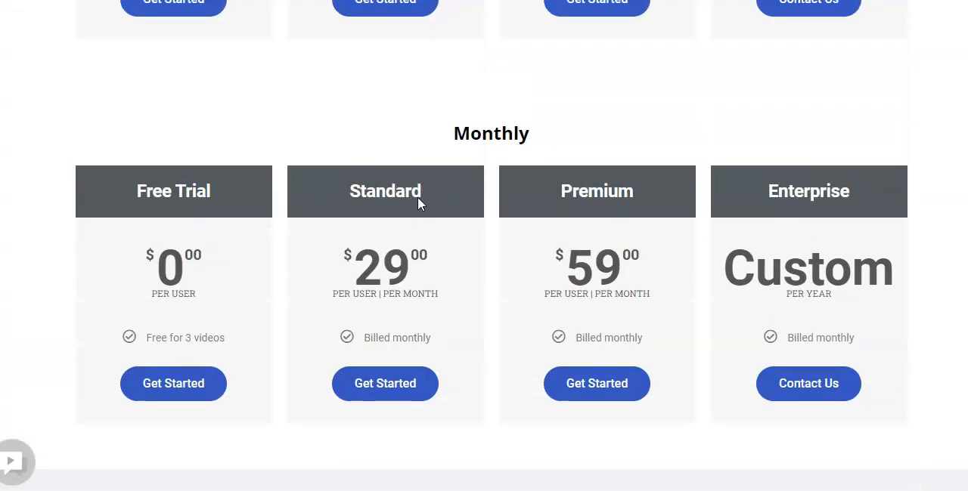
{"action": "scroll", "scroll_direction": "up", "scroll_amount": 3}
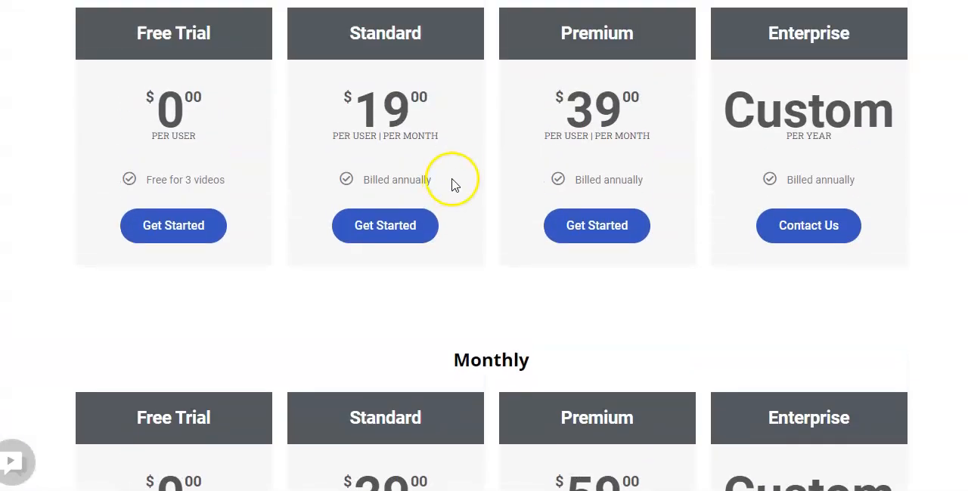
{"action": "mouse_move", "coordinate": [465, 157]}
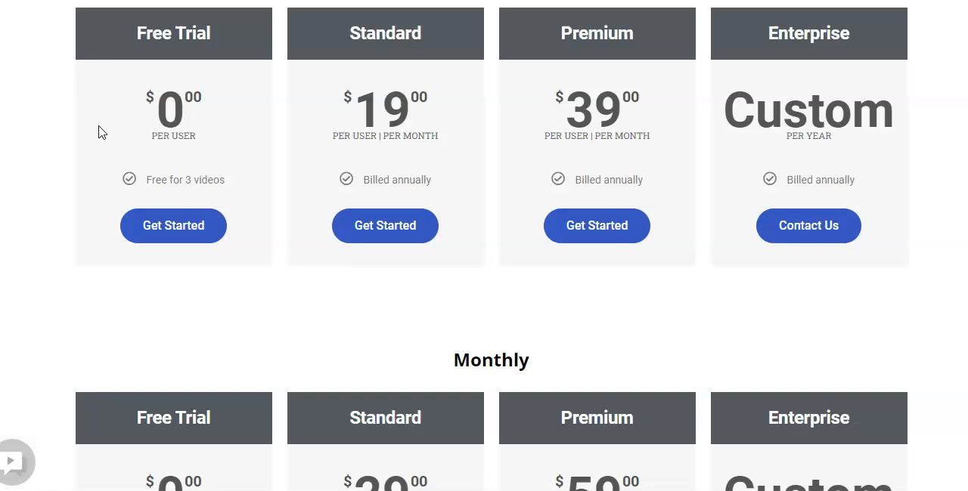
{"action": "mouse_move", "coordinate": [61, 90]}
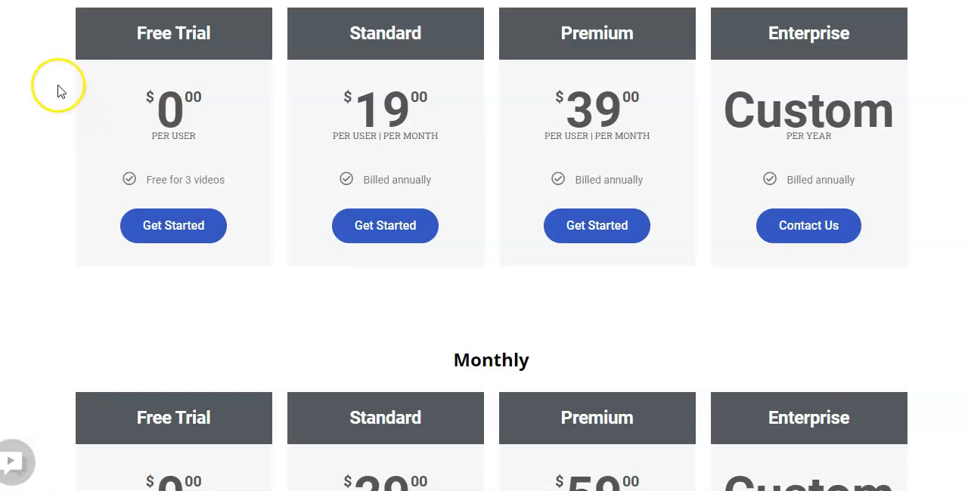
{"action": "mouse_move", "coordinate": [60, 91]}
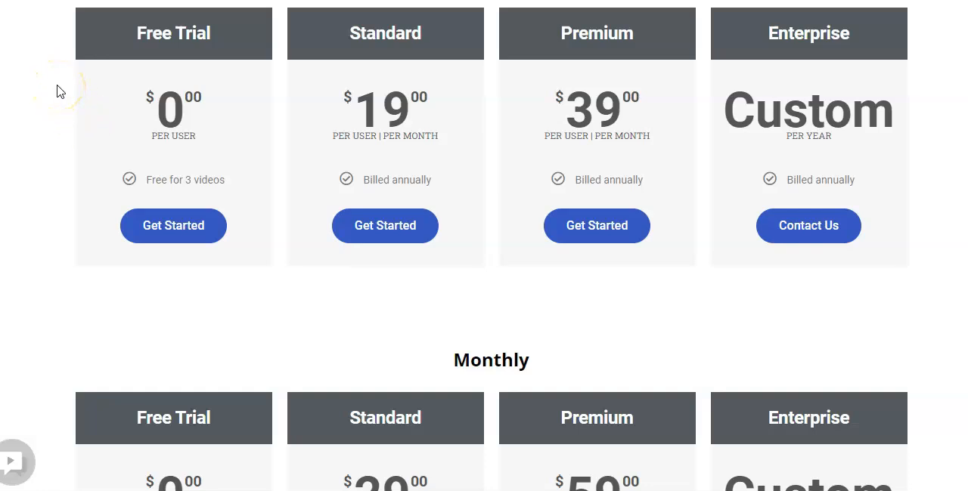